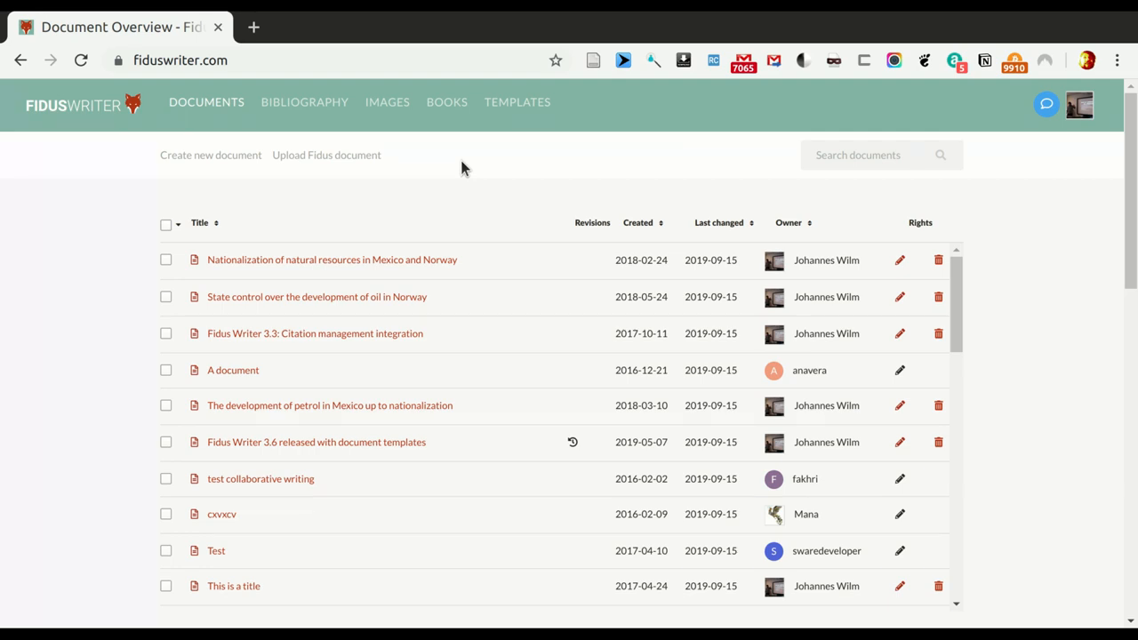
mouse_move(505, 170)
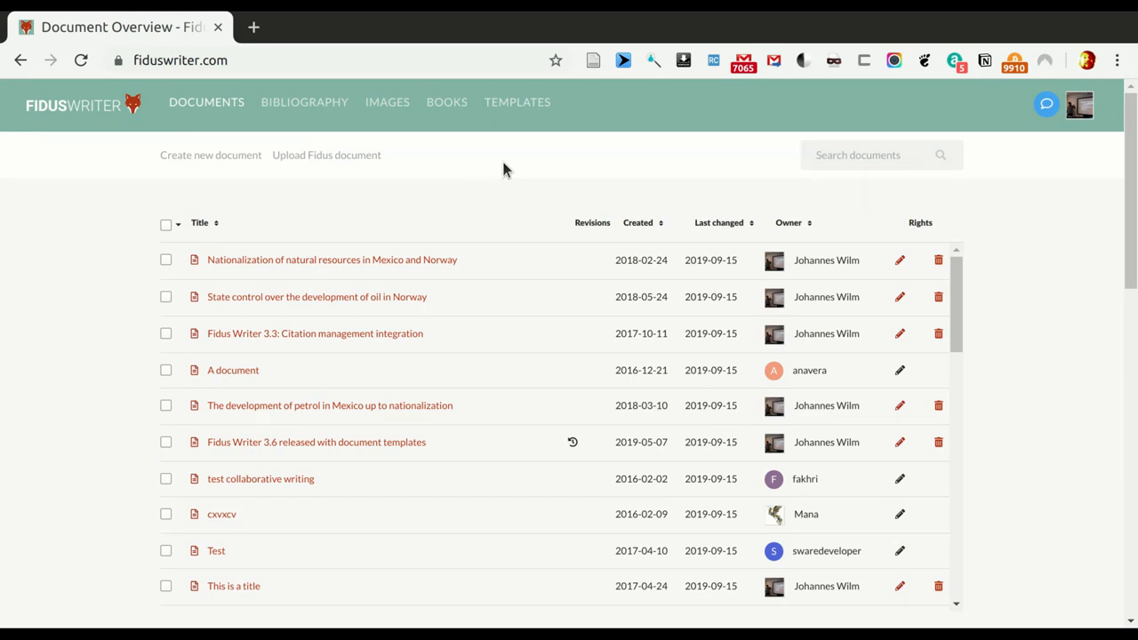
mouse_move(510, 162)
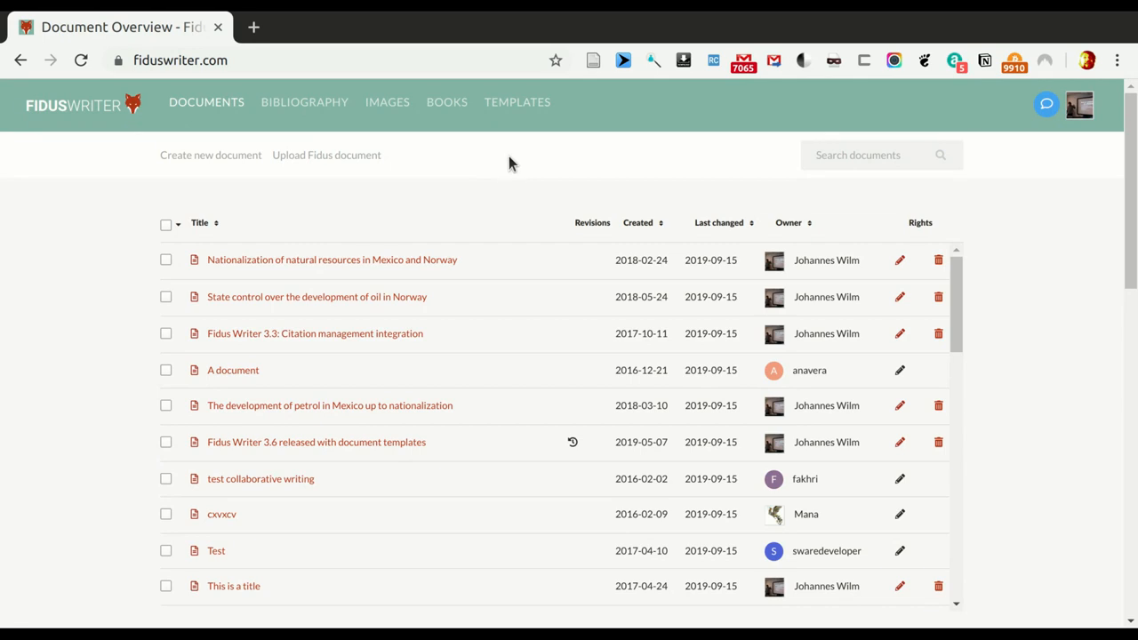
mouse_move(516, 107)
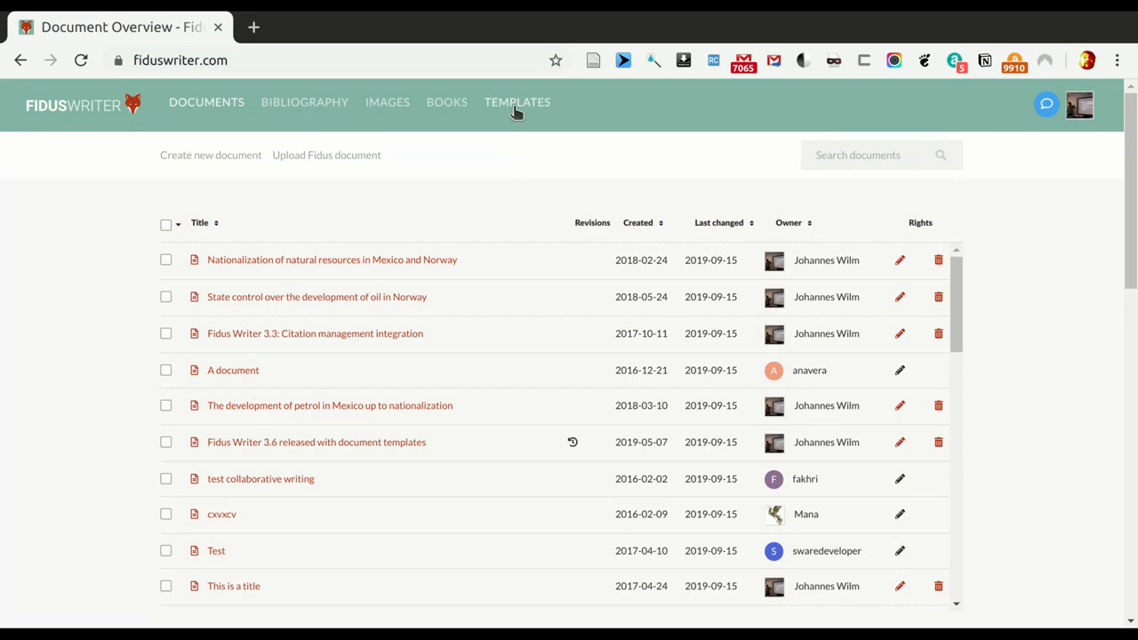
- Duplicate the Standard Article template from the Templates list
click(517, 102)
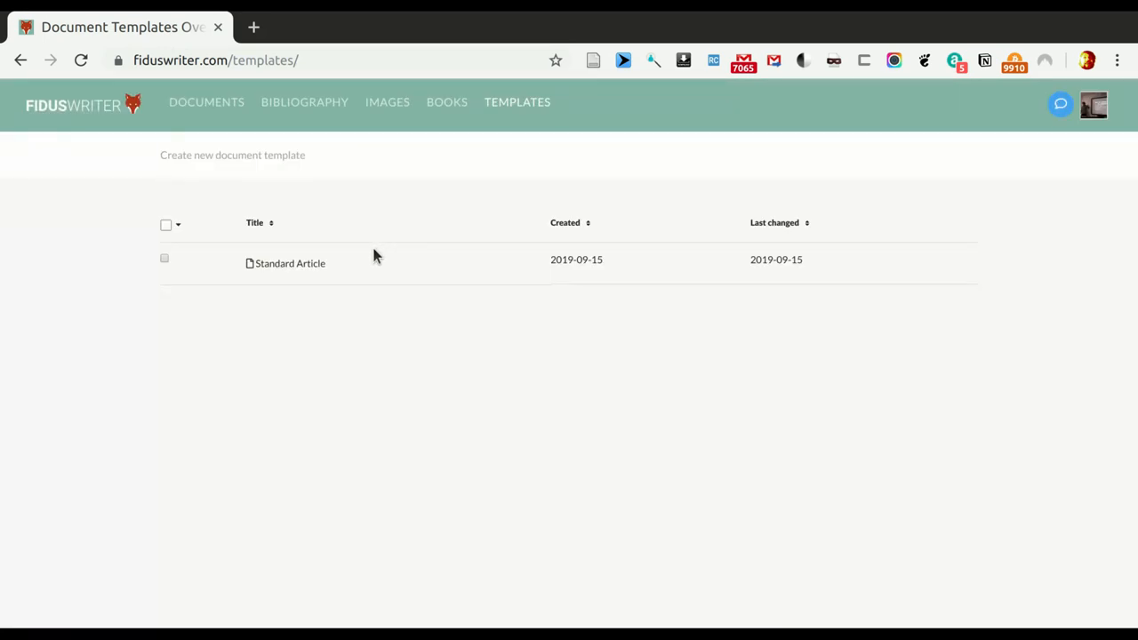
mouse_move(370, 271)
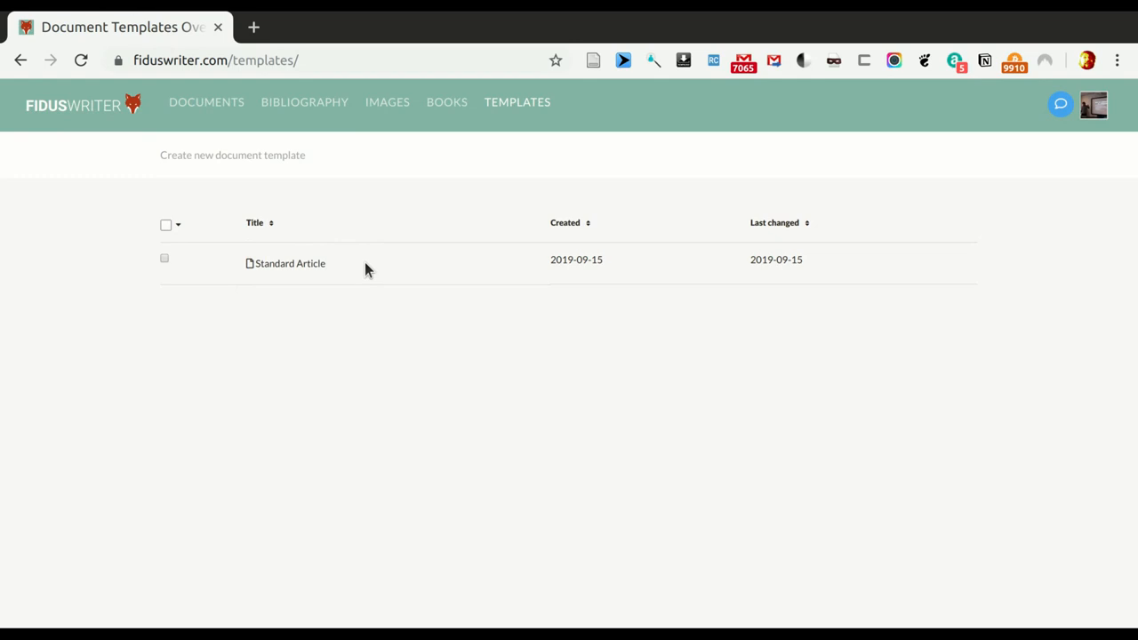
mouse_move(349, 273)
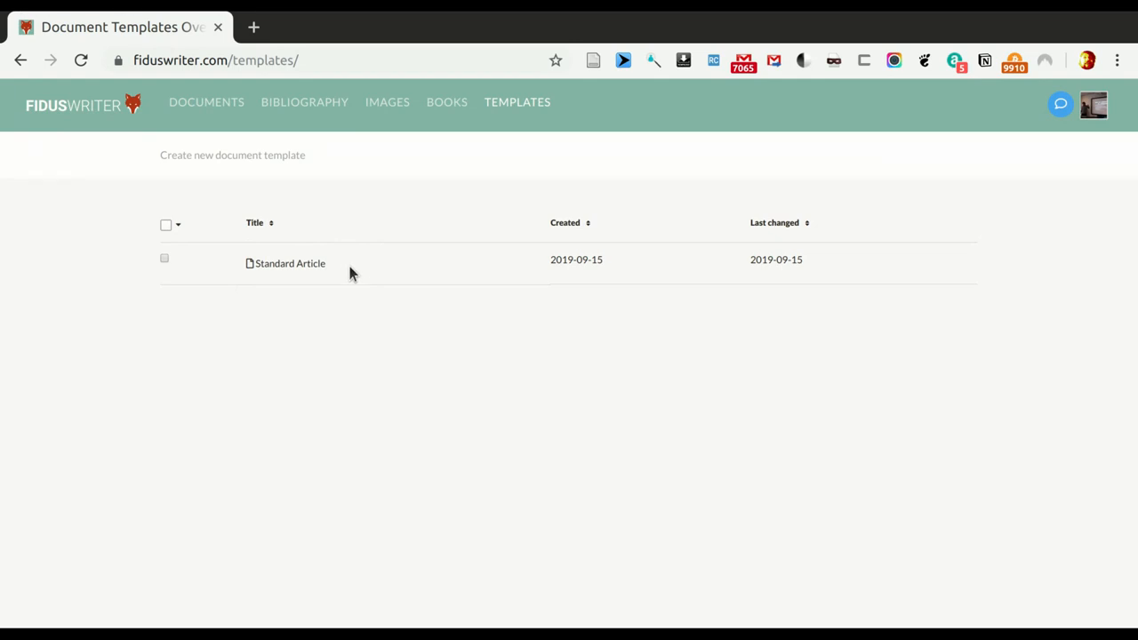
mouse_move(267, 276)
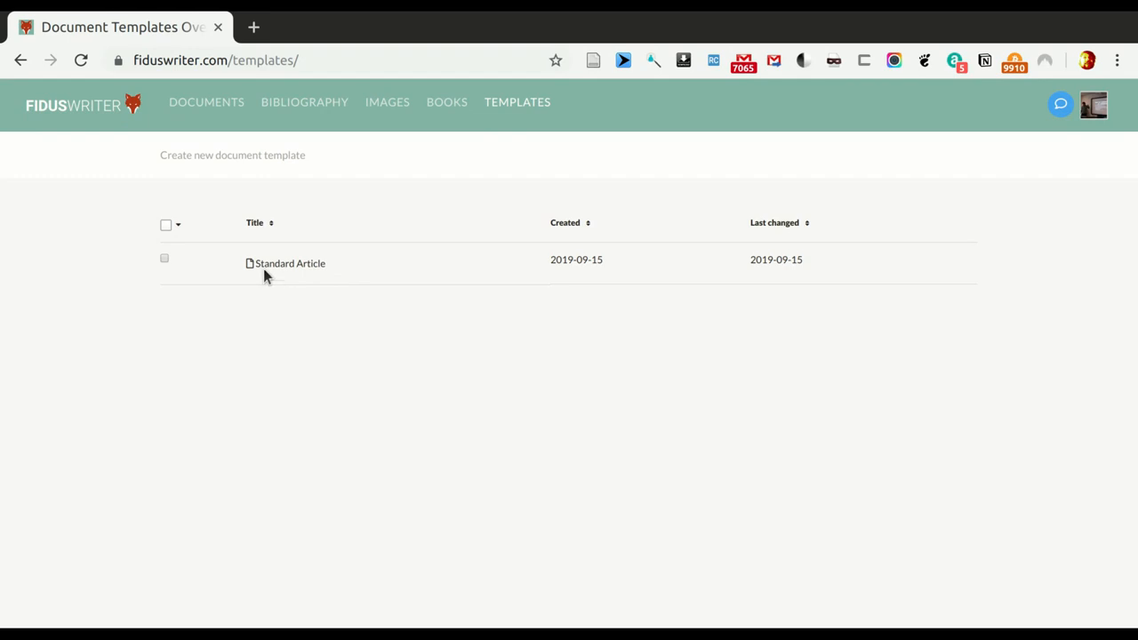
mouse_move(173, 267)
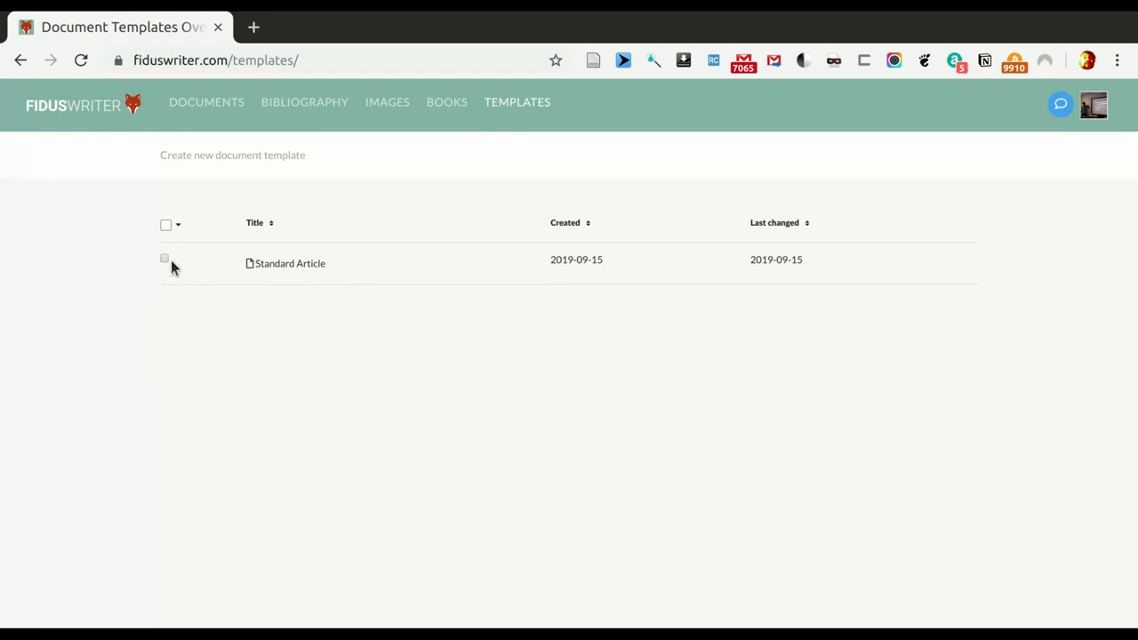
click(165, 224)
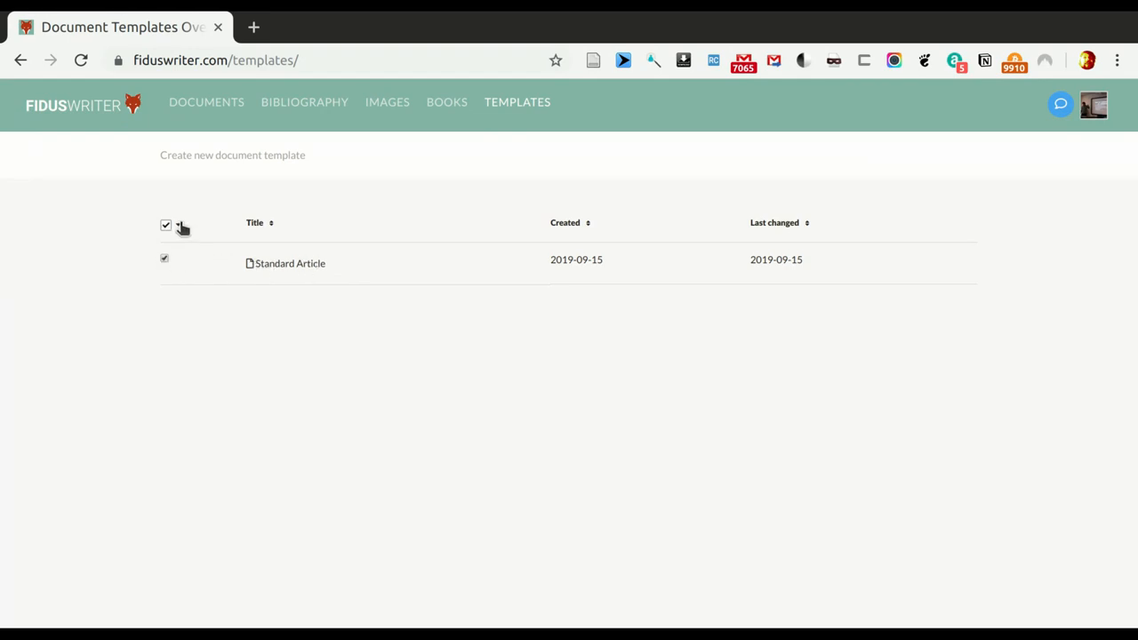
click(182, 225)
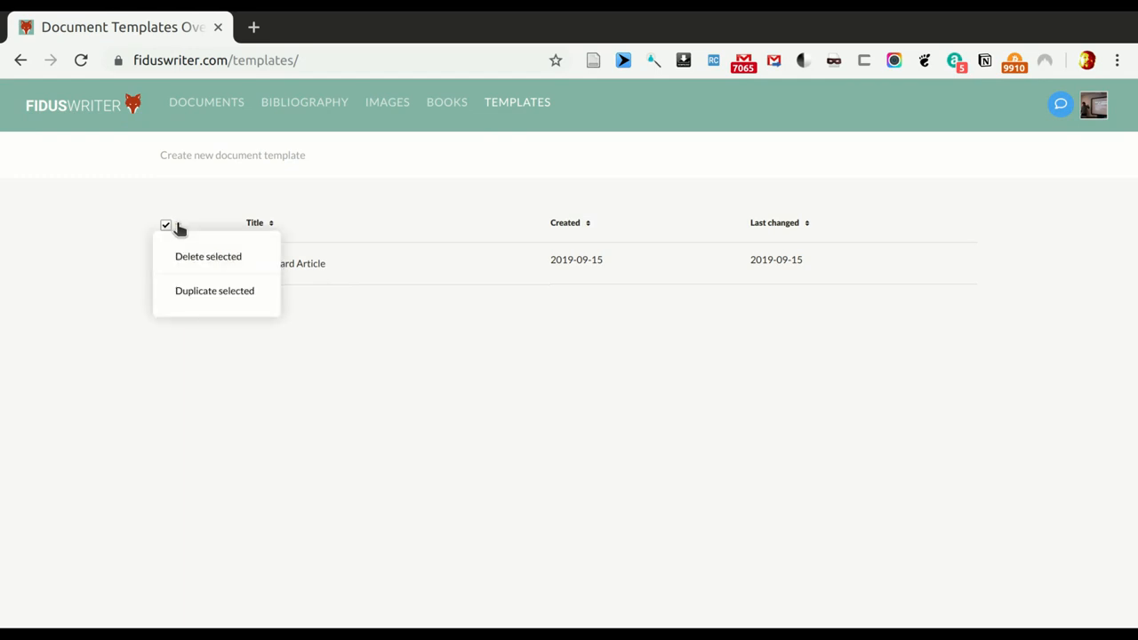
click(214, 289)
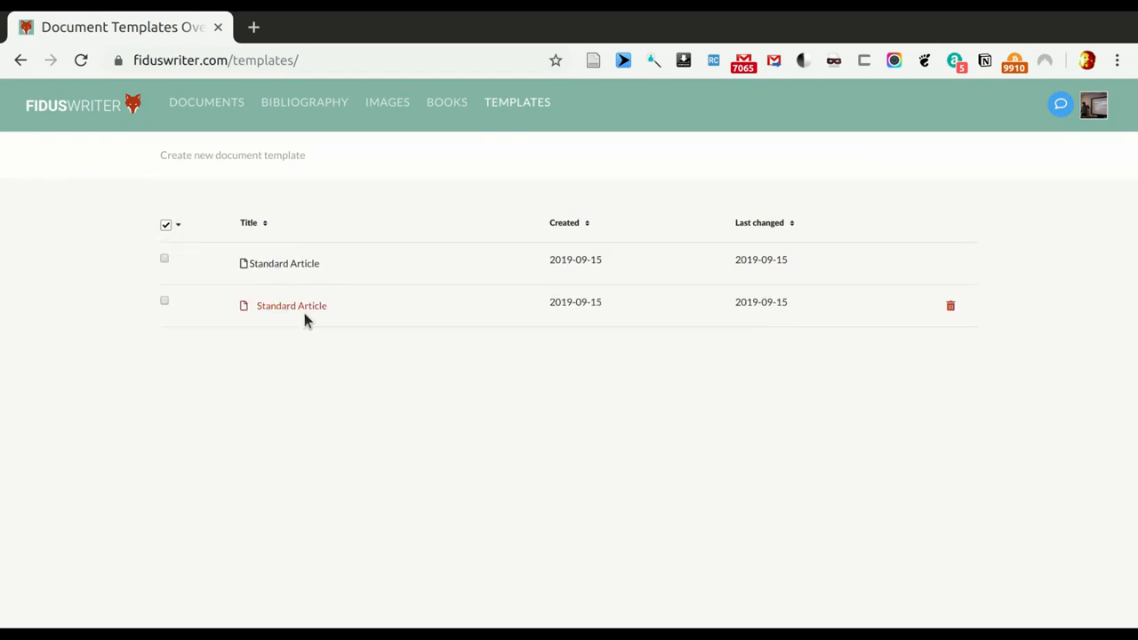
mouse_move(347, 345)
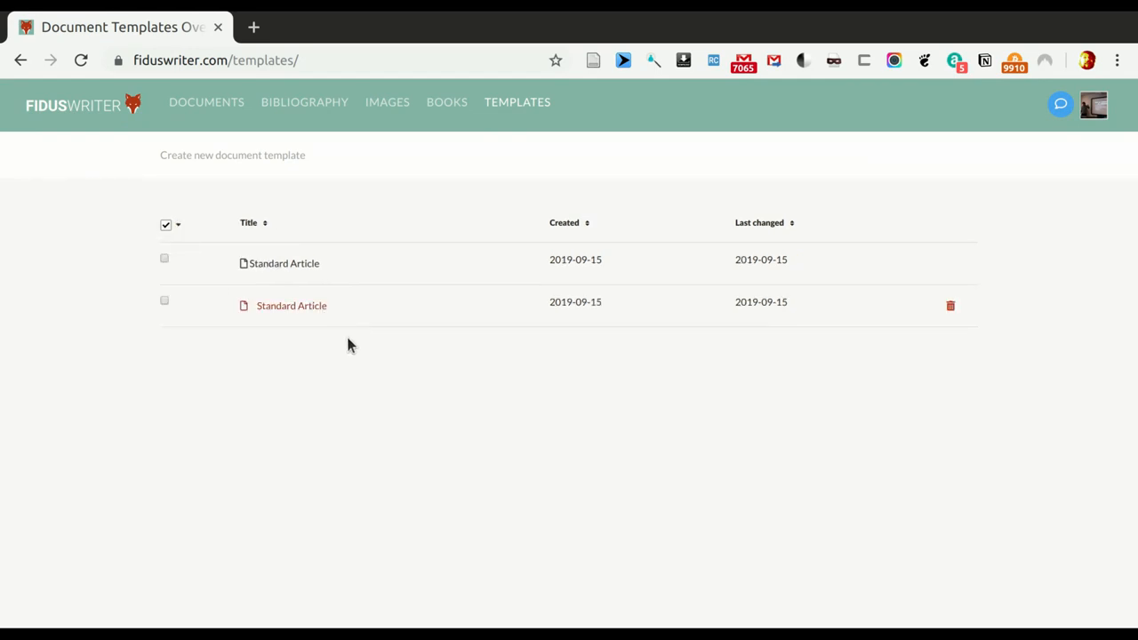
mouse_move(895, 329)
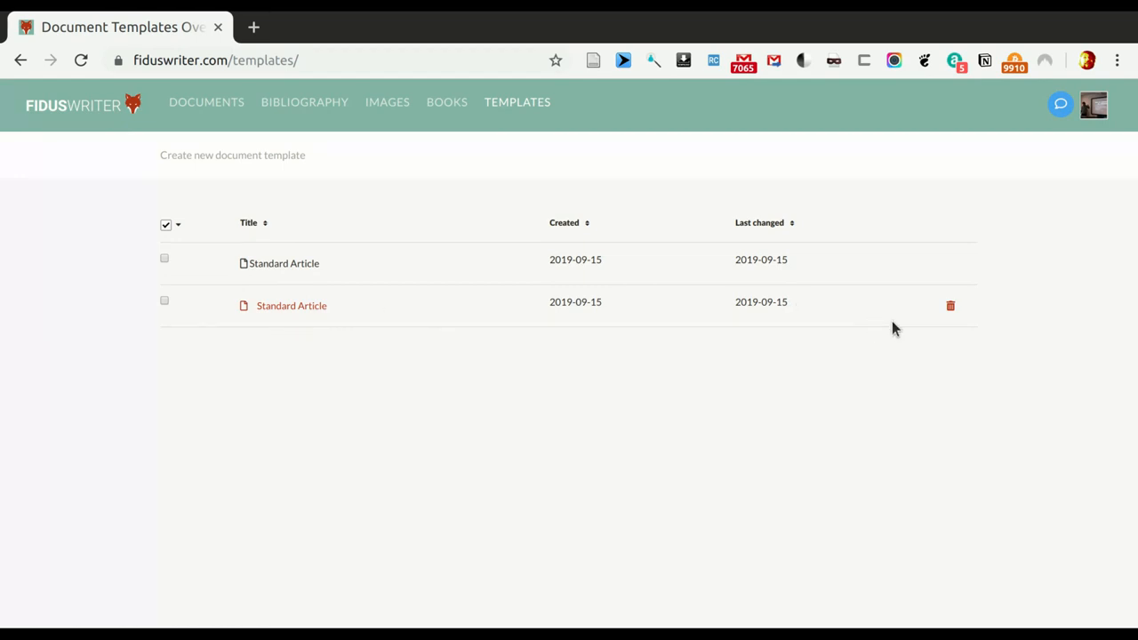
mouse_move(783, 331)
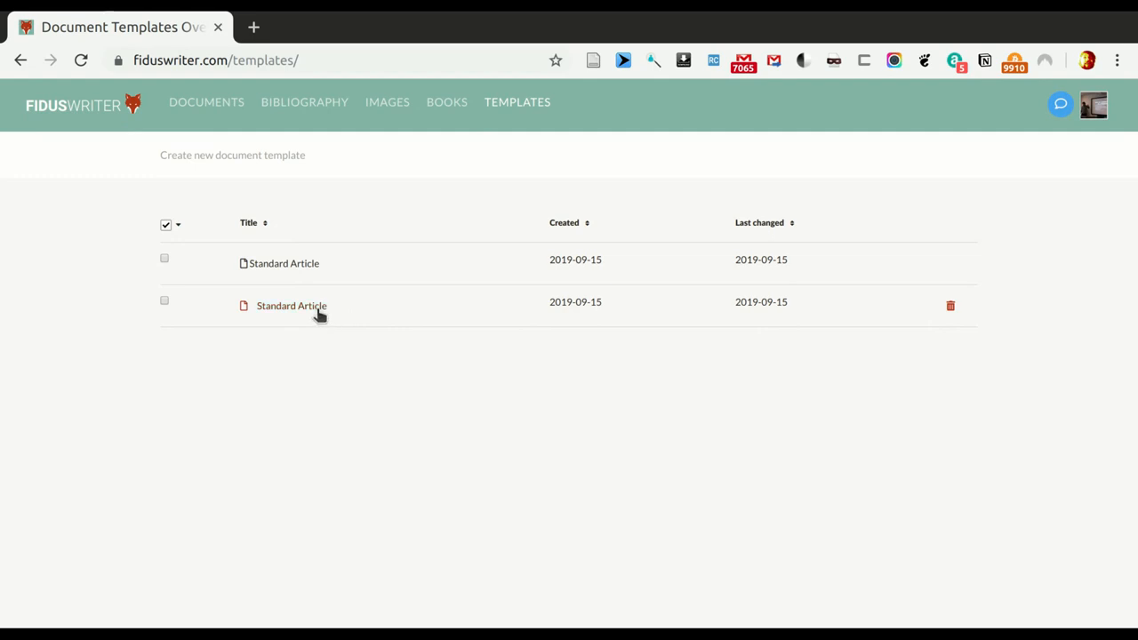
mouse_move(291, 305)
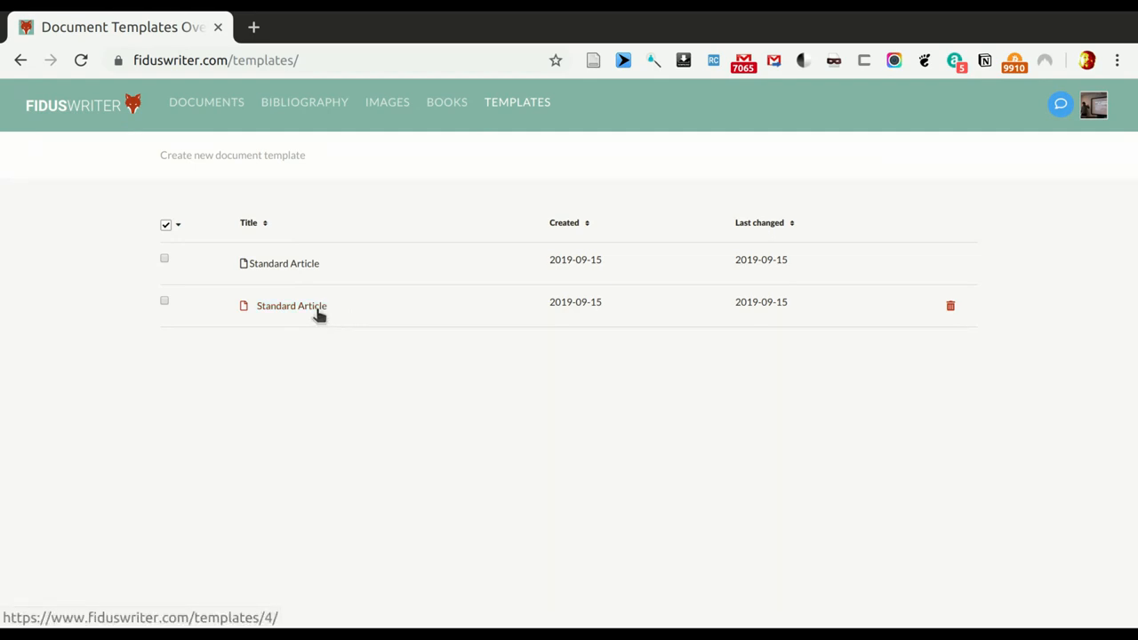
- Retitle the copied template 'Multilingual article' and change its ID from 'standard' to 'multiling'
click(291, 304)
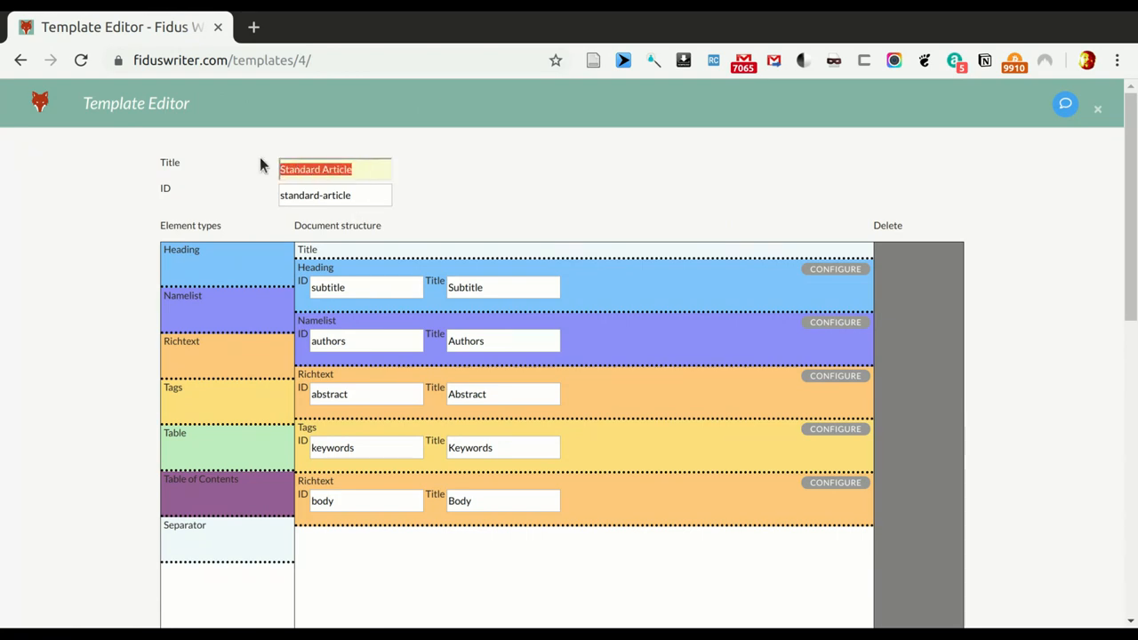
text(M)
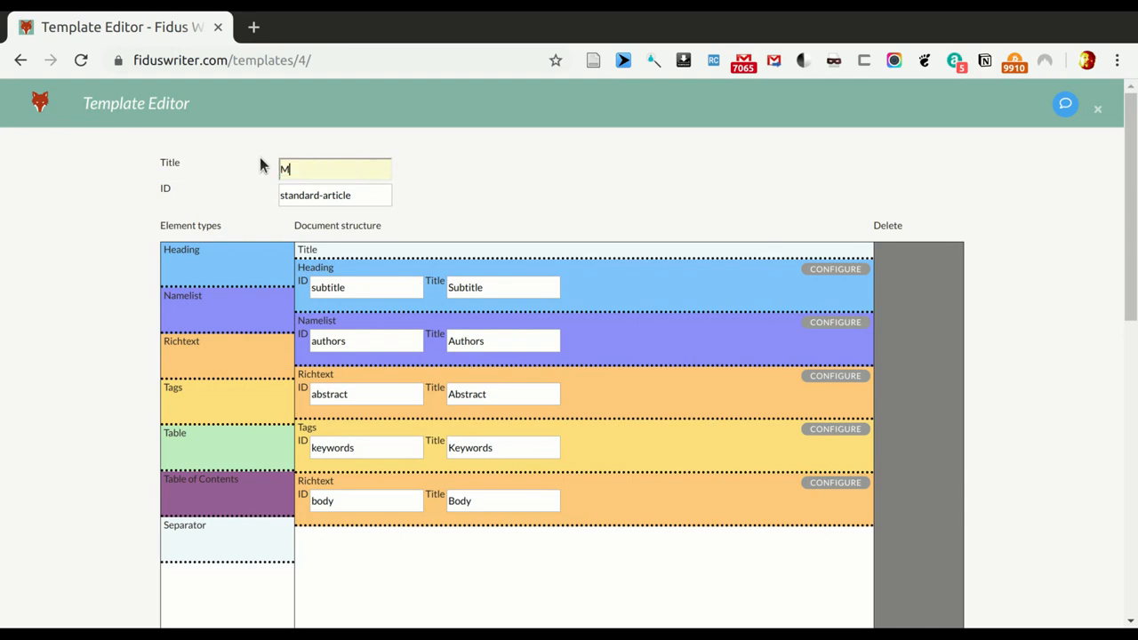
text(ulti)
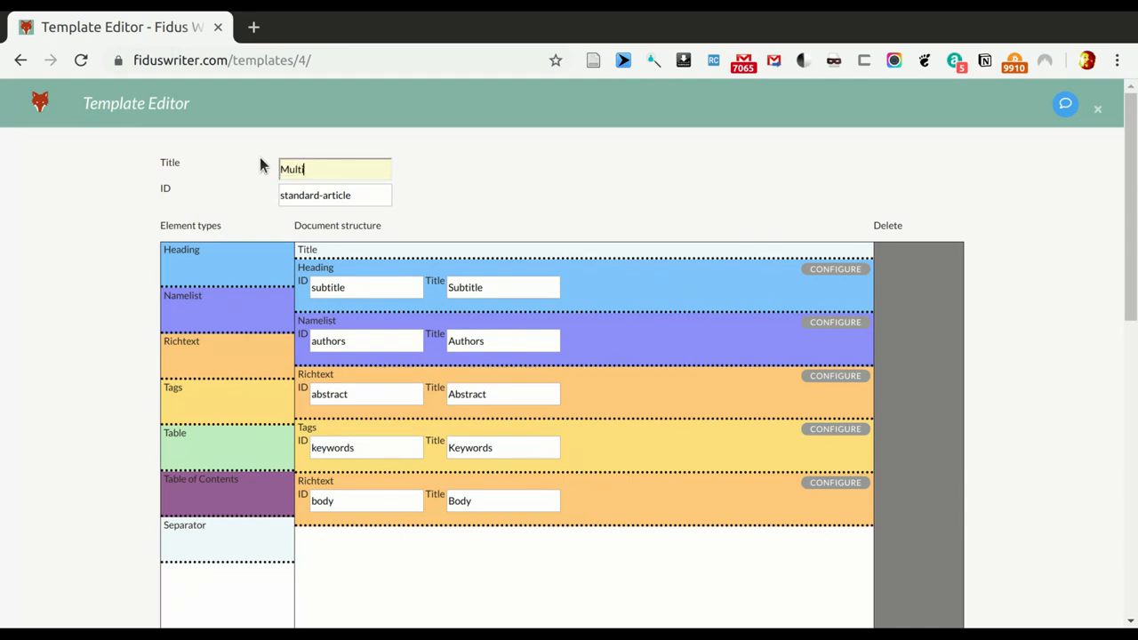
text(lingual)
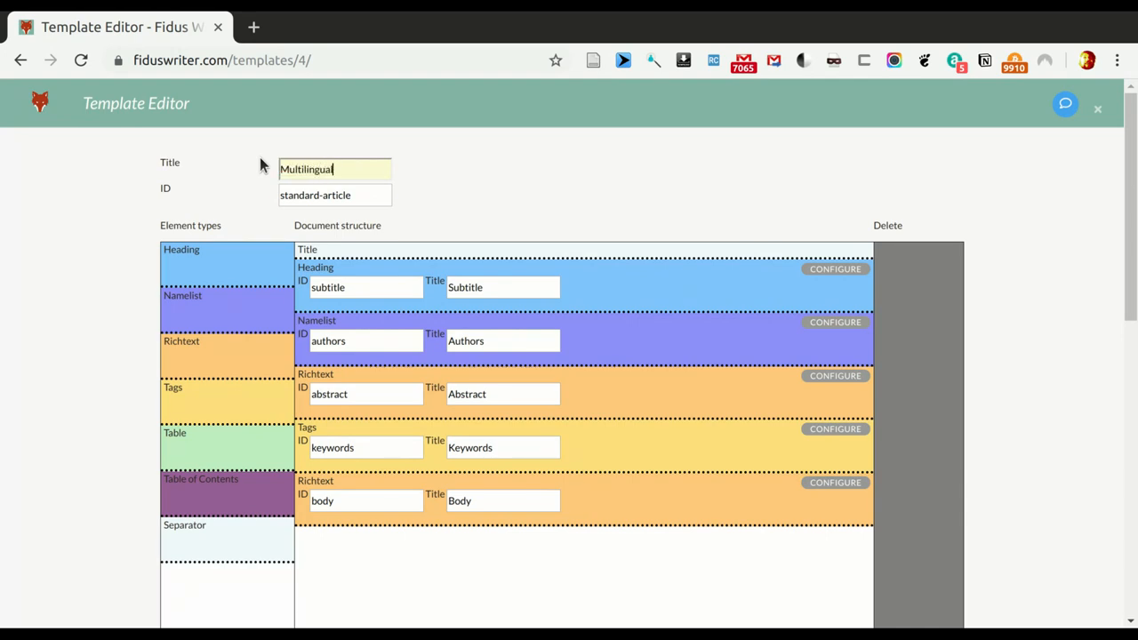
text(article)
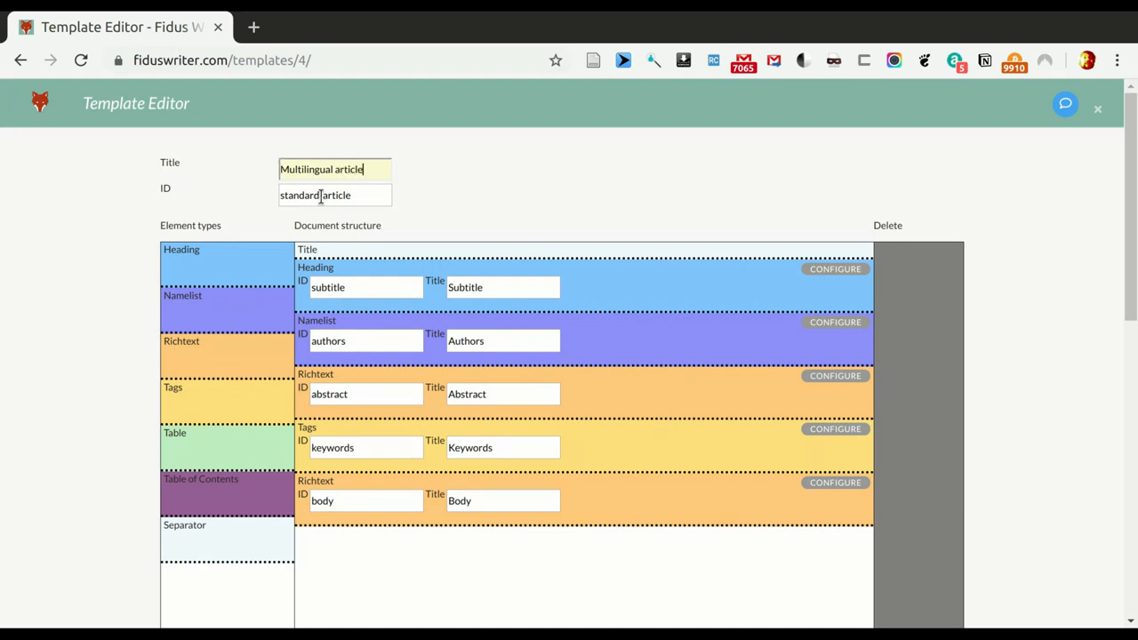
double_click(300, 194)
text(multiling)
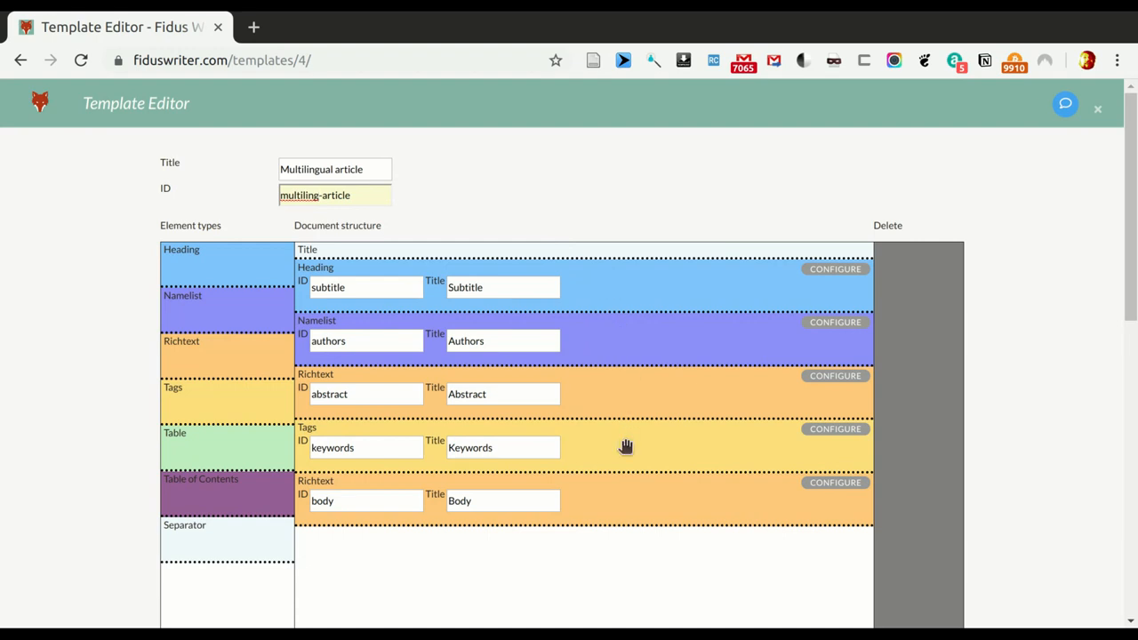
mouse_move(630, 290)
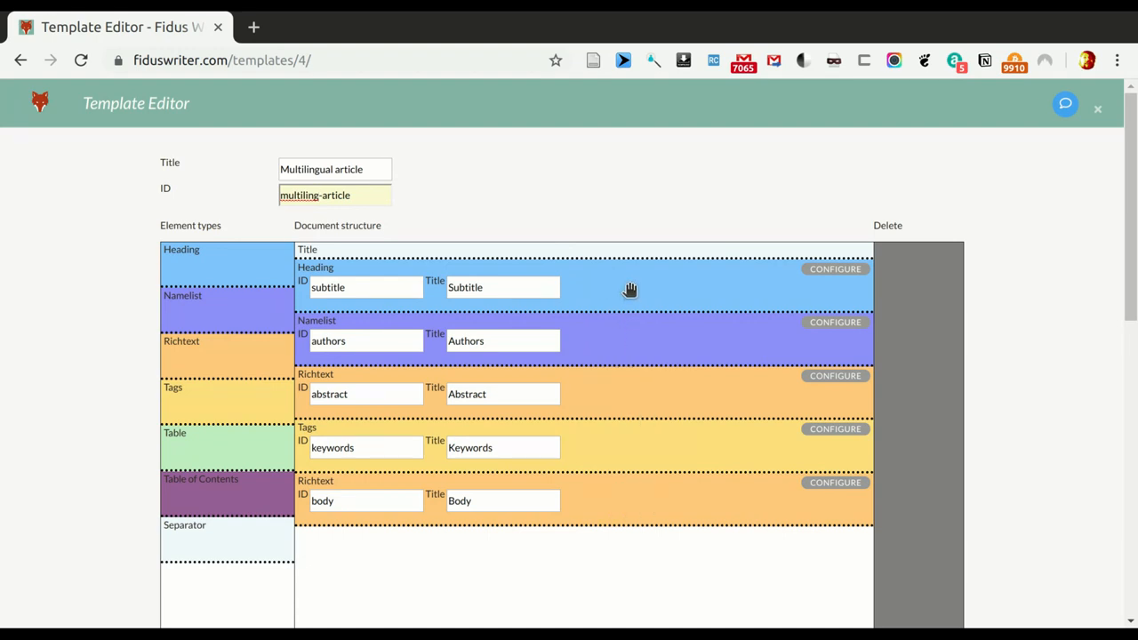
click(320, 195)
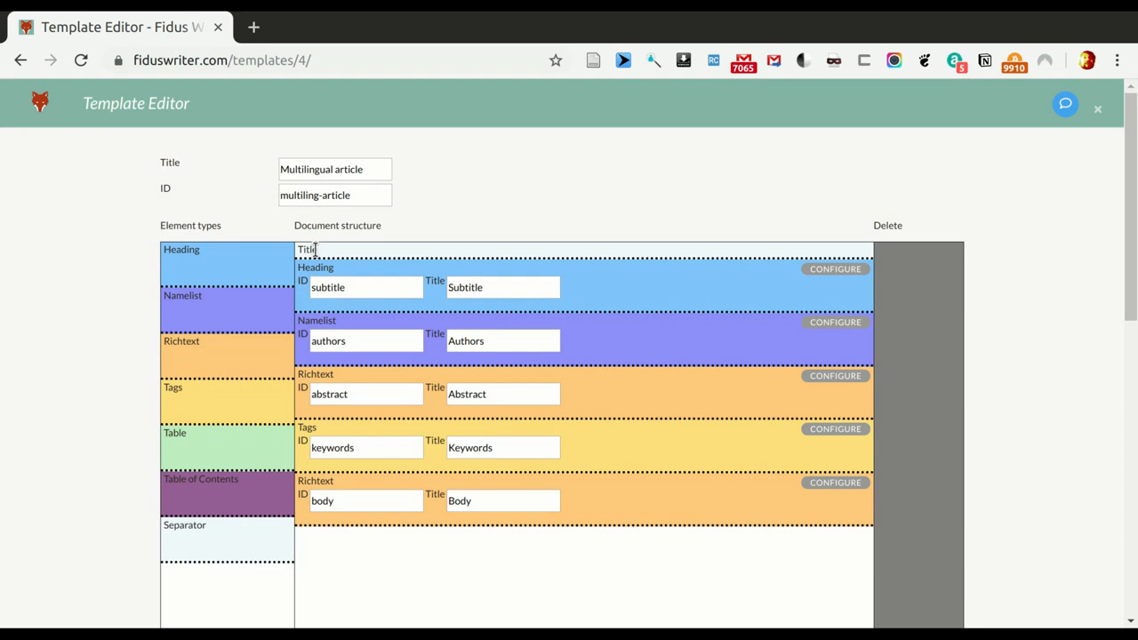
mouse_move(661, 399)
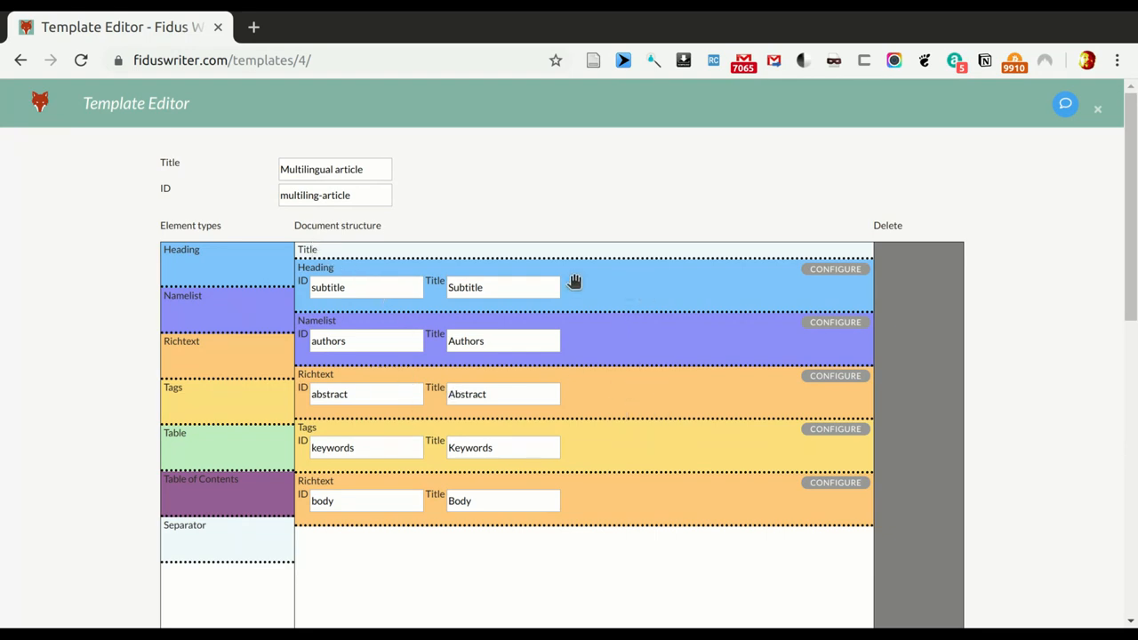
mouse_move(311, 269)
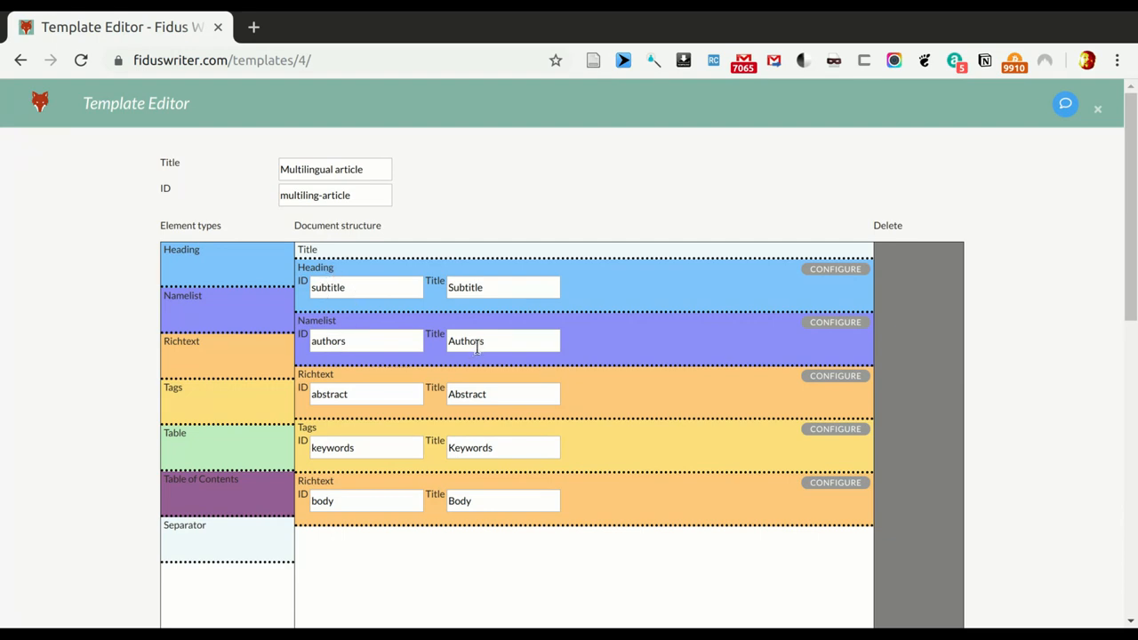
mouse_move(354, 382)
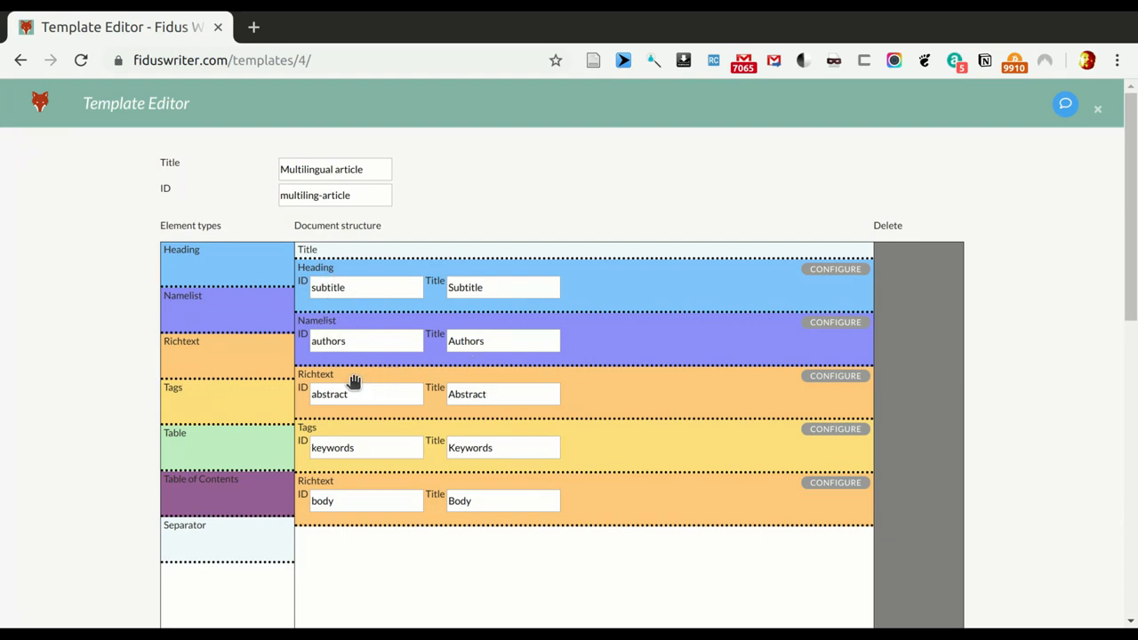
mouse_move(474, 447)
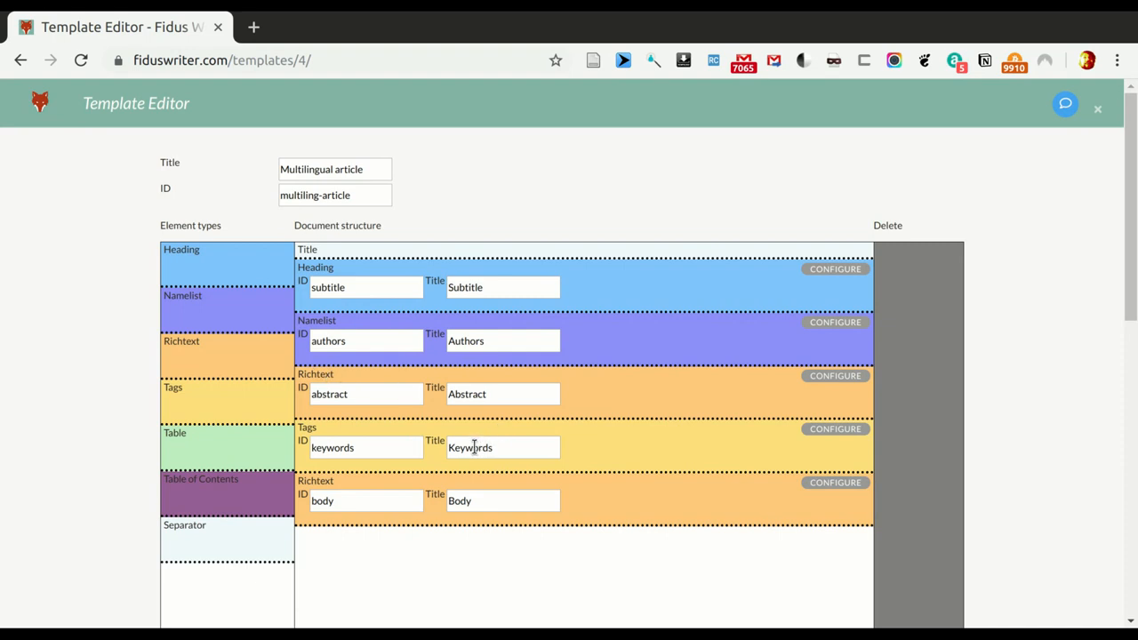
mouse_move(311, 430)
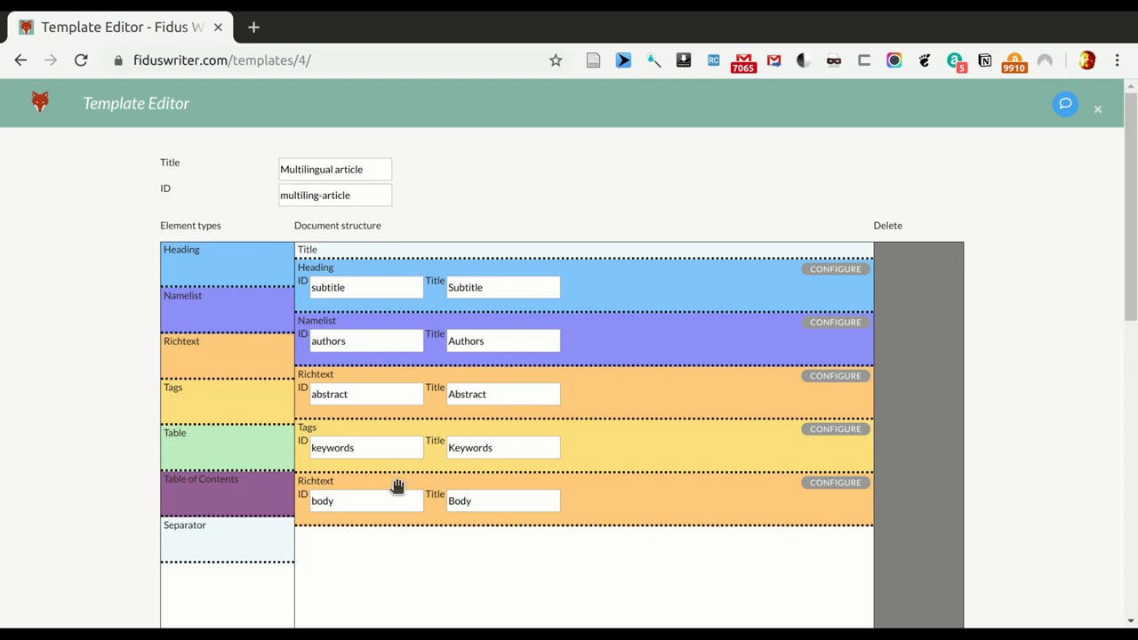
mouse_move(408, 481)
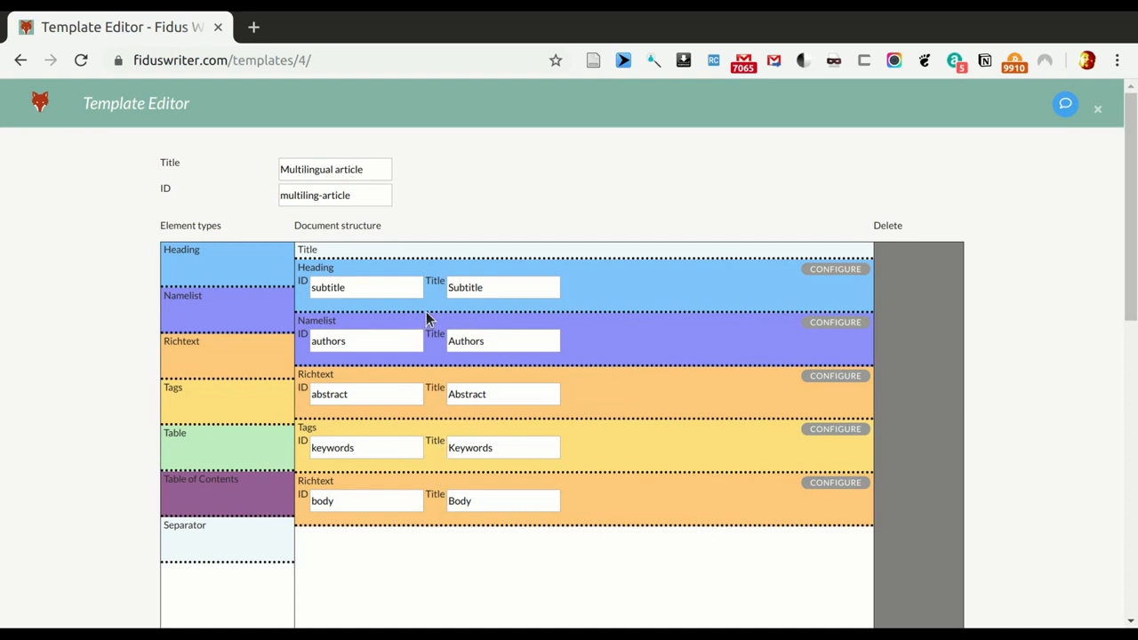
mouse_move(434, 303)
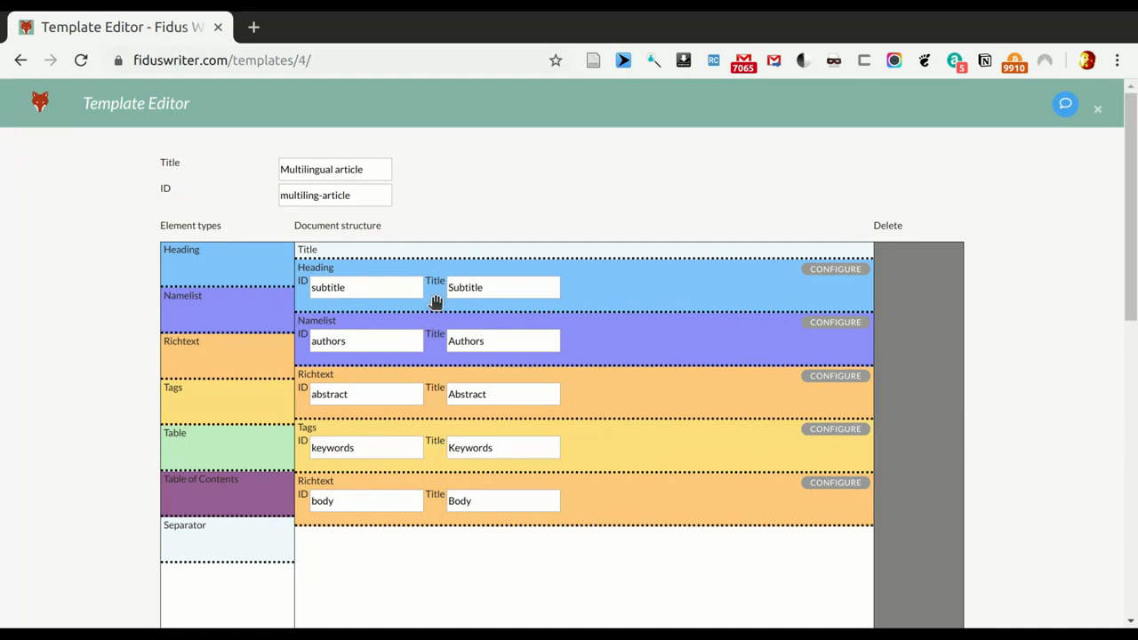
mouse_move(373, 273)
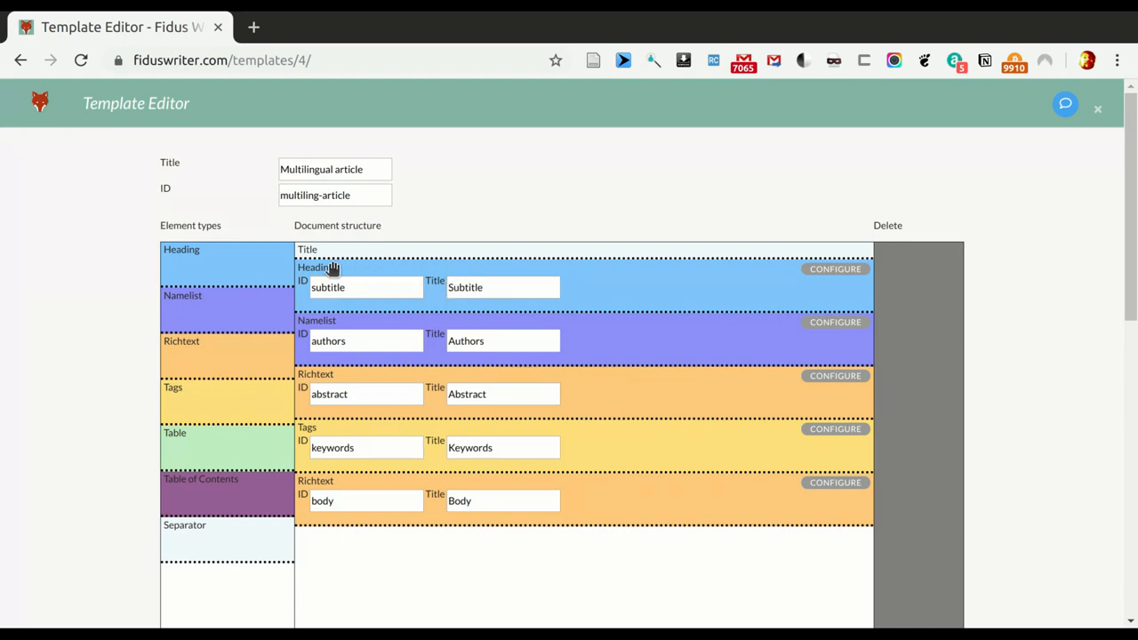
mouse_move(212, 530)
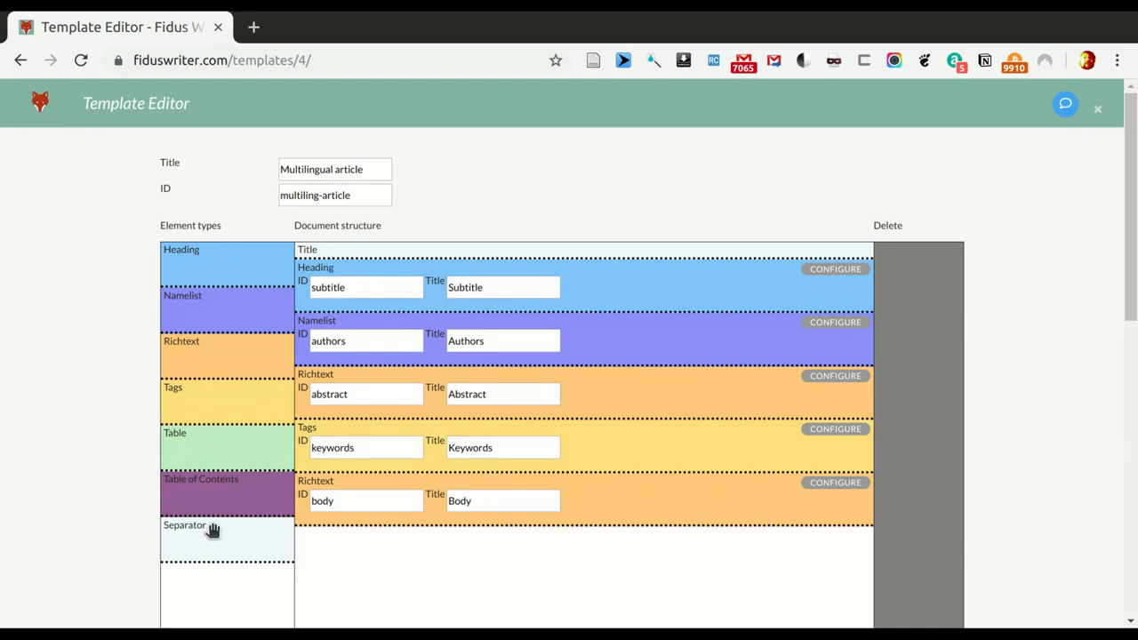
mouse_move(219, 360)
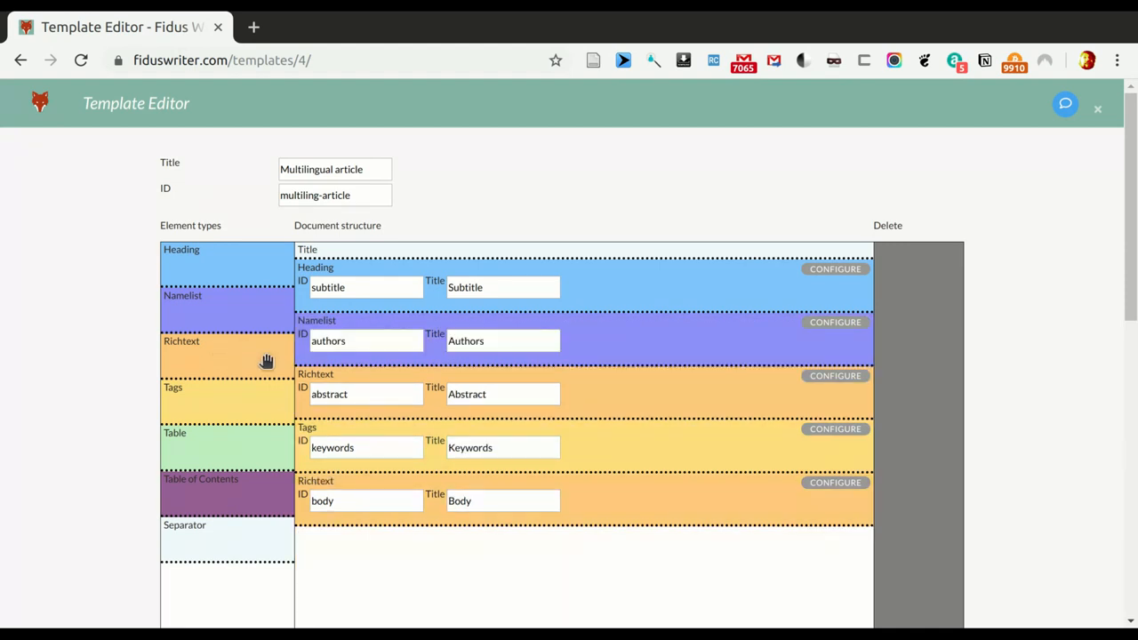
mouse_move(649, 414)
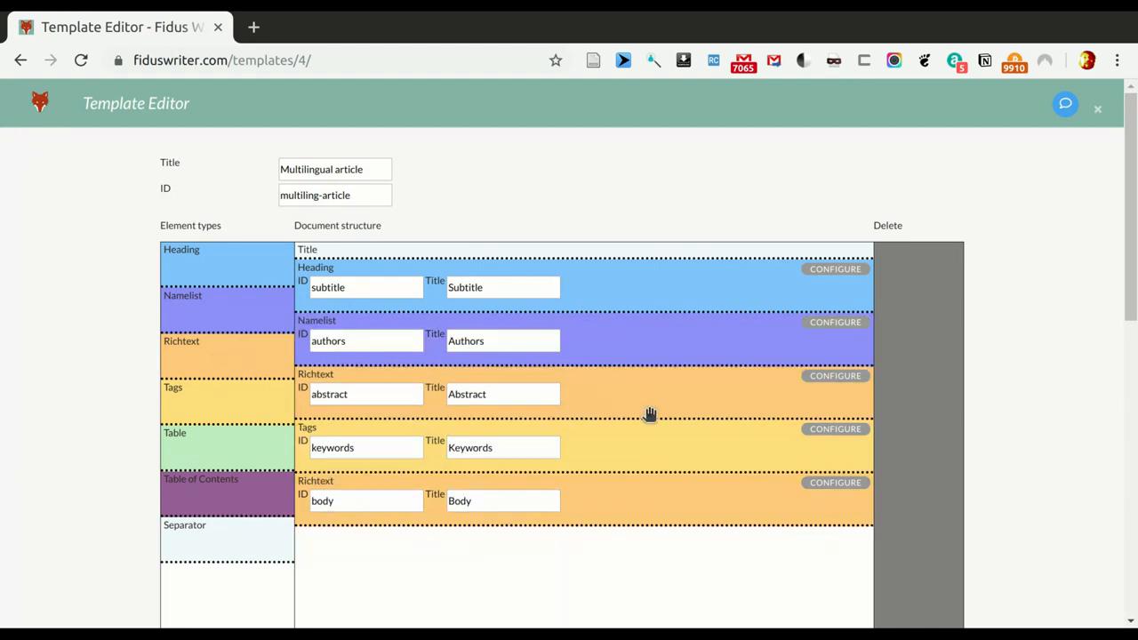
mouse_move(622, 329)
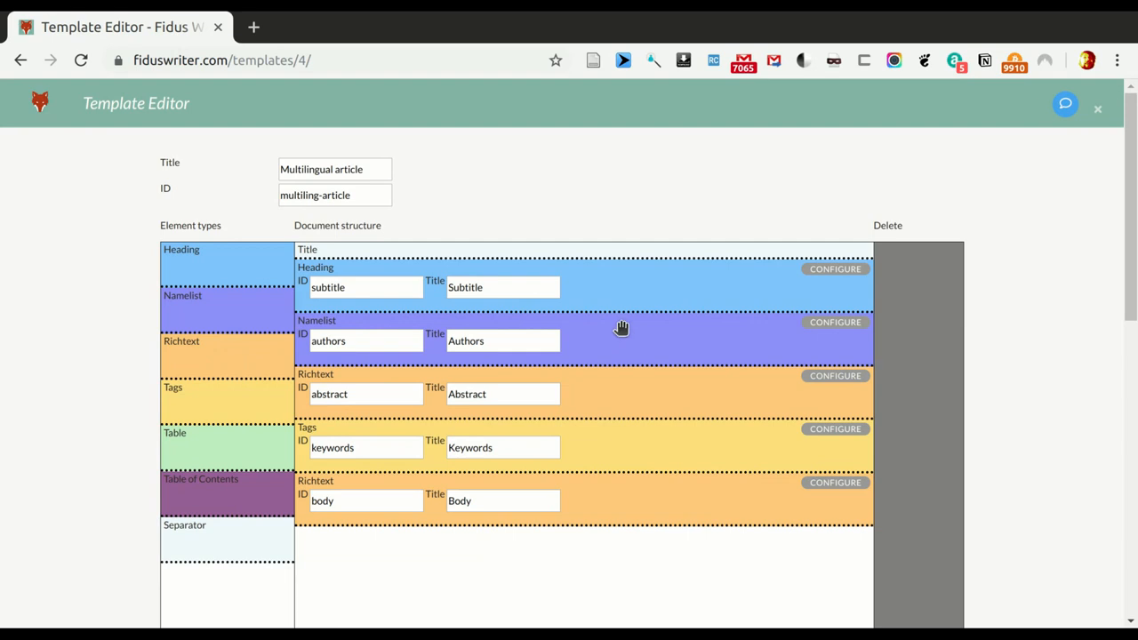
mouse_move(607, 338)
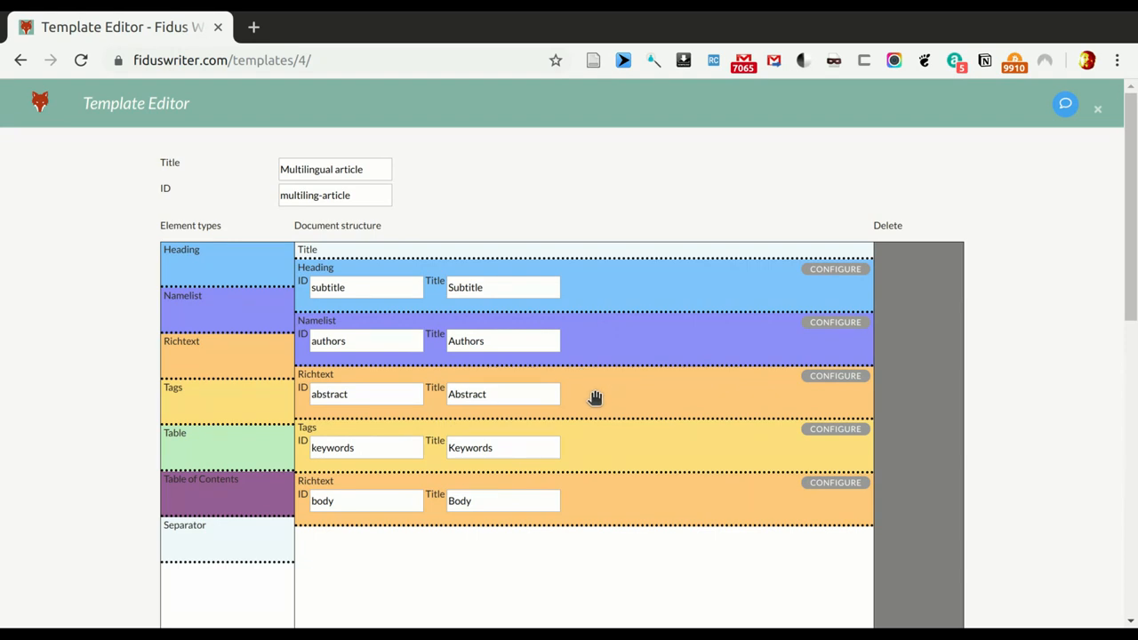
mouse_move(229, 359)
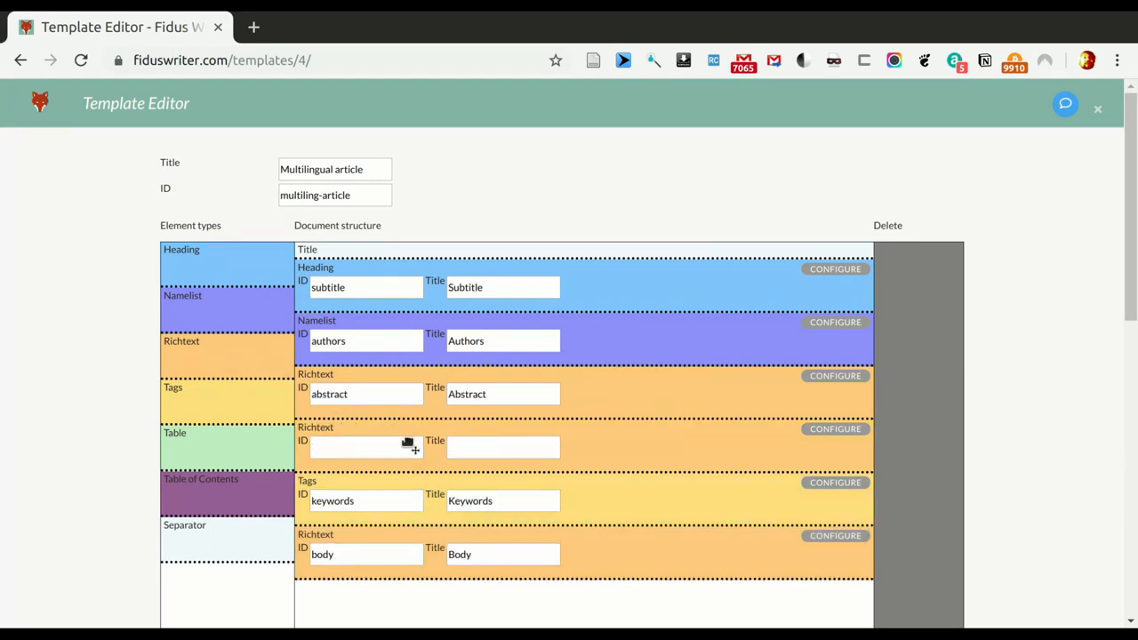
- Give the new rich-text part the ID 'abstract-de' and the title 'Zusammenfassung'
click(365, 447)
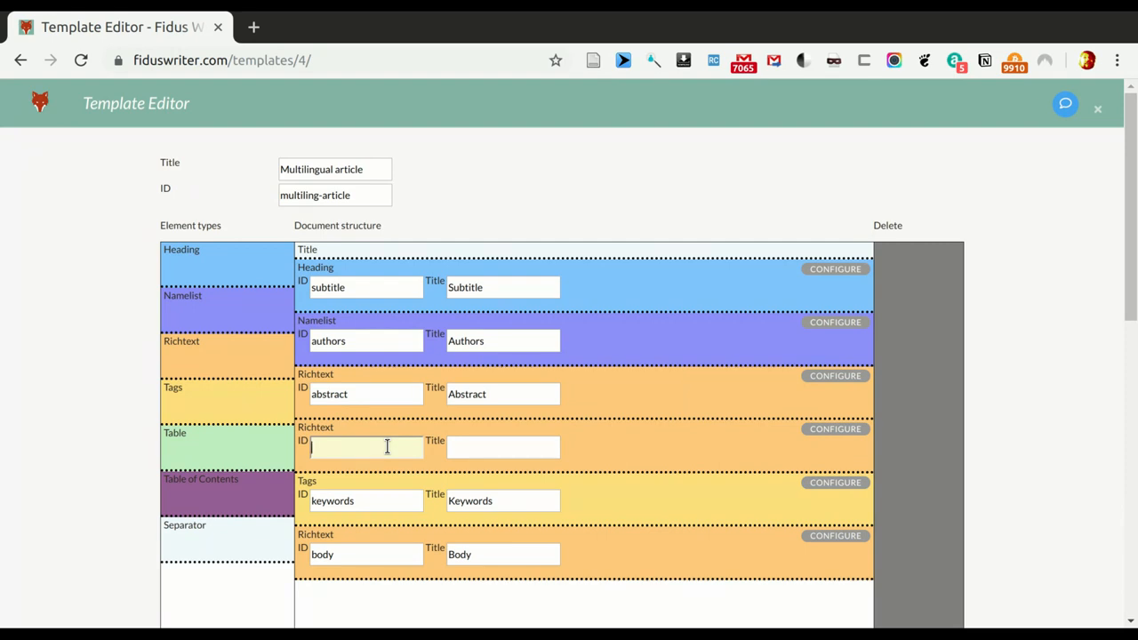
text(abstract-de)
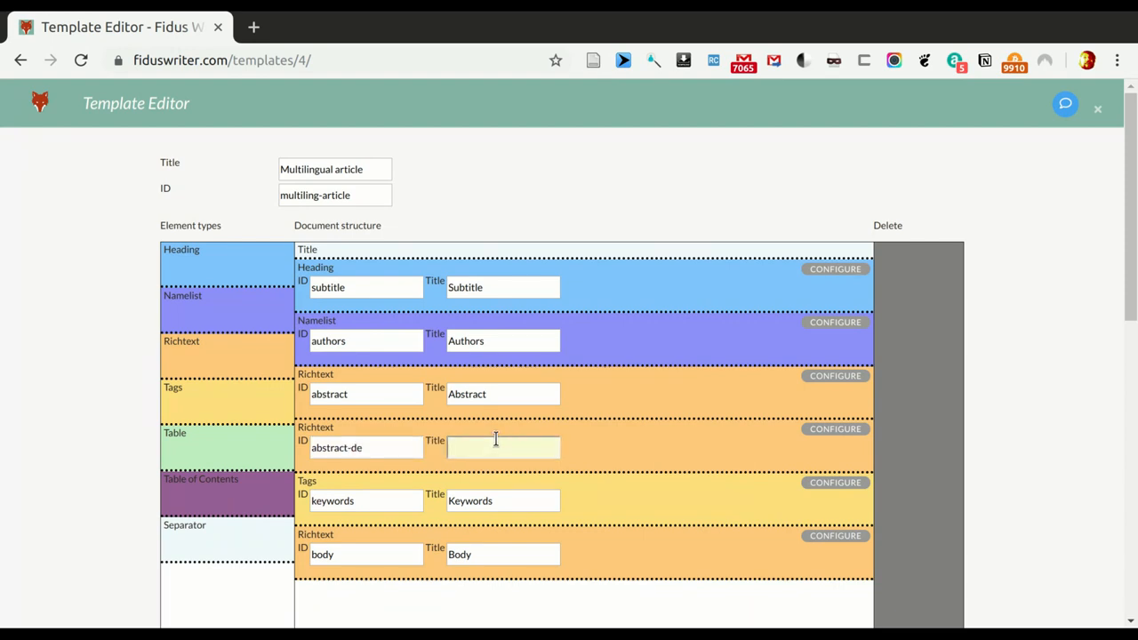
text(Zu)
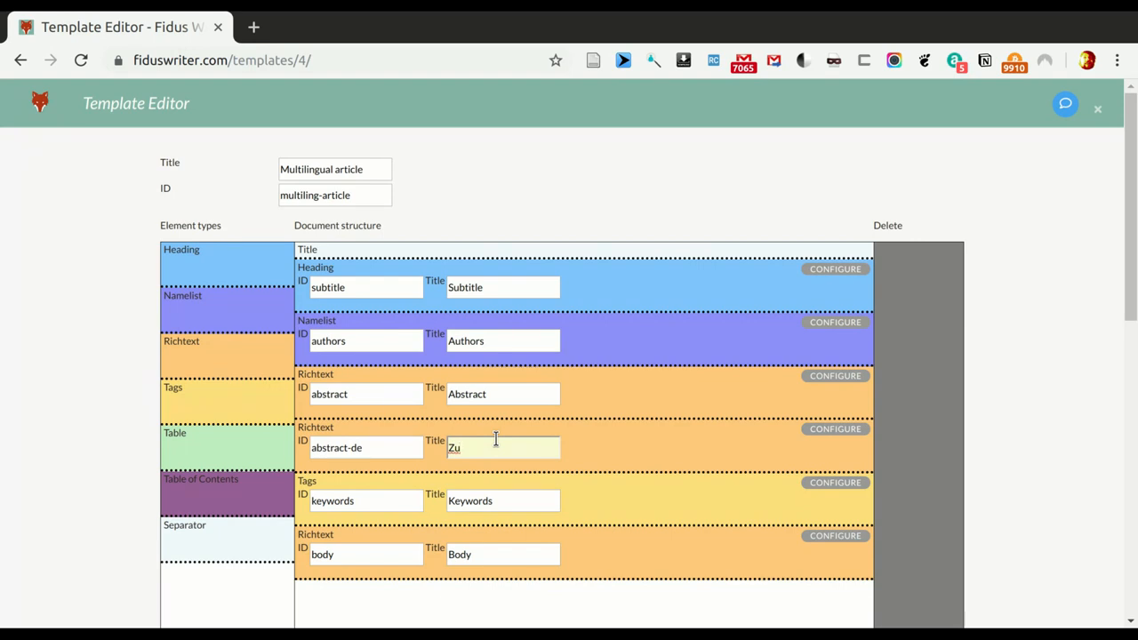
text(sammenfassung)
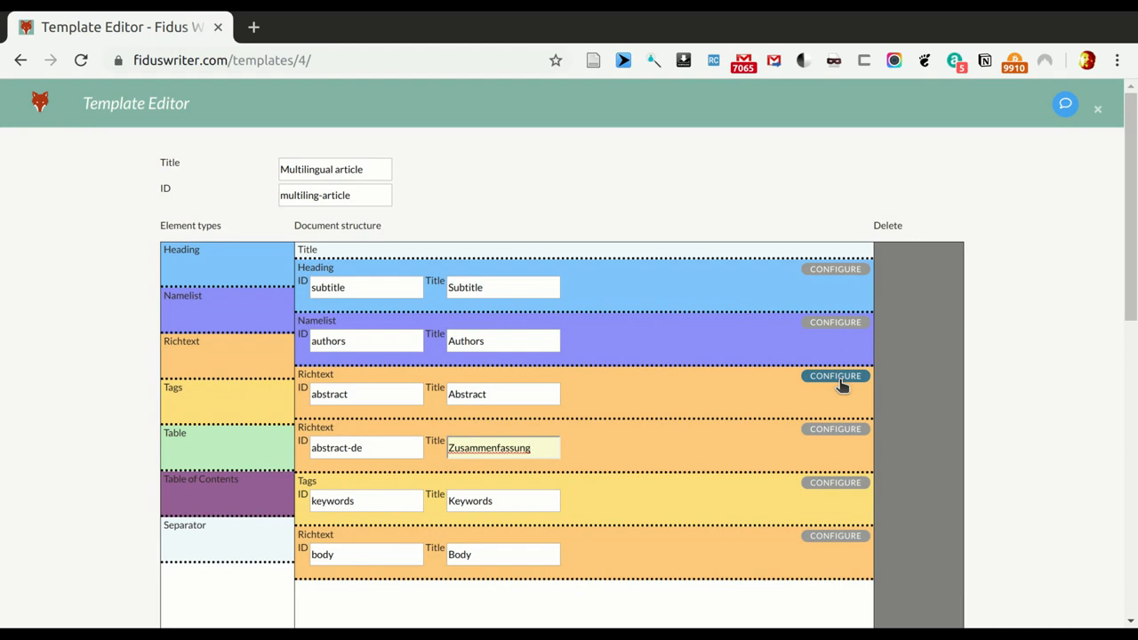
- Open both abstracts' settings and set the German part's metadata function to Abstract
click(502, 447)
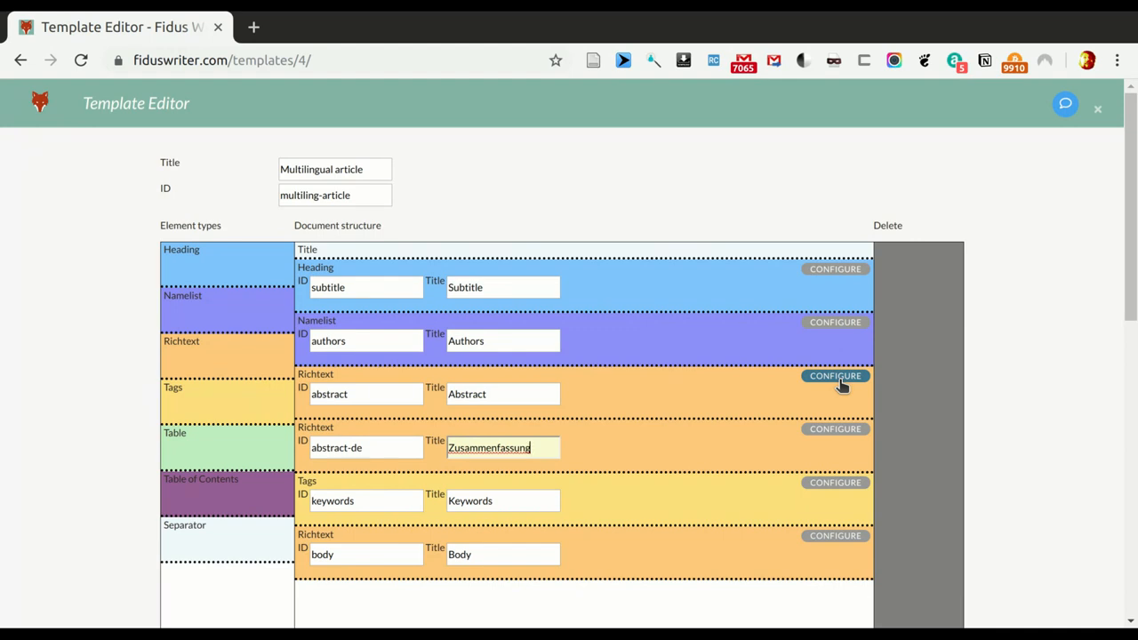
click(834, 374)
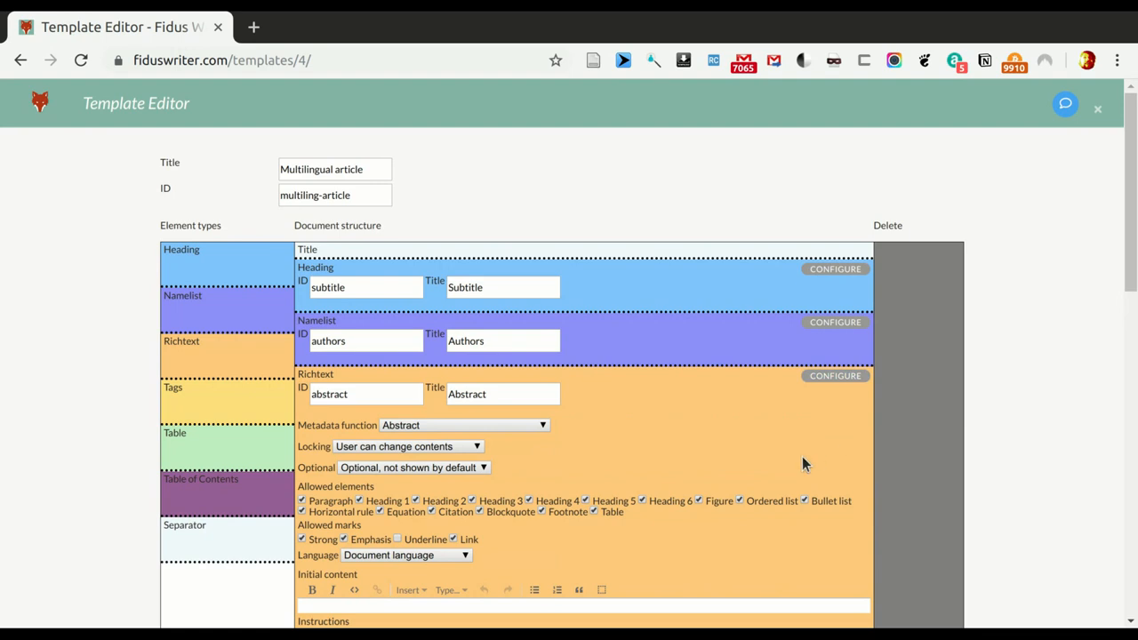
scroll(down, 3)
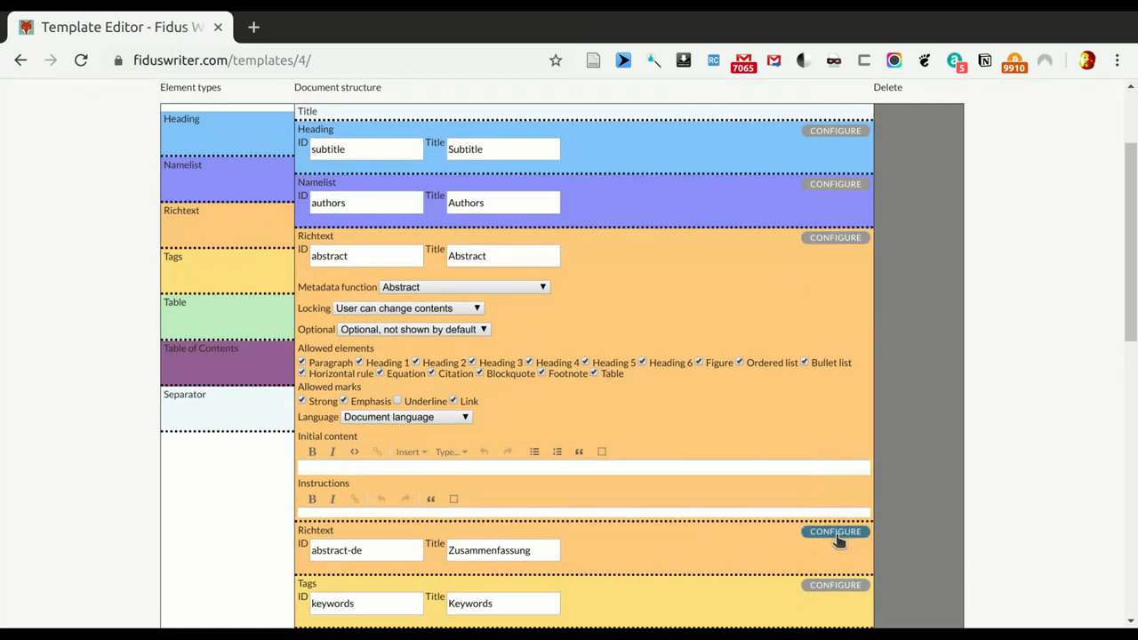
click(835, 531)
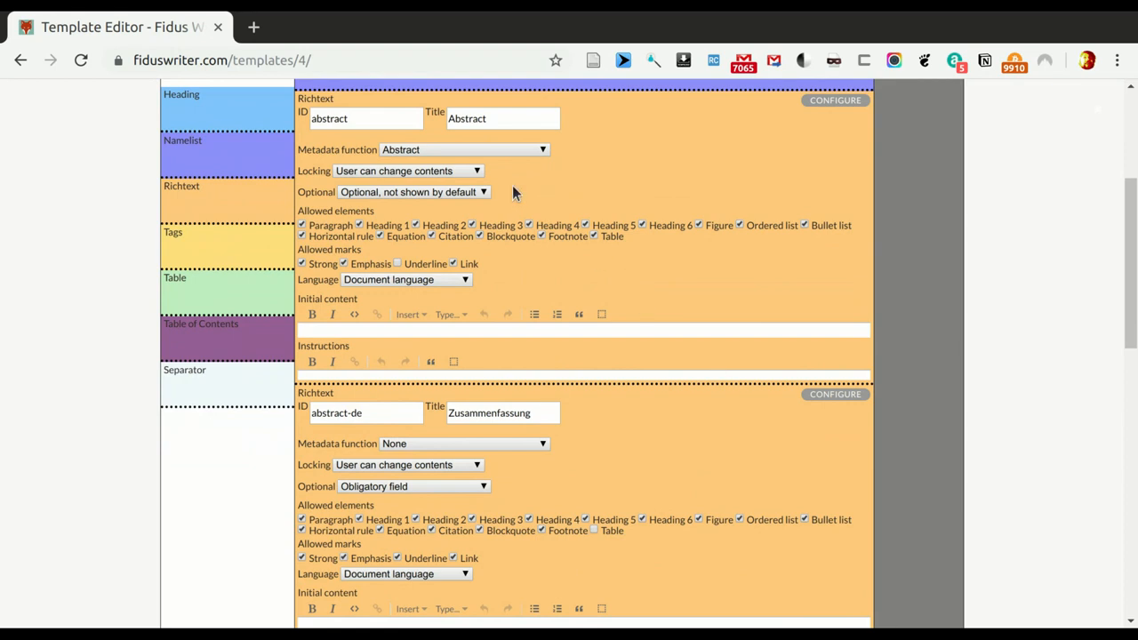
mouse_move(373, 188)
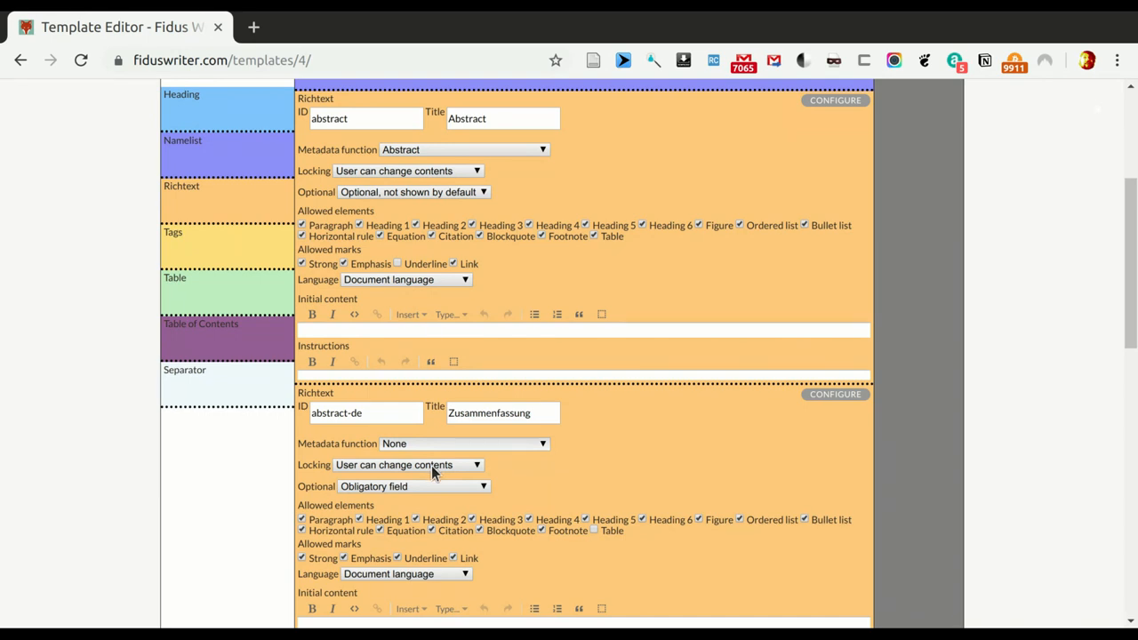
click(462, 444)
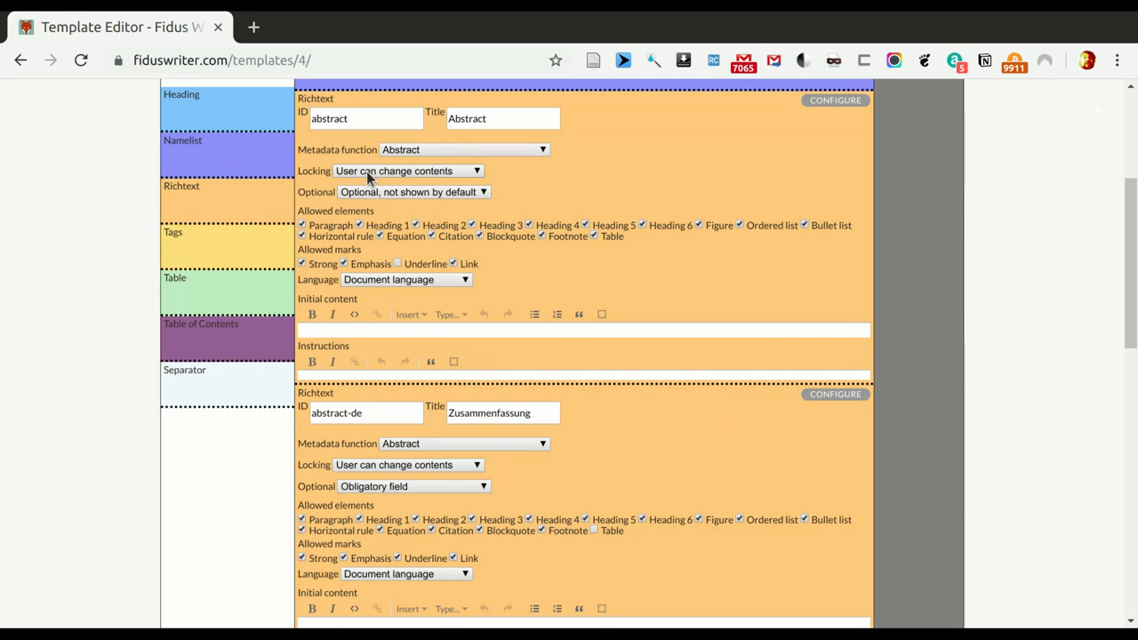
mouse_move(378, 342)
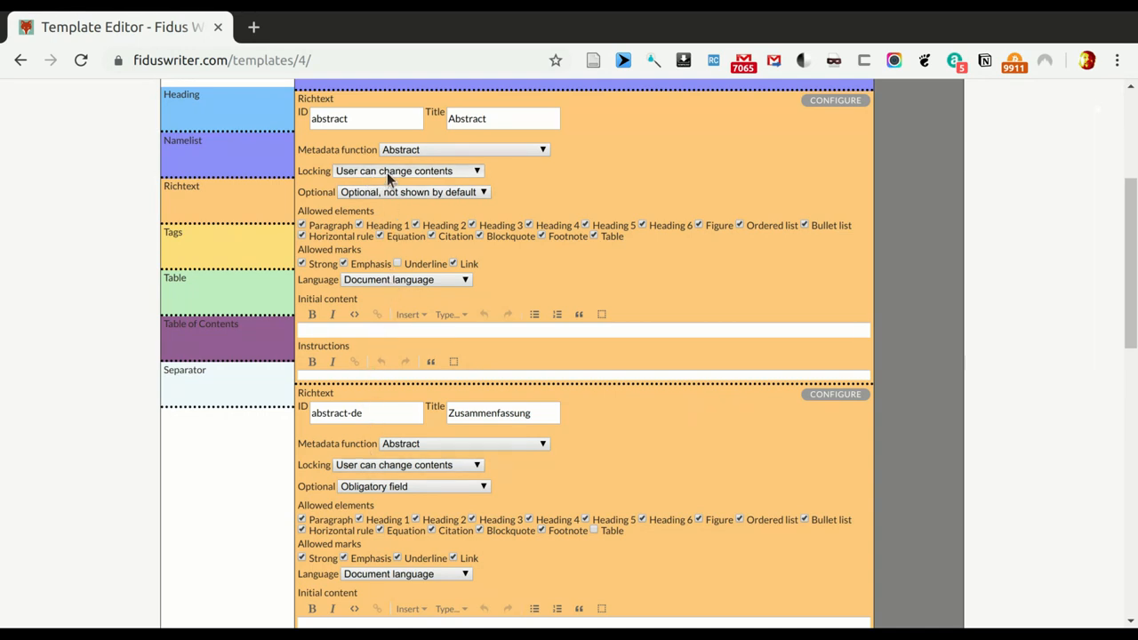
mouse_move(400, 187)
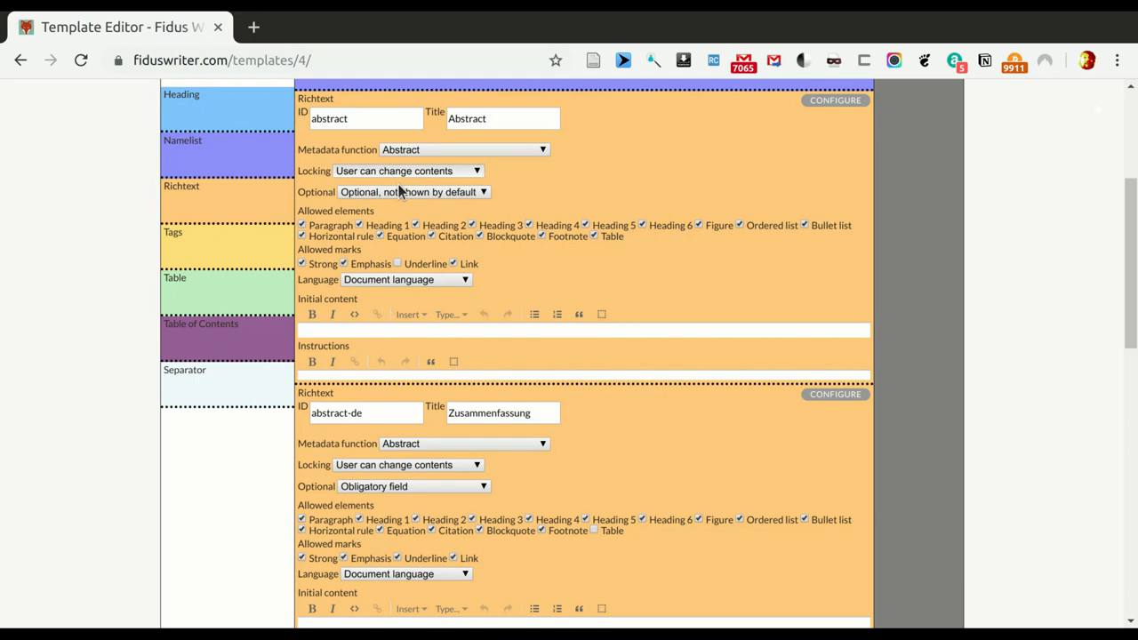
mouse_move(409, 202)
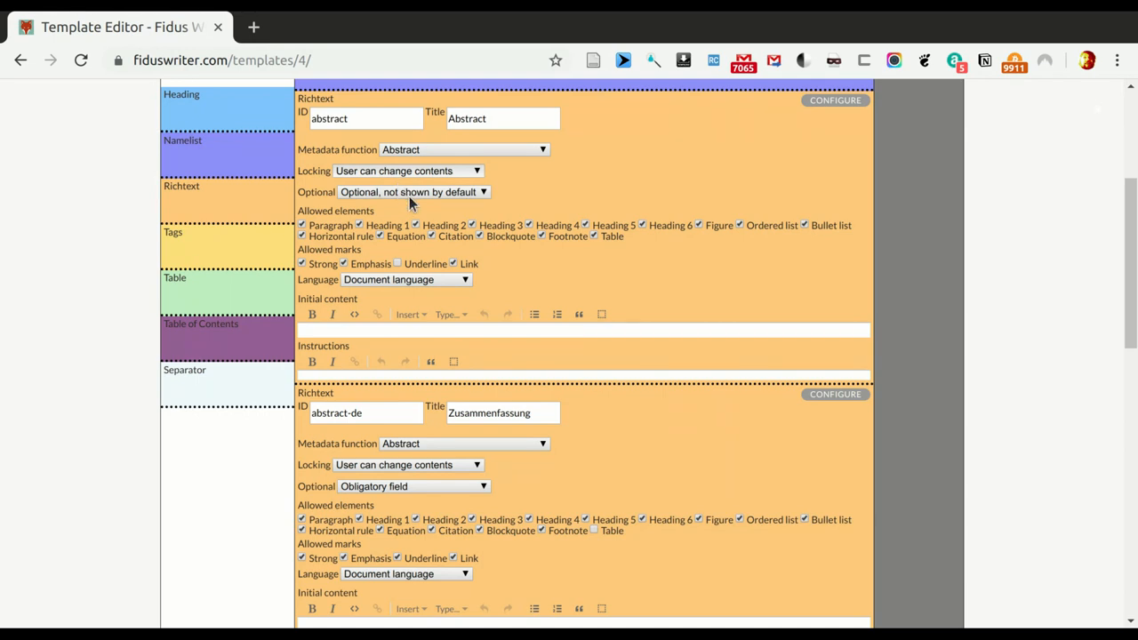
mouse_move(520, 207)
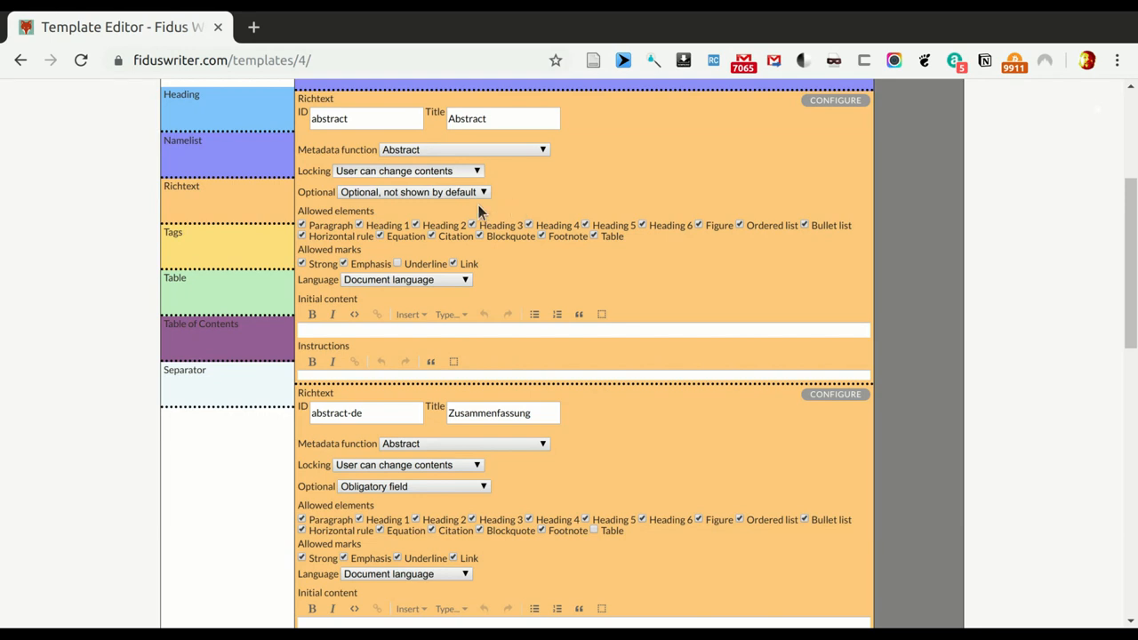
mouse_move(481, 213)
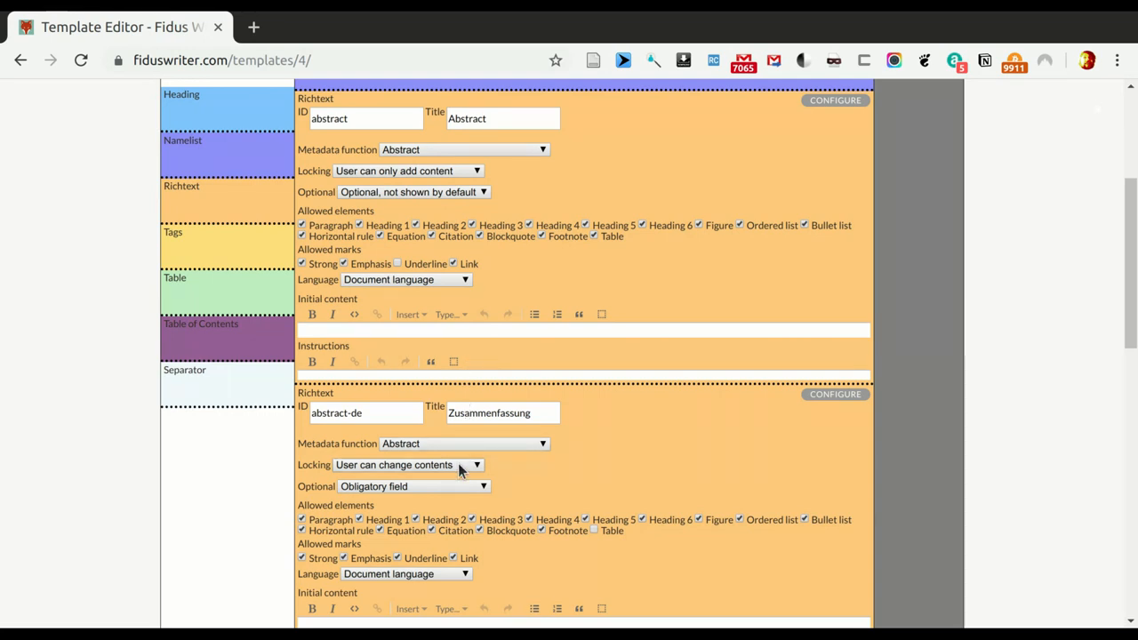
- Lock German abstract to adding content, set English (UK)/German languages, make both optional, shown by default
click(407, 464)
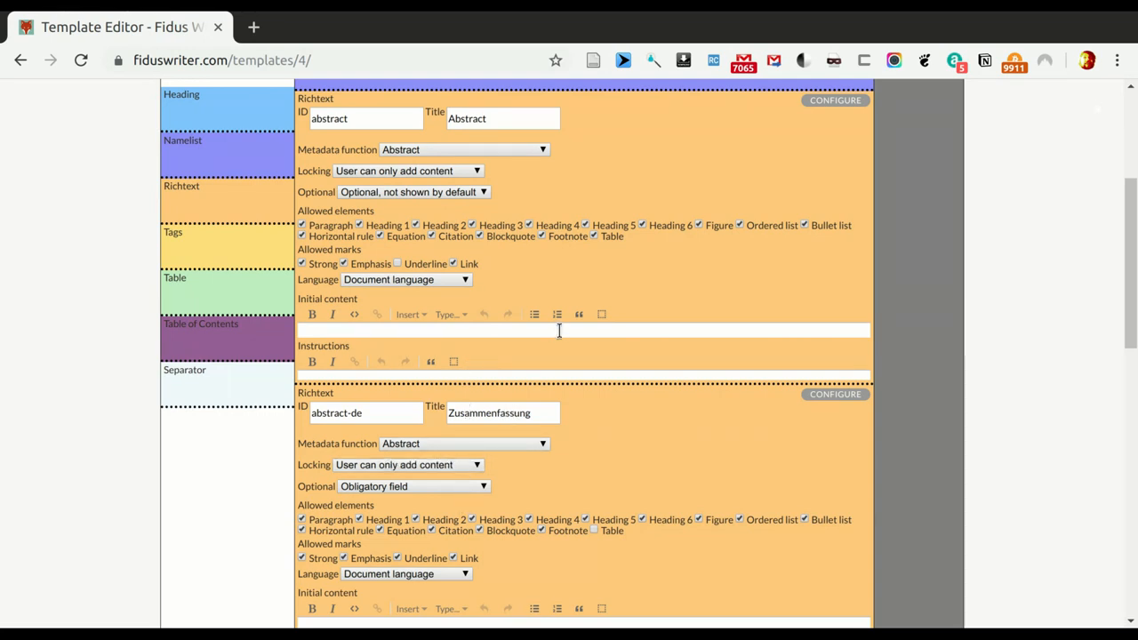
scroll(down, 3)
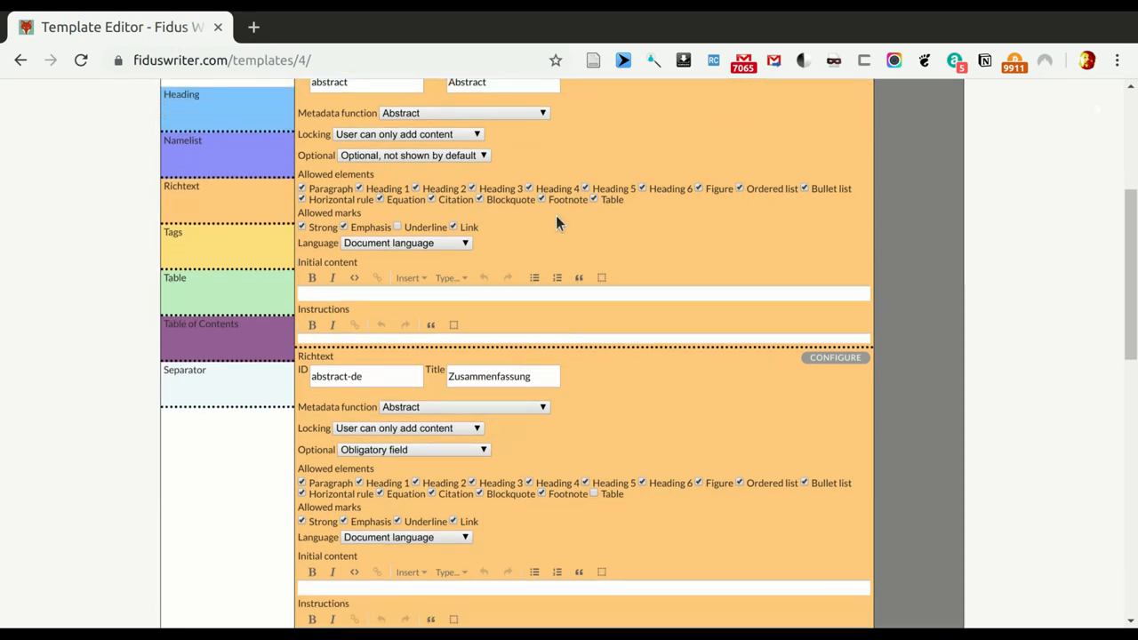
mouse_move(395, 193)
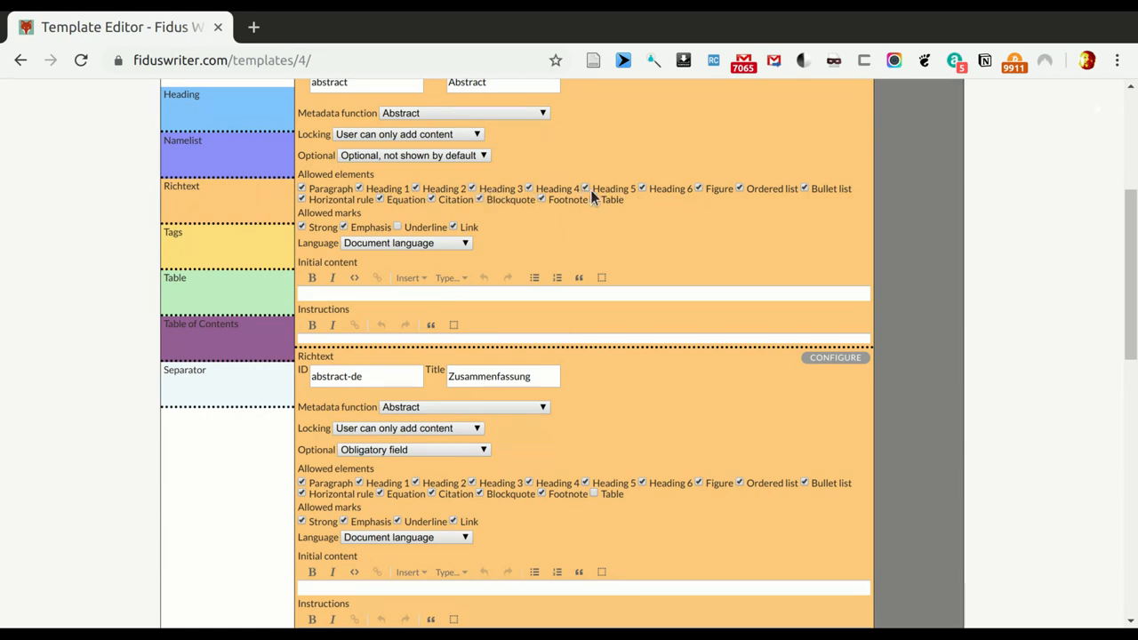
mouse_move(595, 496)
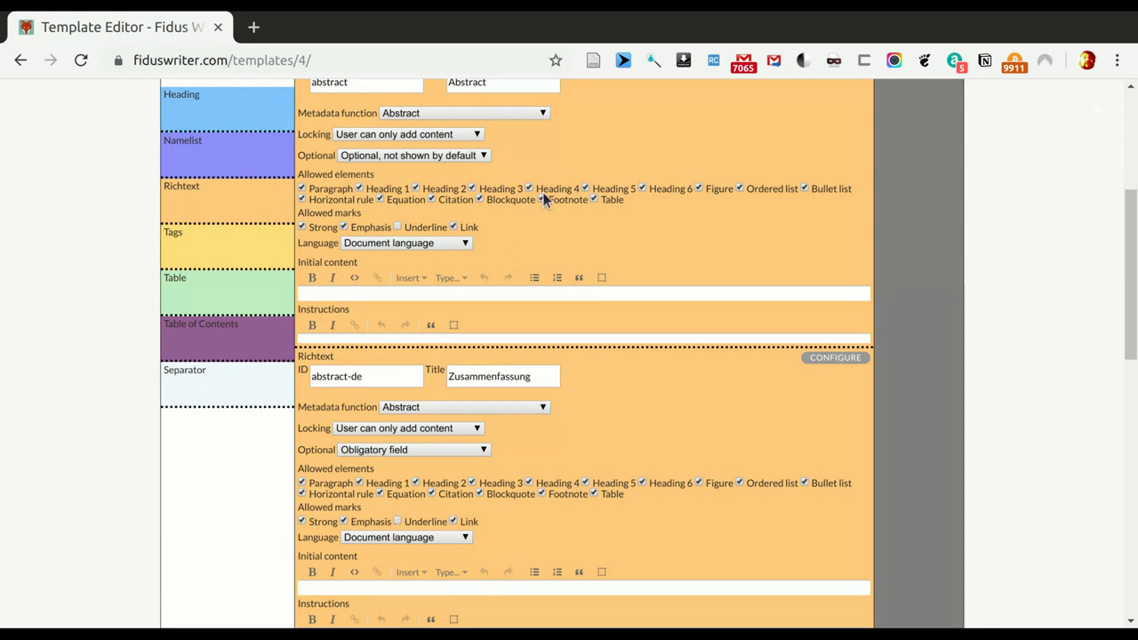
scroll(down, 3)
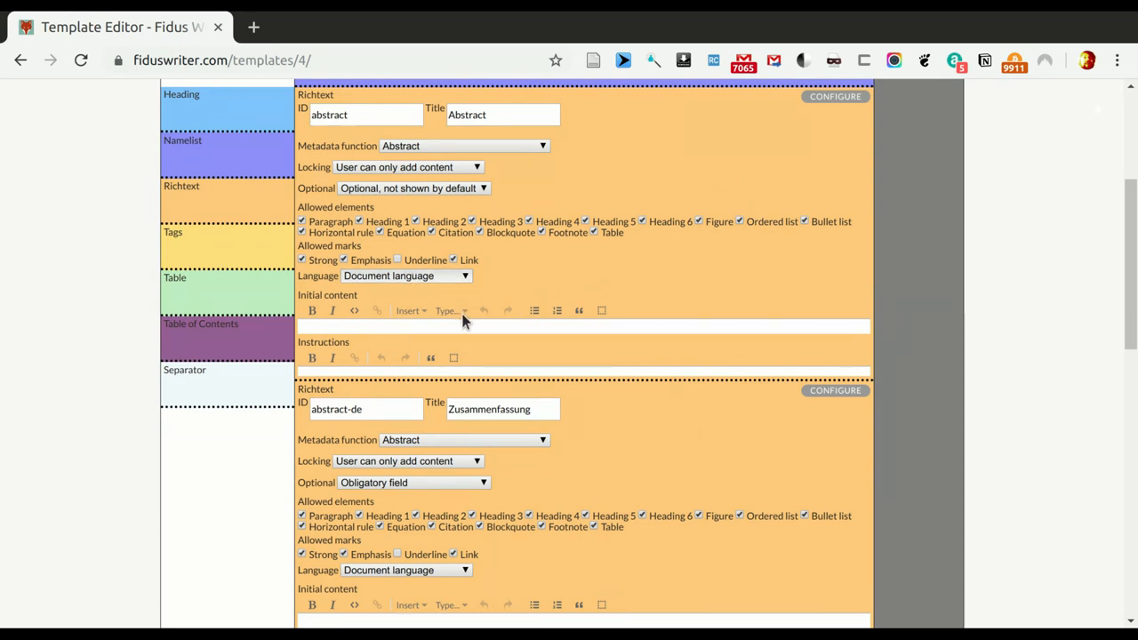
mouse_move(444, 502)
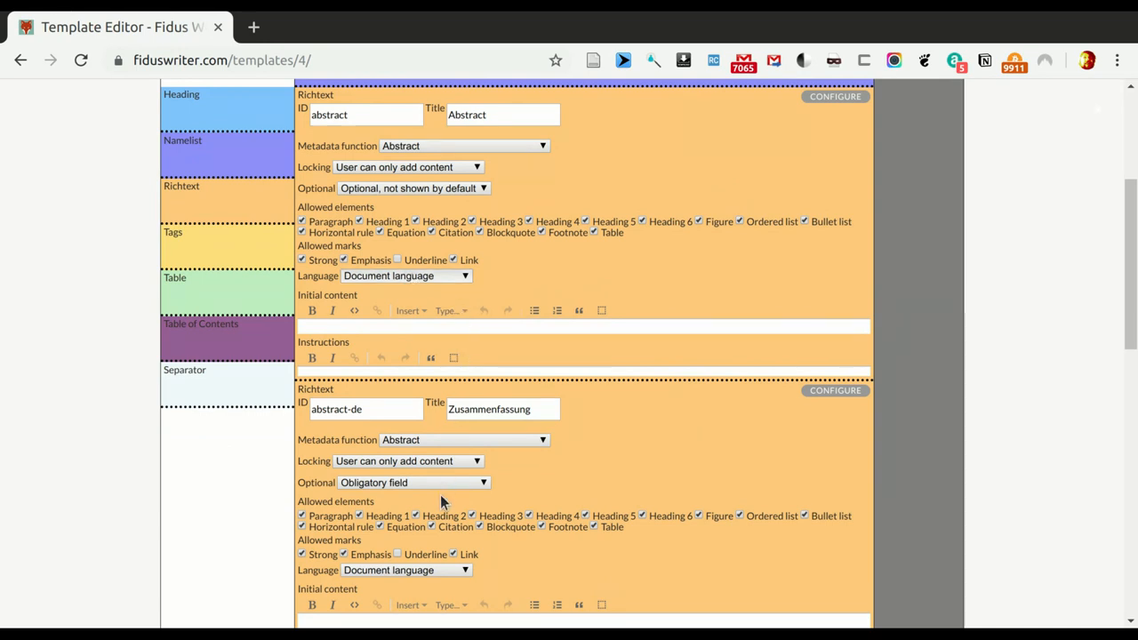
click(406, 275)
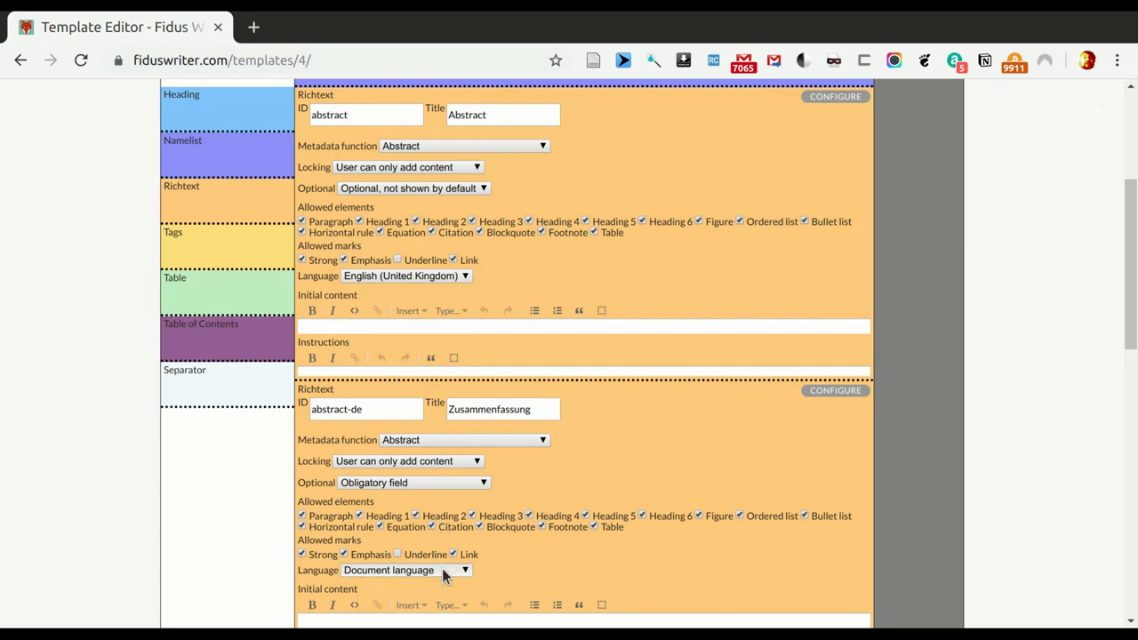
mouse_move(465, 402)
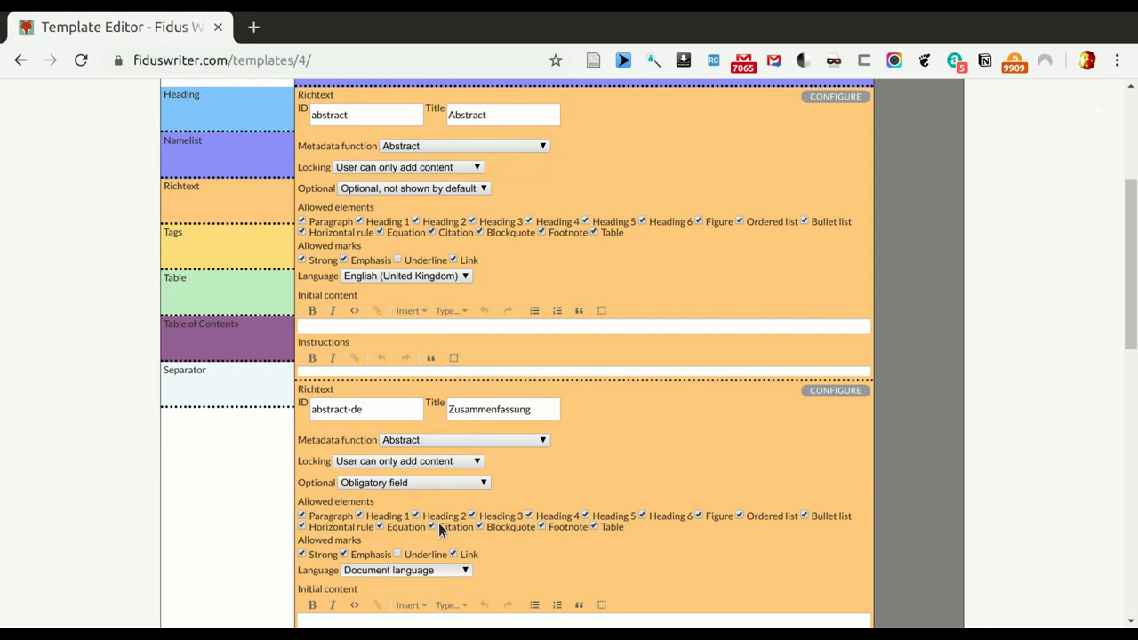
click(405, 570)
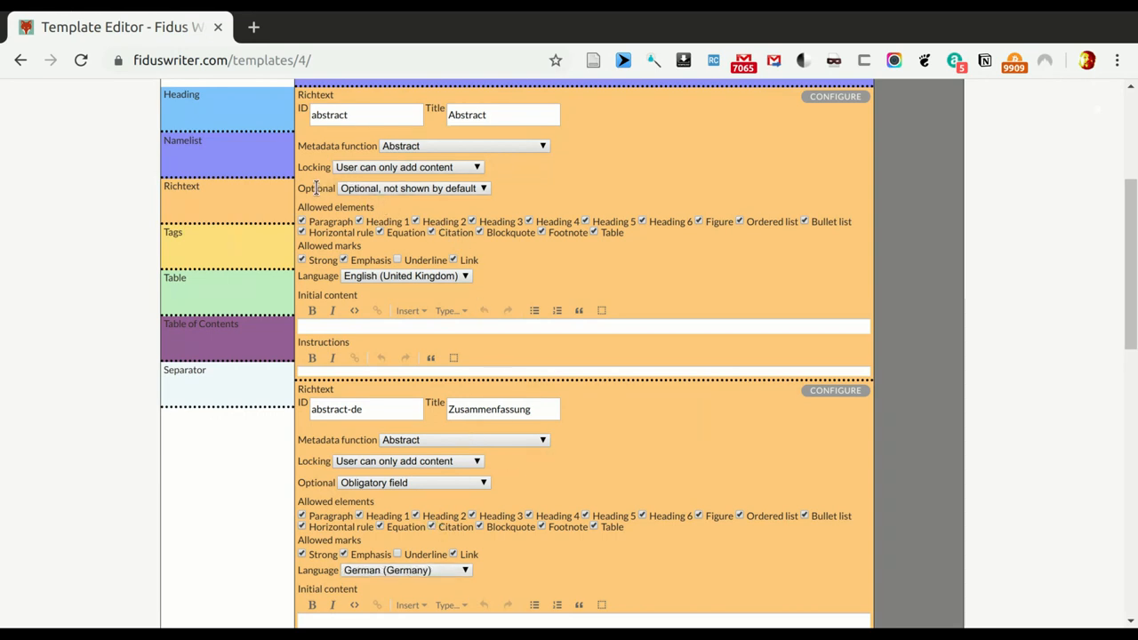
mouse_move(366, 135)
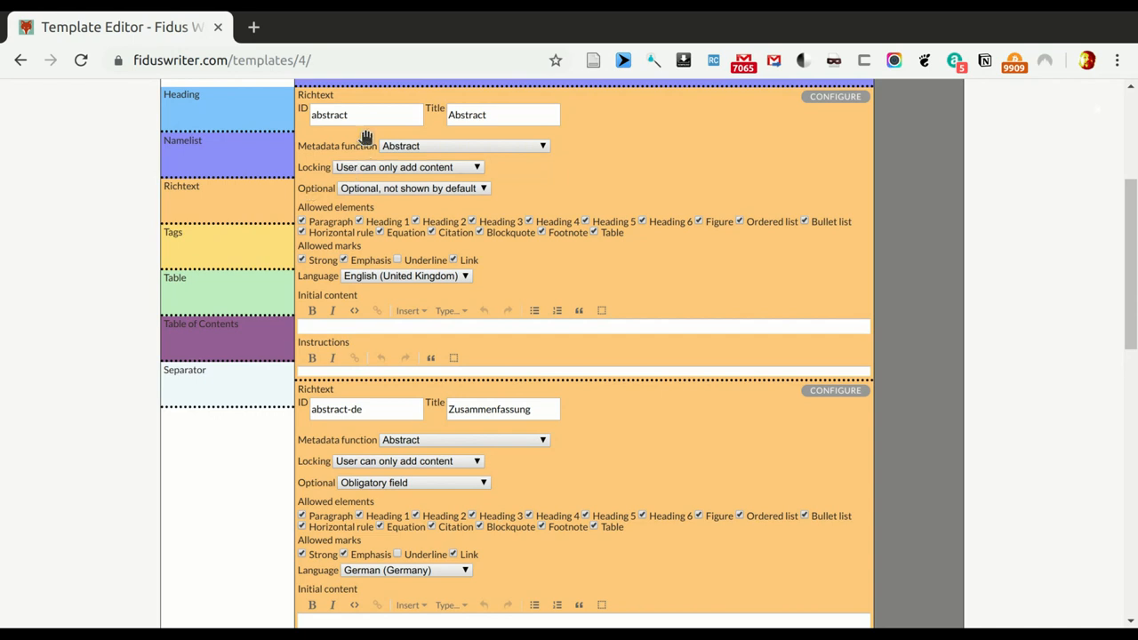
mouse_move(385, 196)
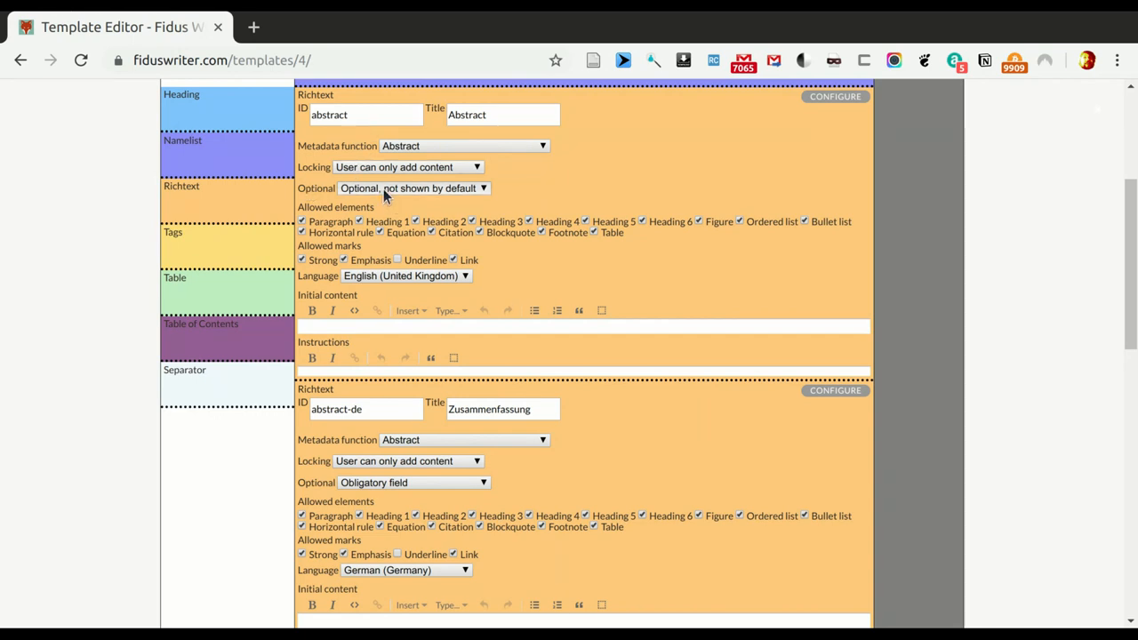
mouse_move(415, 200)
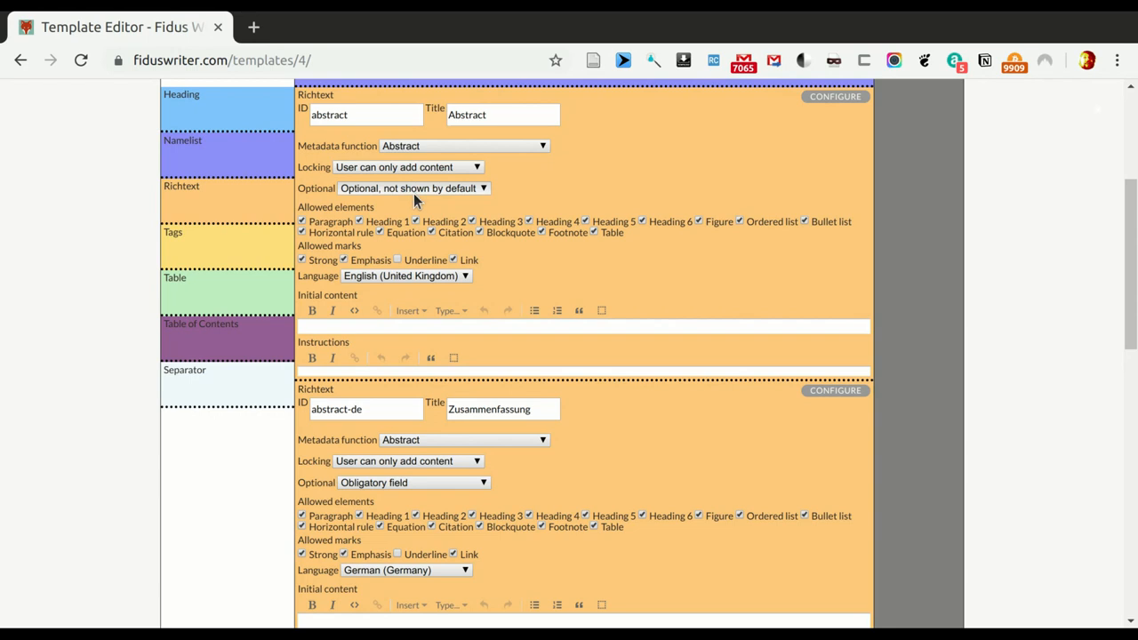
click(413, 187)
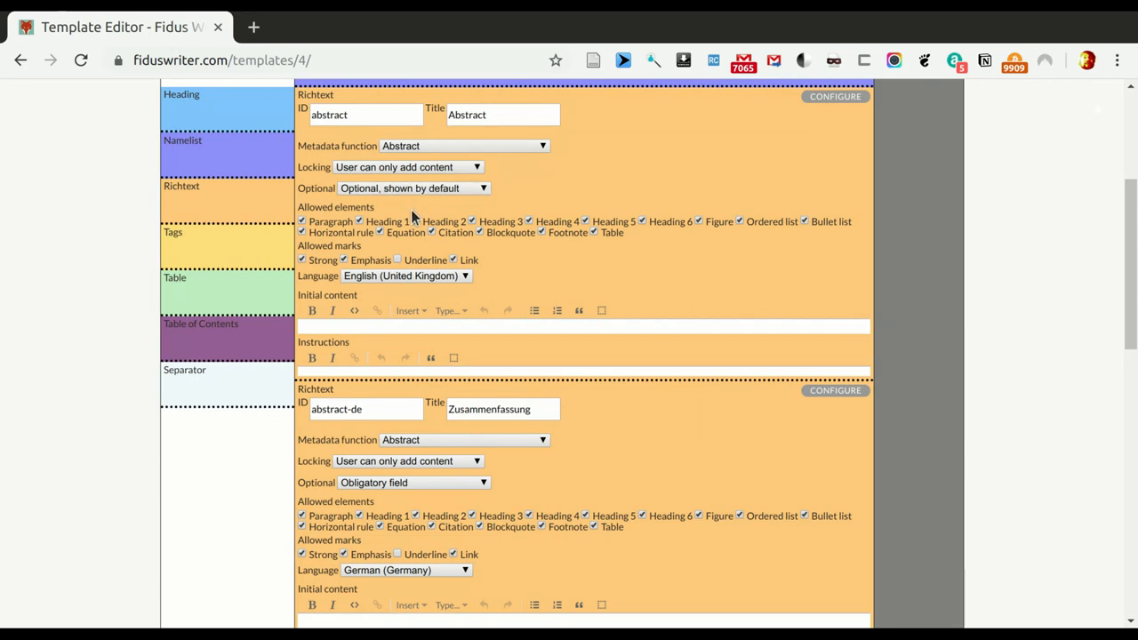
mouse_move(424, 490)
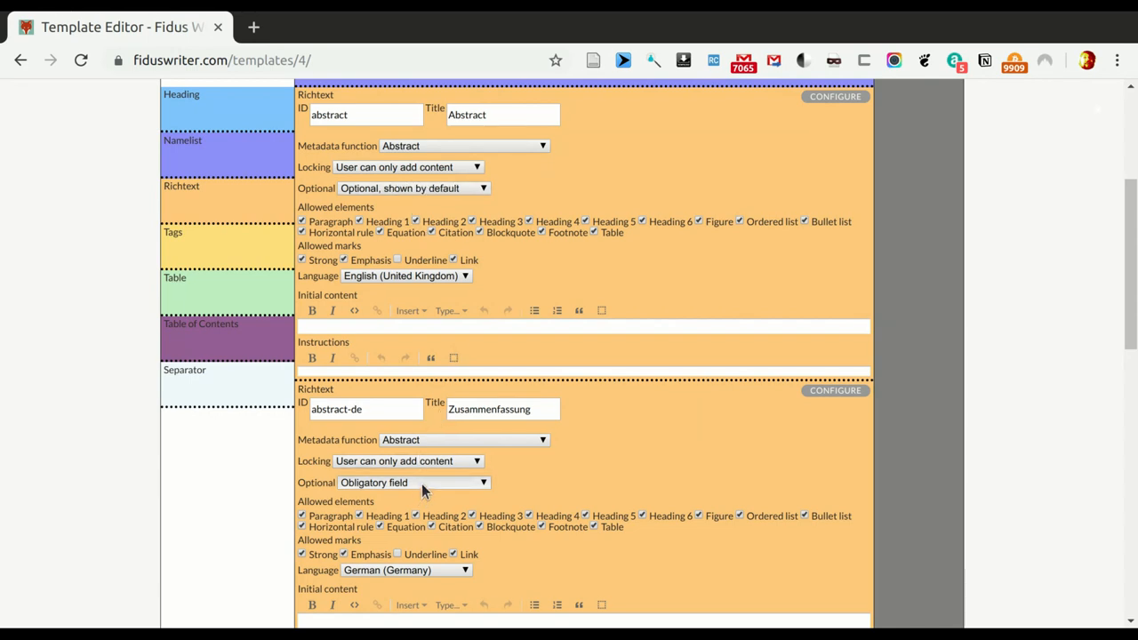
click(414, 481)
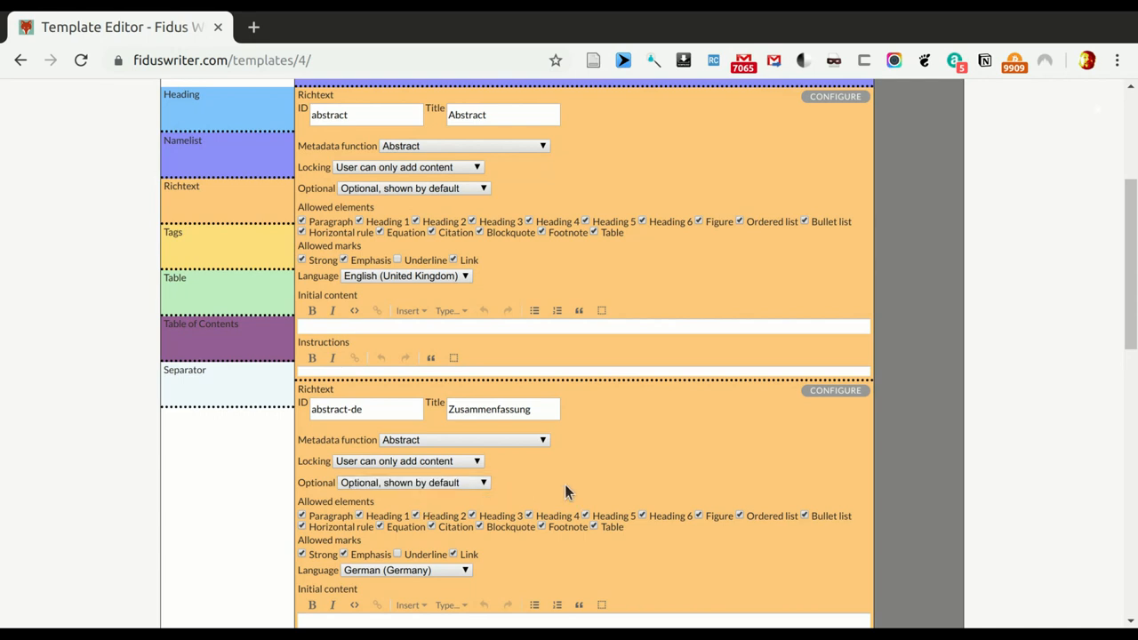
- Enter a bold 'Abstract:' label as the English abstract's initial content
scroll(down, 3)
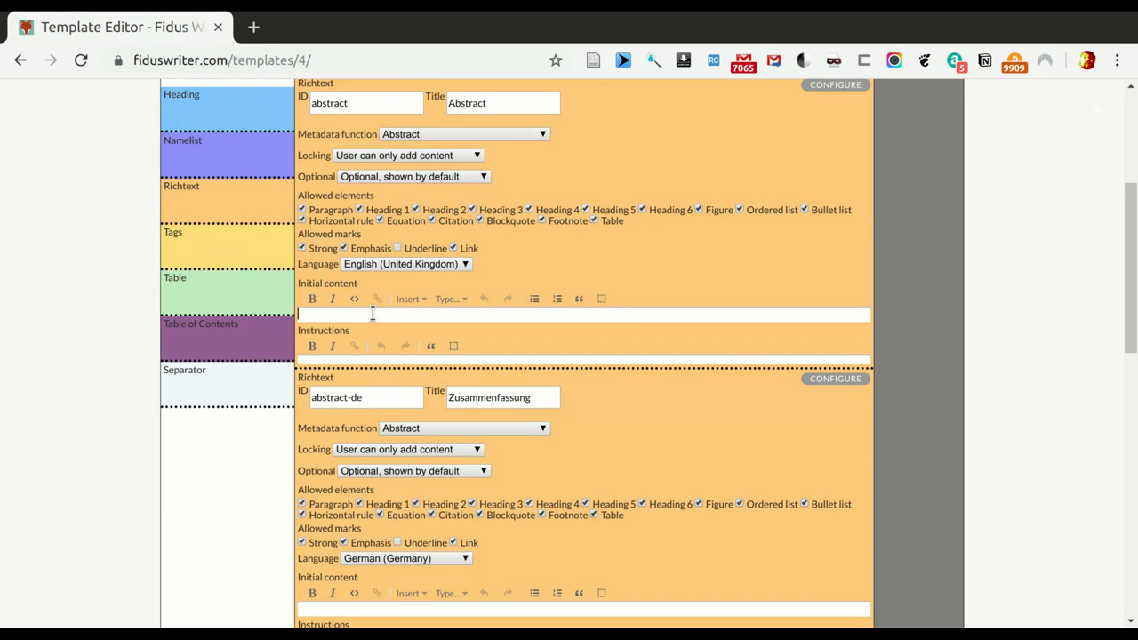
text(Abstract)
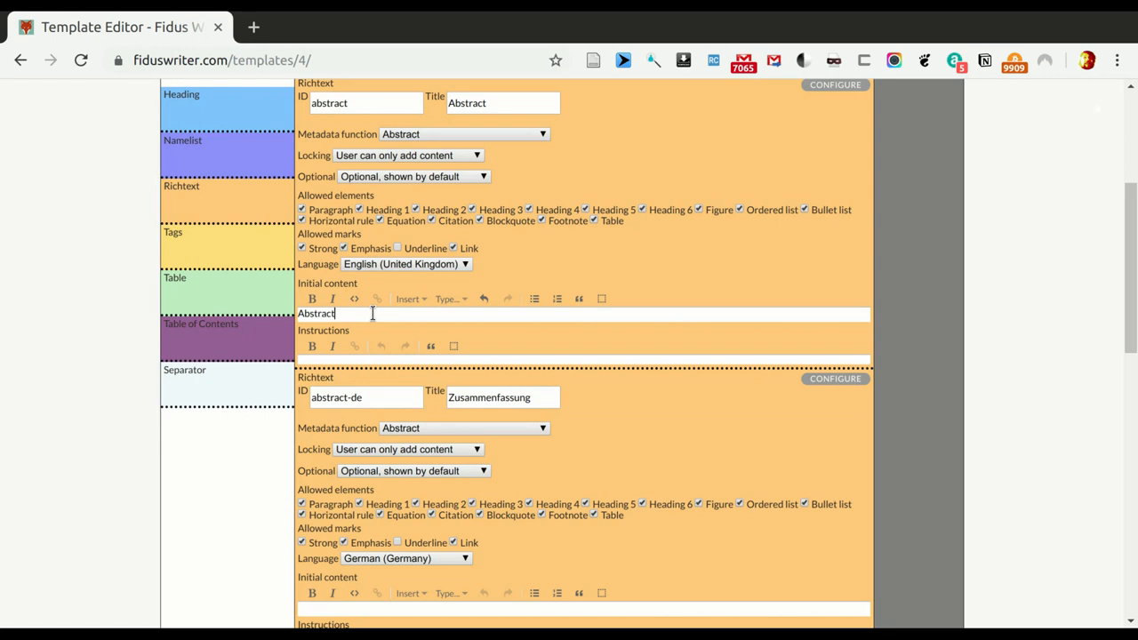
text(:)
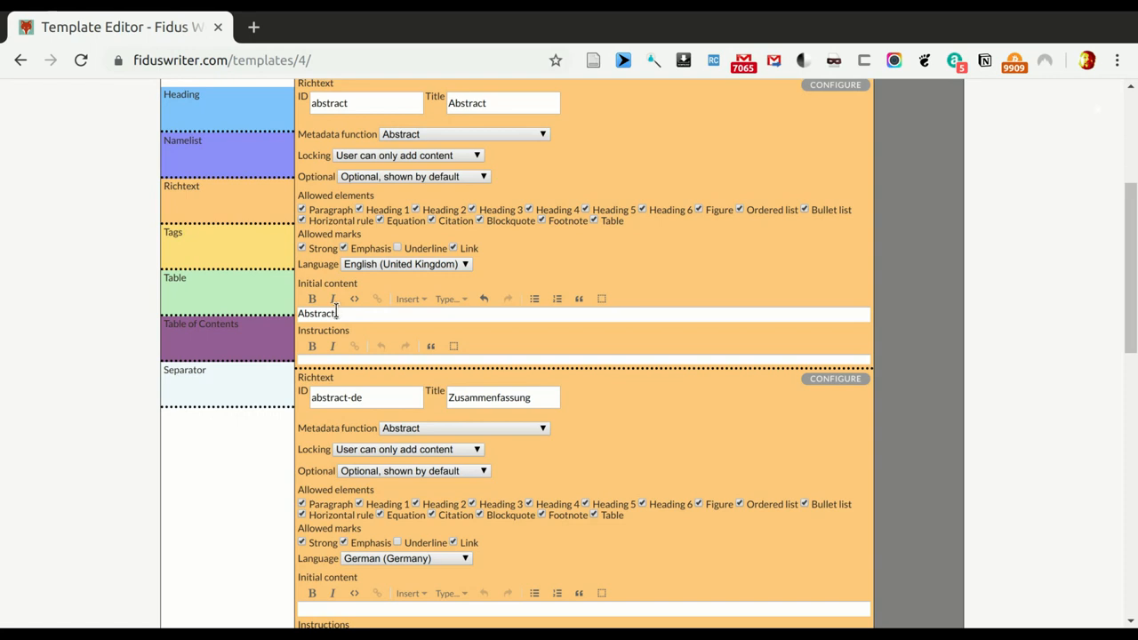
double_click(317, 313)
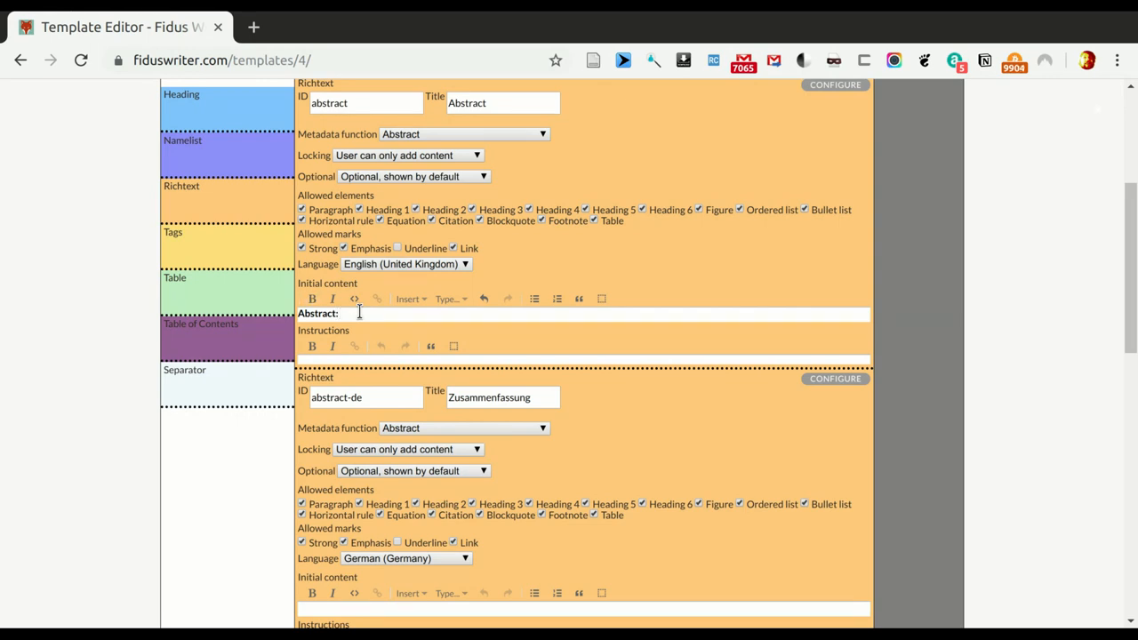
click(340, 313)
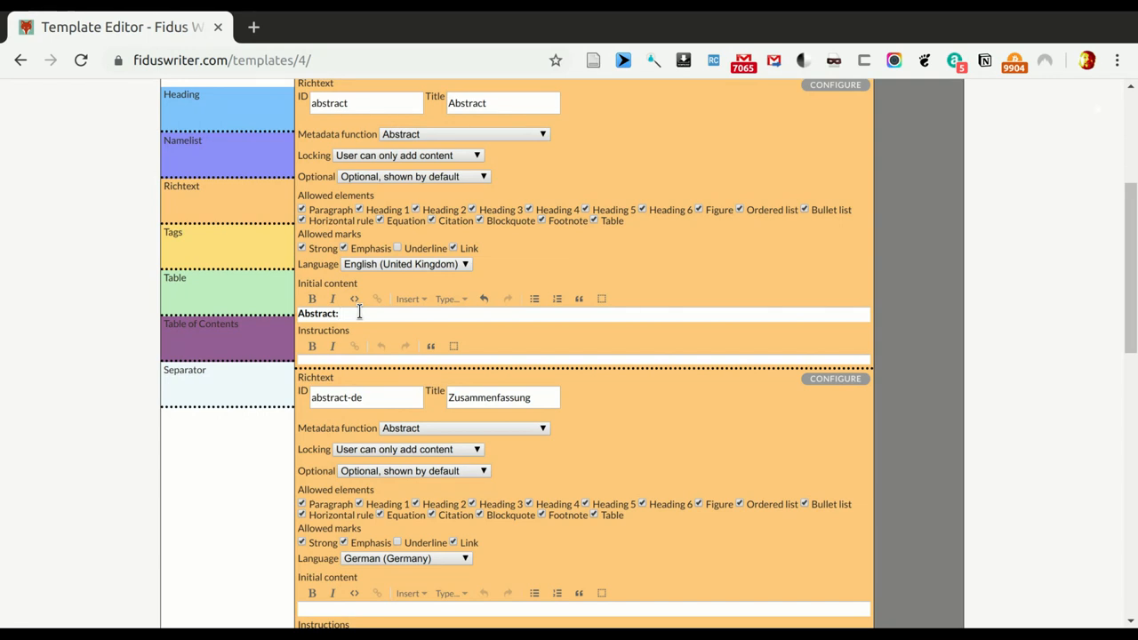
scroll(down, 3)
text(Zusammen)
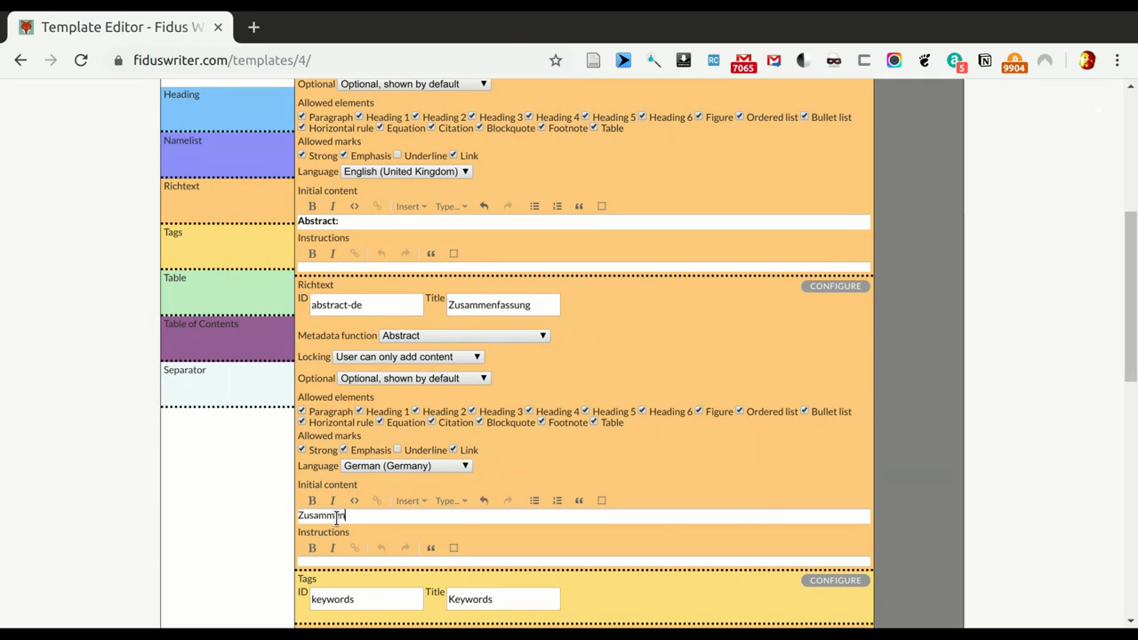
- Complete the 'Zusammenfassung:' label in the German abstract's initial content
text(fasssung:)
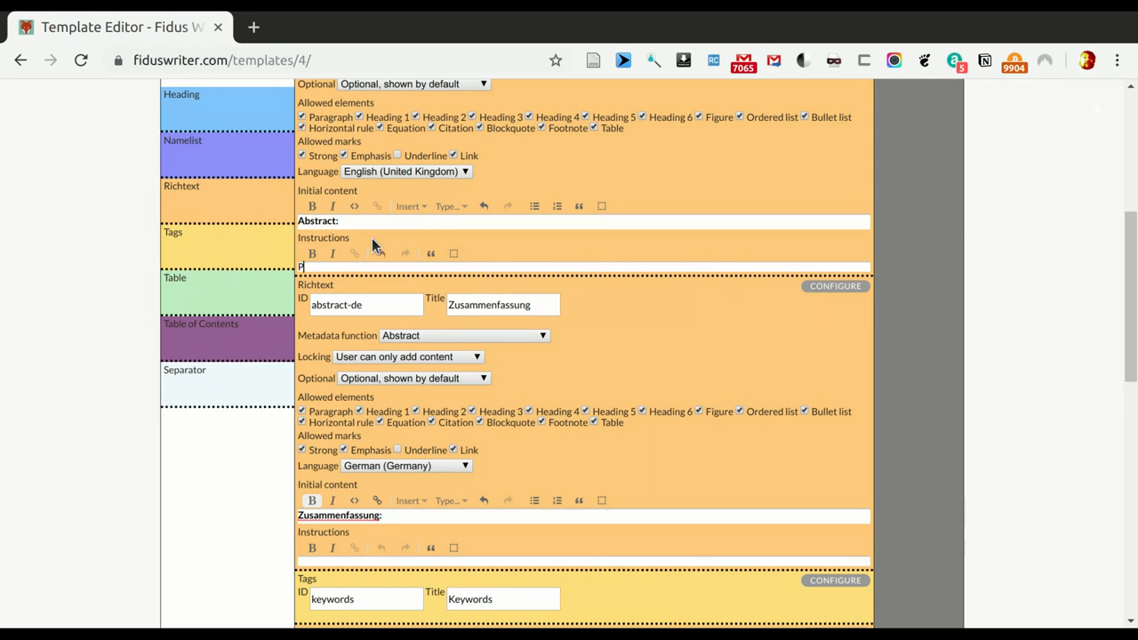
- Add 'Please provide an abstract in English!' instructions to both parts, editing the German copy
text(Please provi)
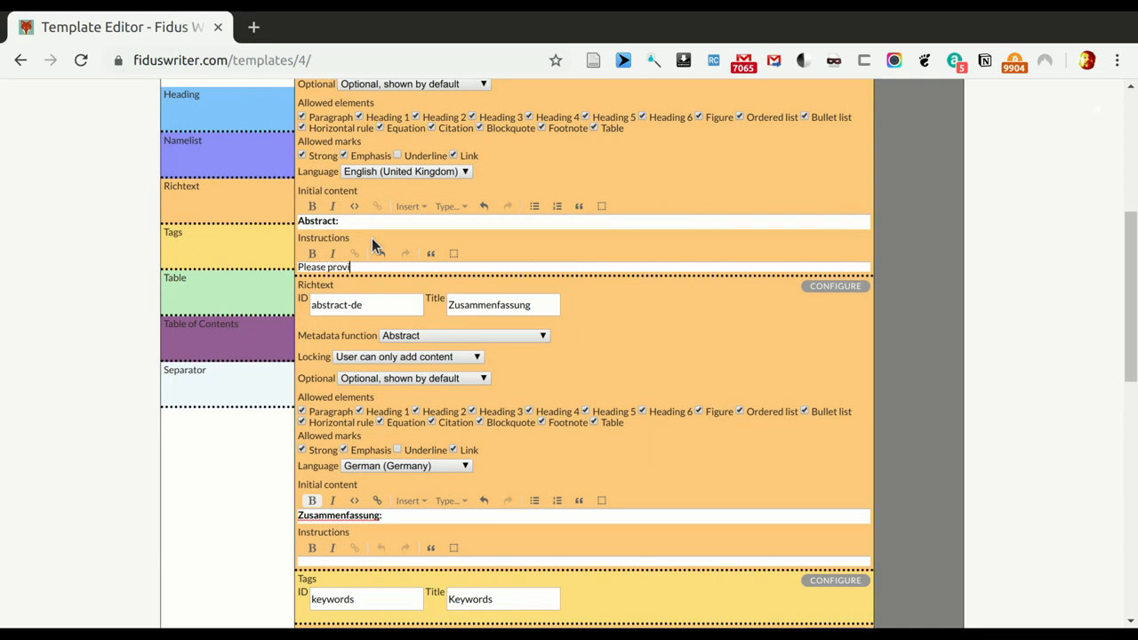
text(de an)
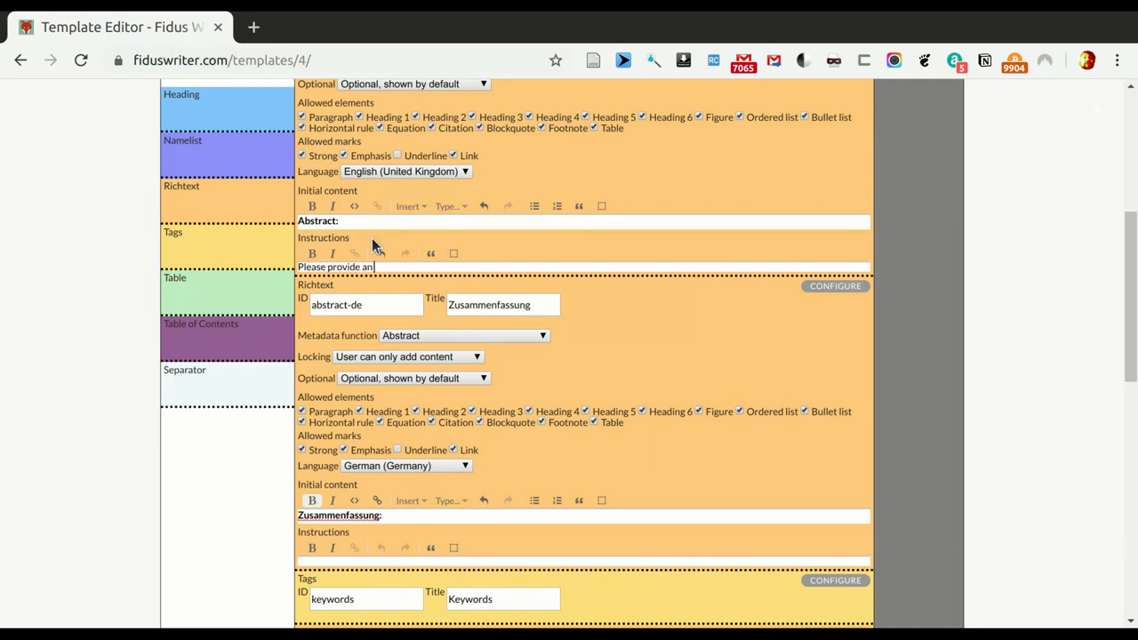
text(abstract)
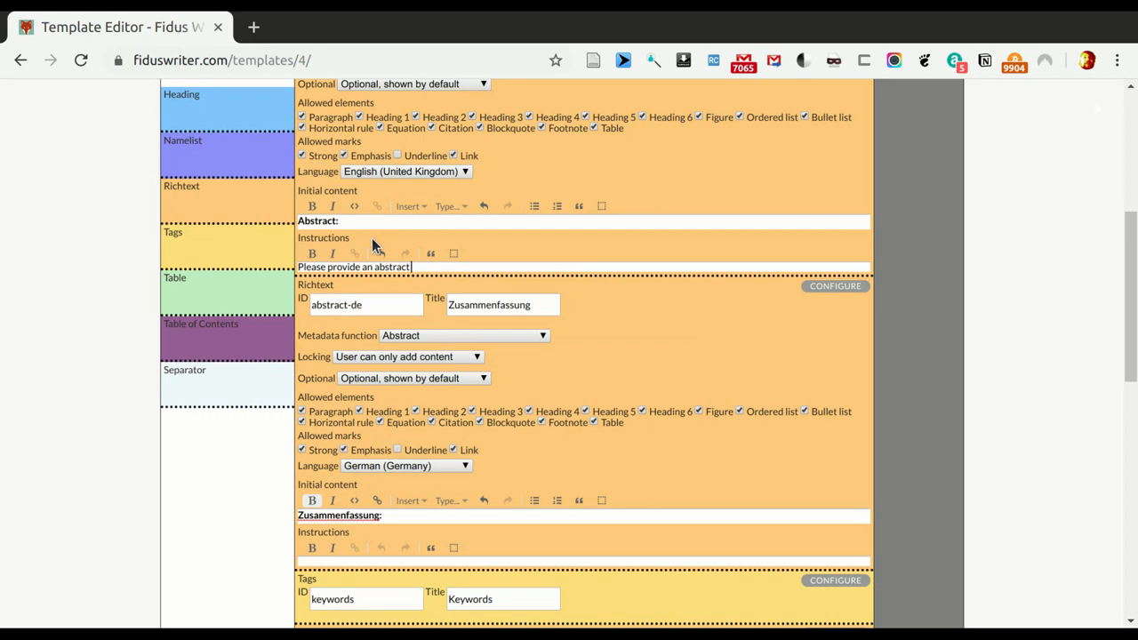
text(in Eng)
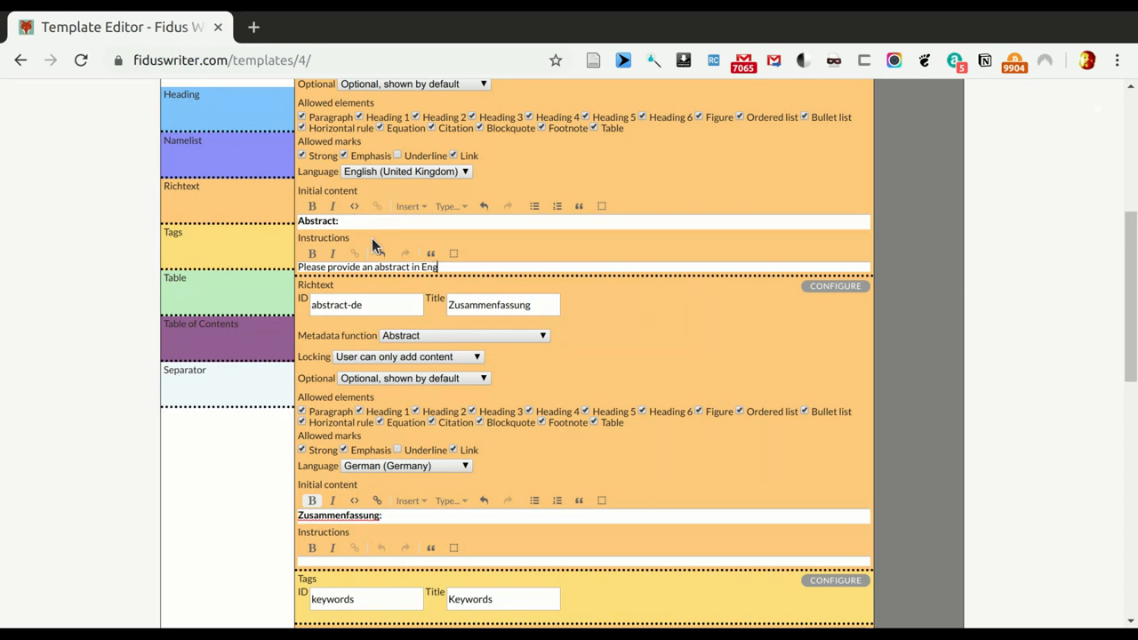
text(lish!)
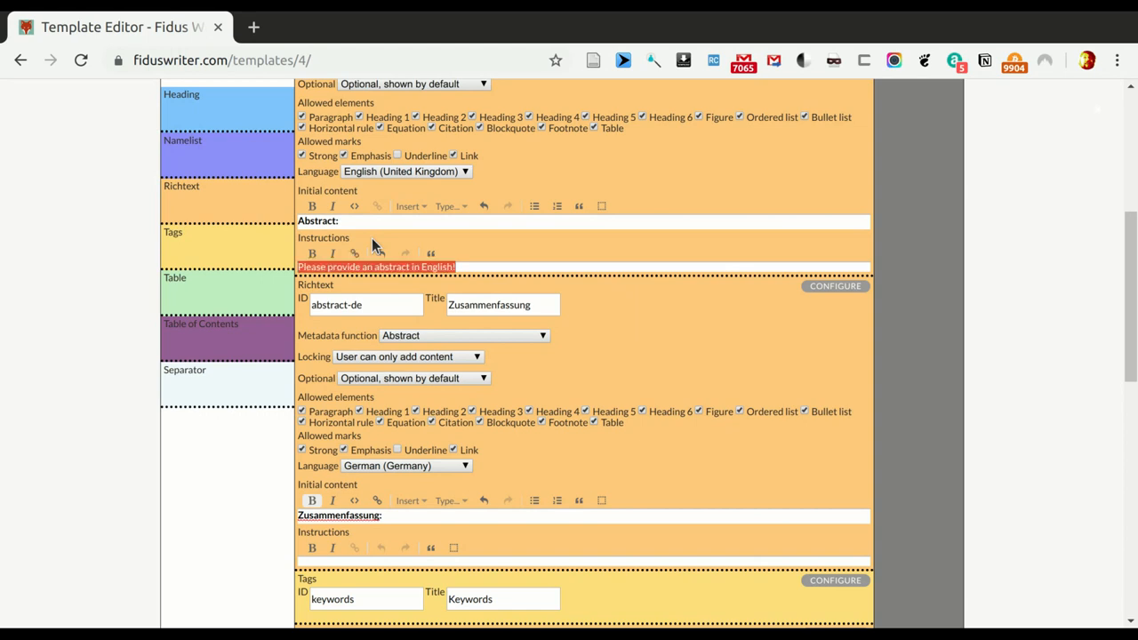
mouse_move(374, 561)
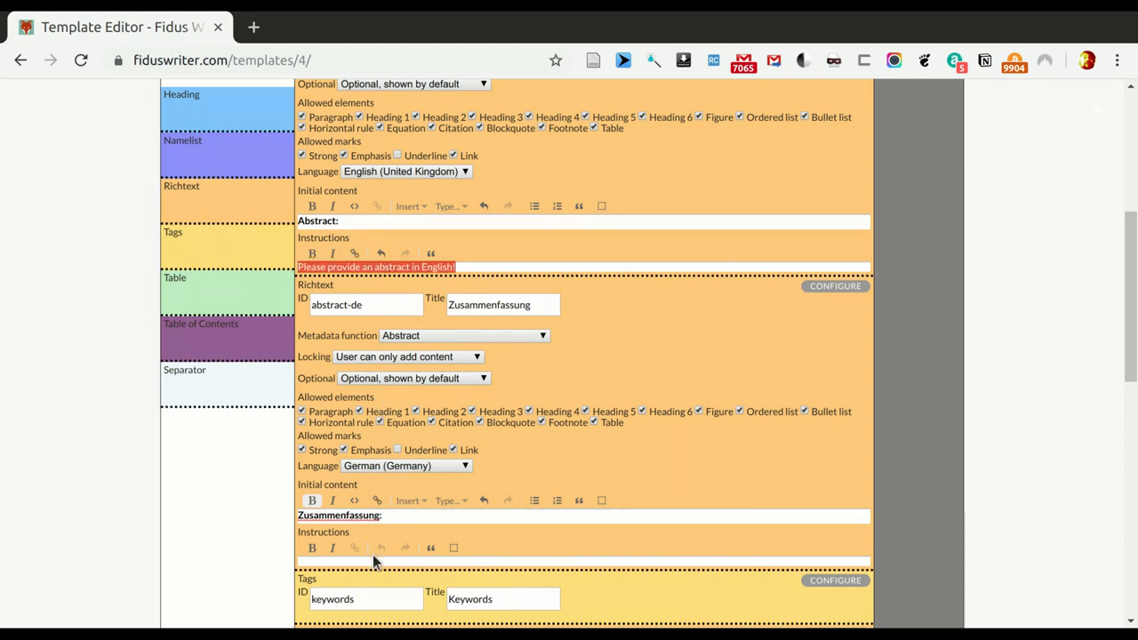
text(Please provide an abstract in English!)
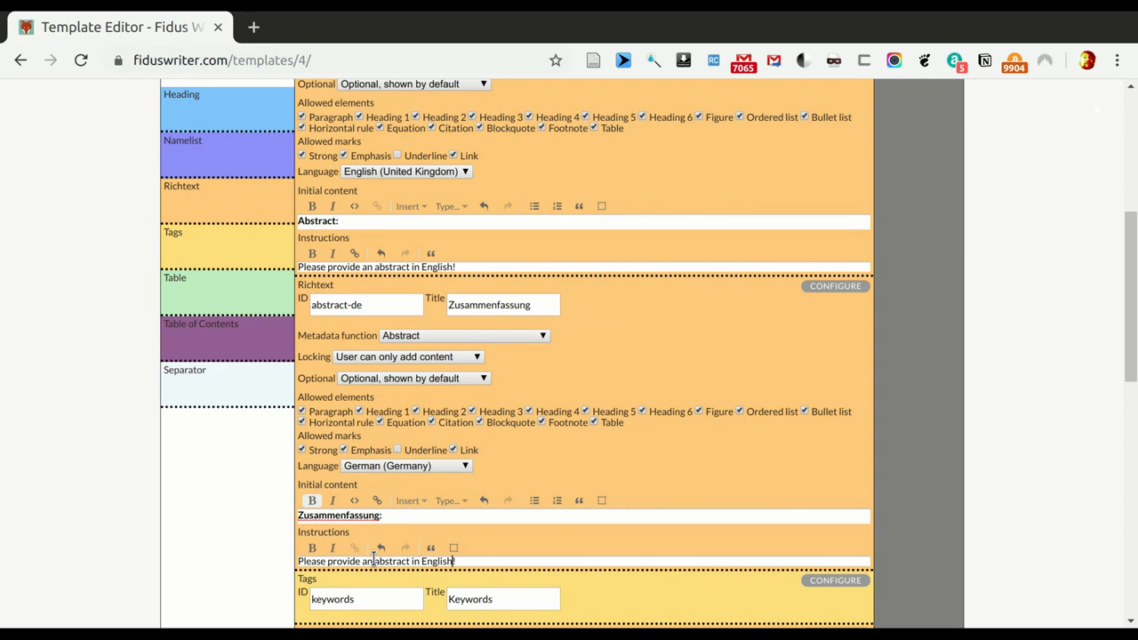
key(Backspace)
text(Germa)
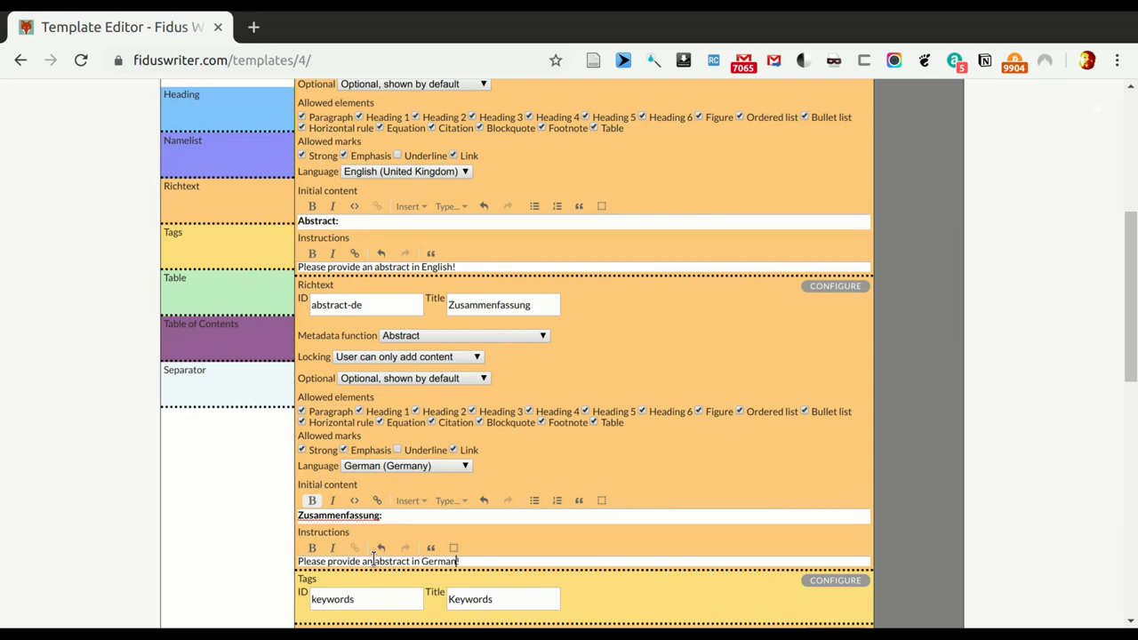
mouse_move(664, 186)
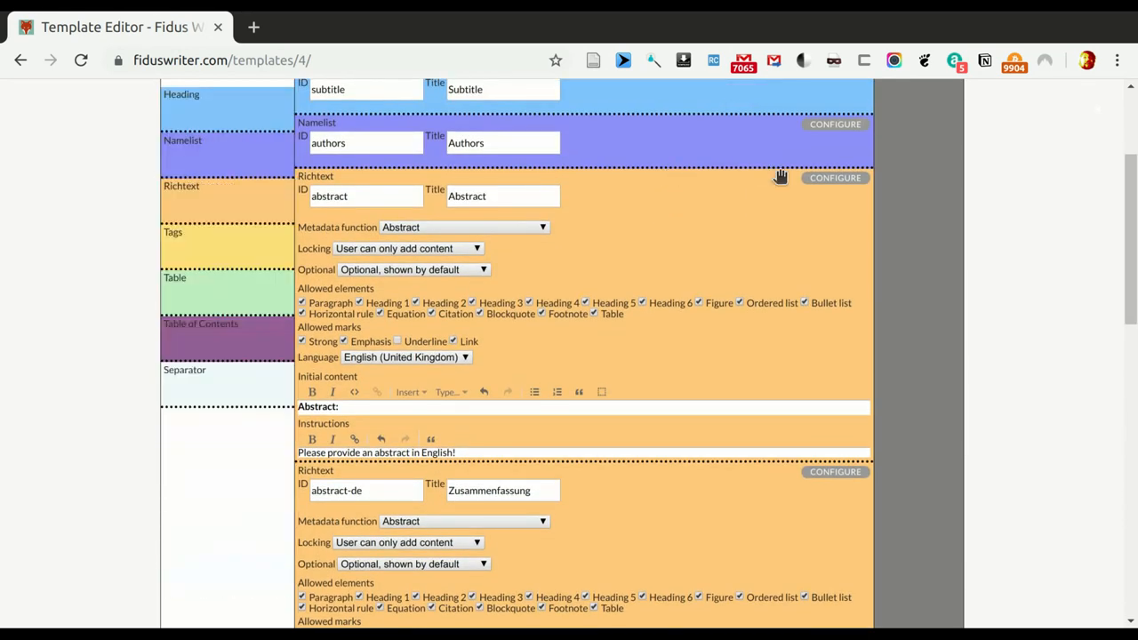
- Scroll down through the collapsed template field list
scroll(down, 3)
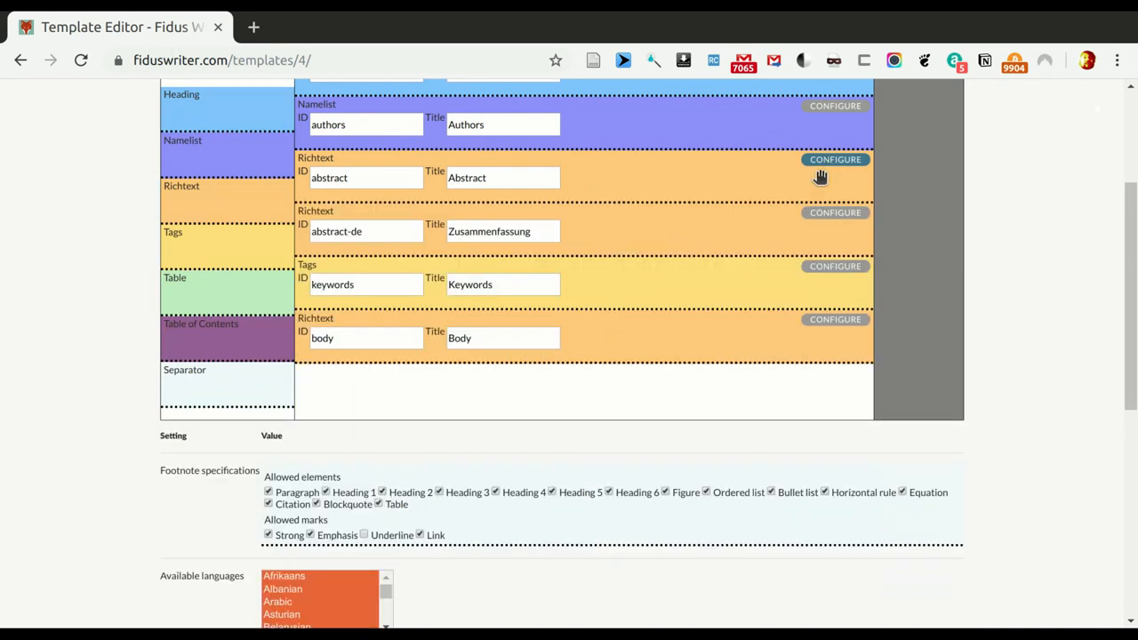
mouse_move(707, 236)
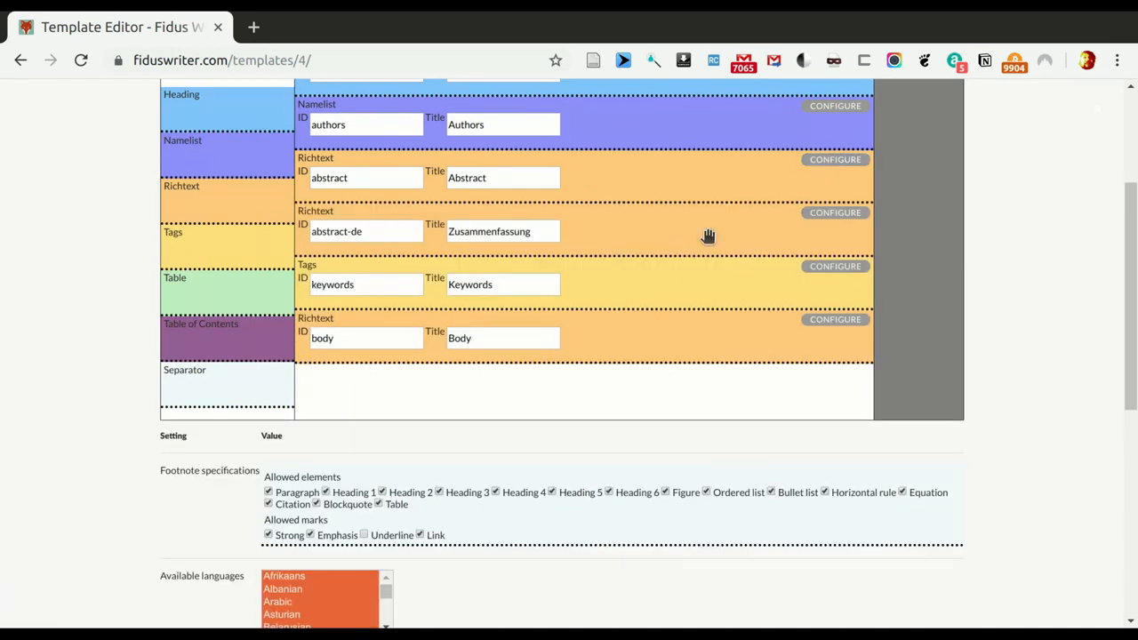
mouse_move(648, 361)
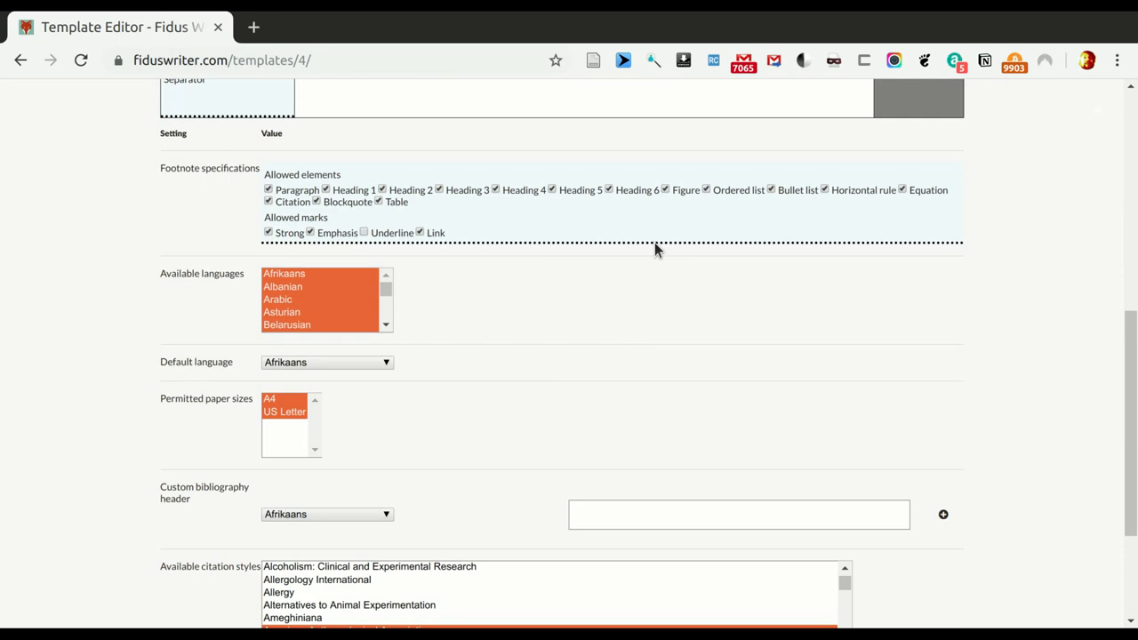
mouse_move(487, 189)
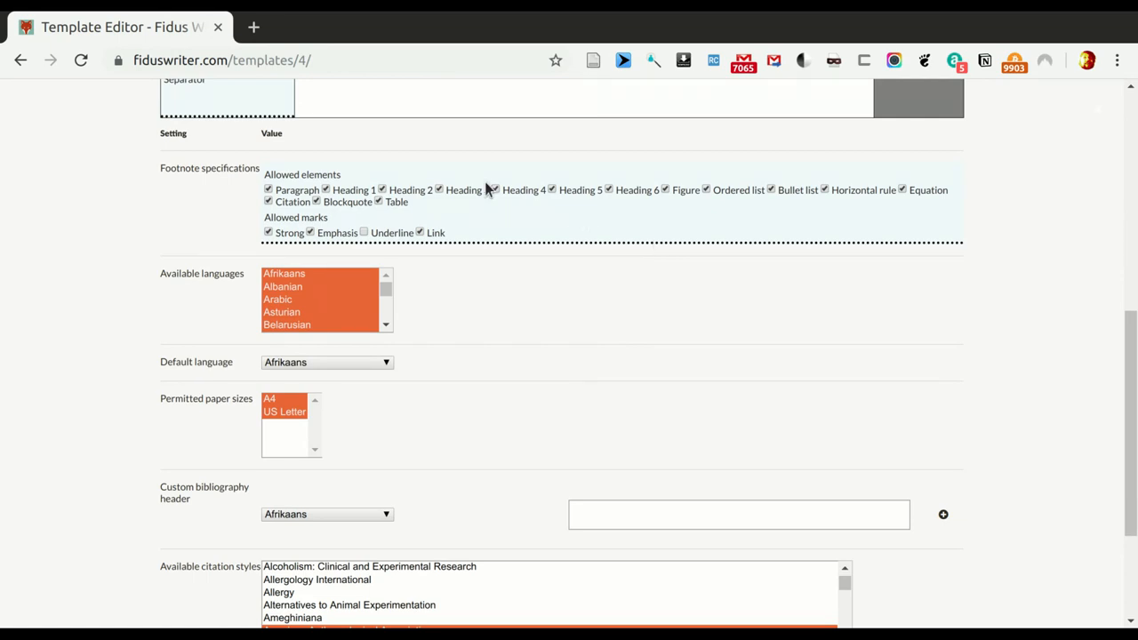
mouse_move(230, 167)
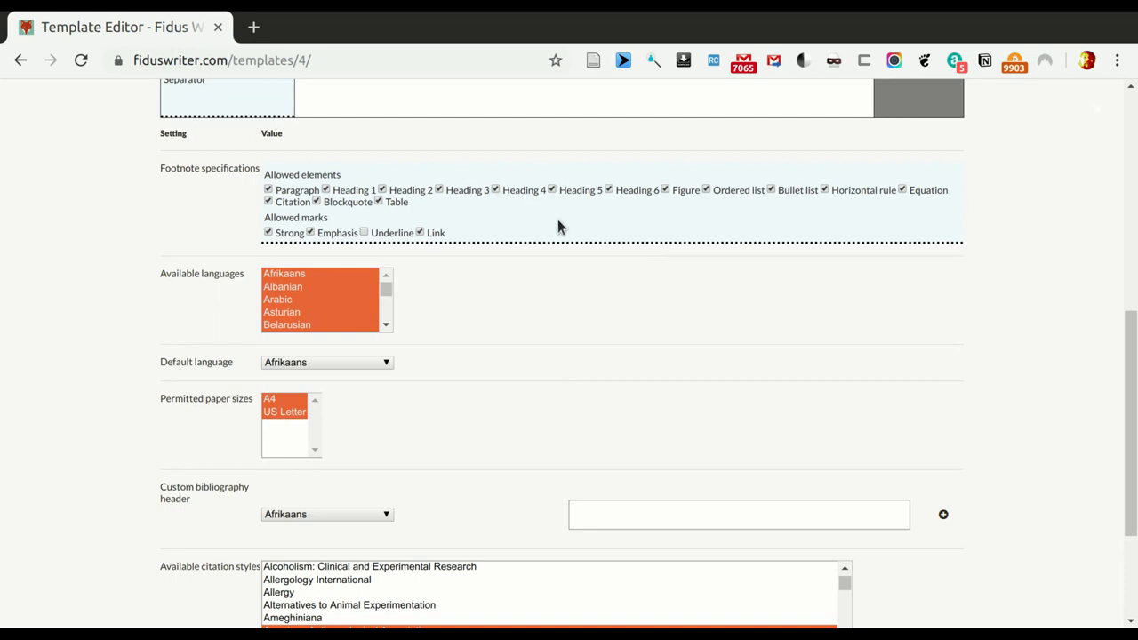
mouse_move(616, 304)
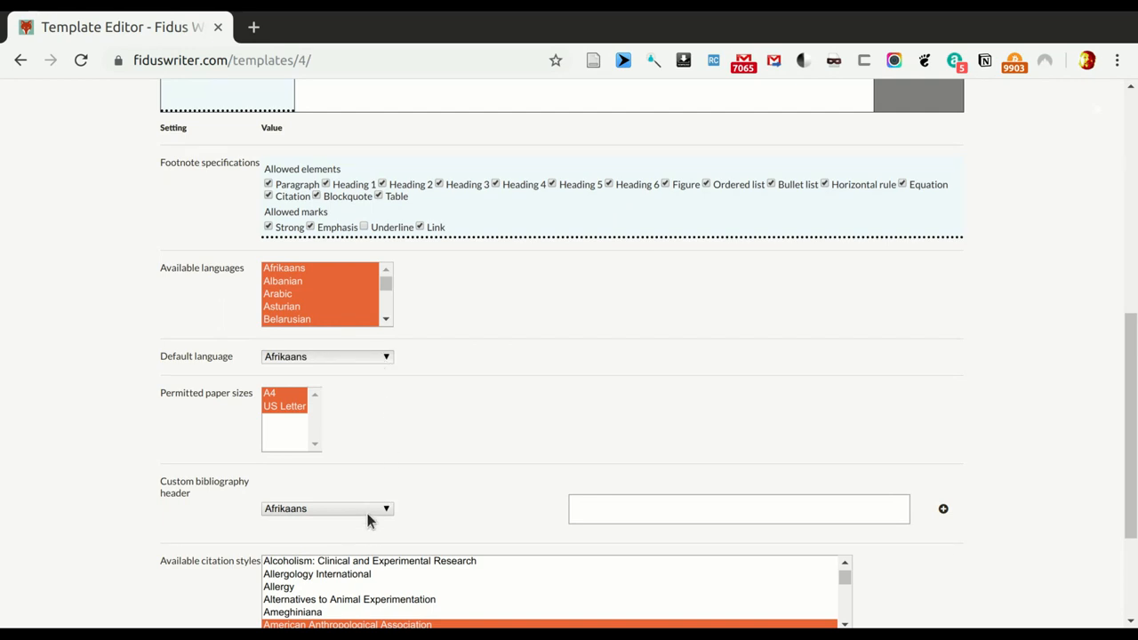
- Choose English (United Kingdom) as the template's default language
click(326, 356)
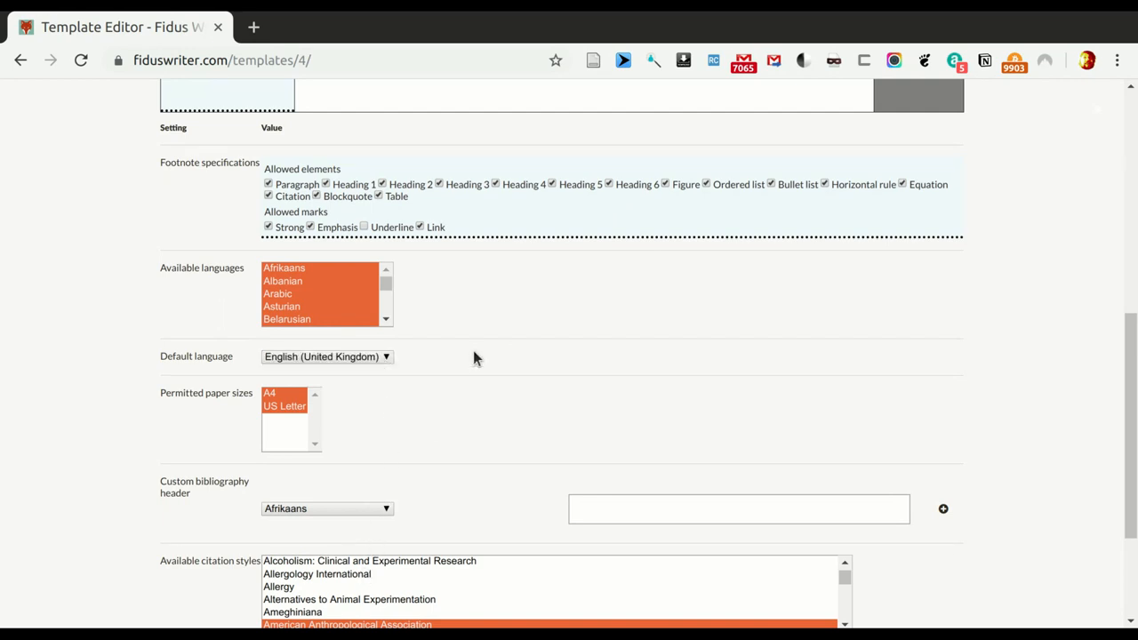
scroll(down, 3)
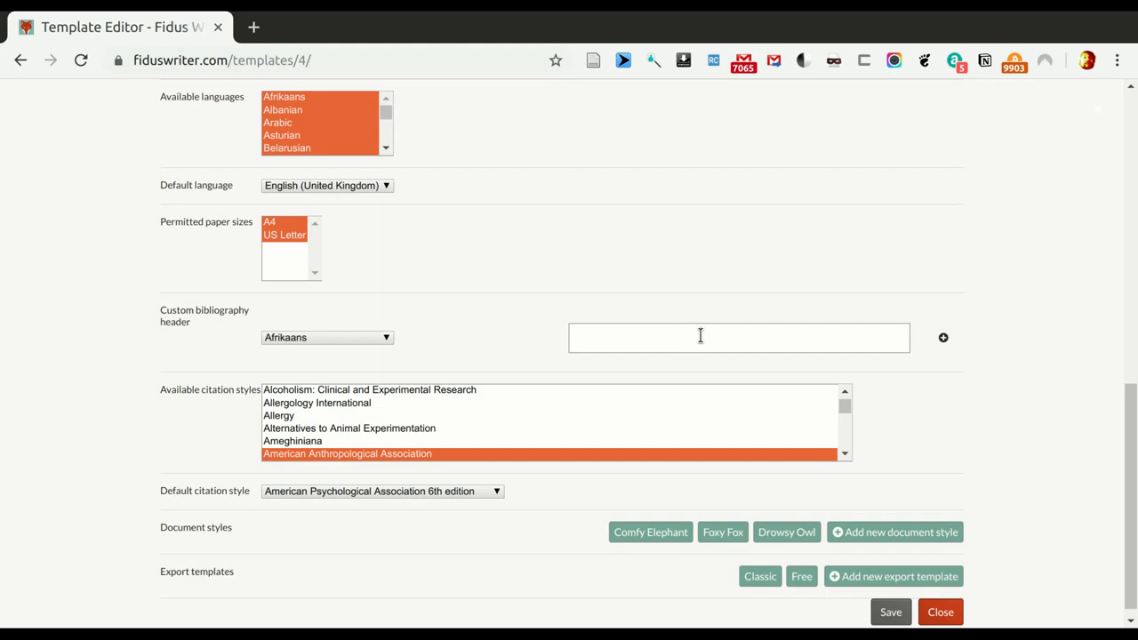
mouse_move(586, 298)
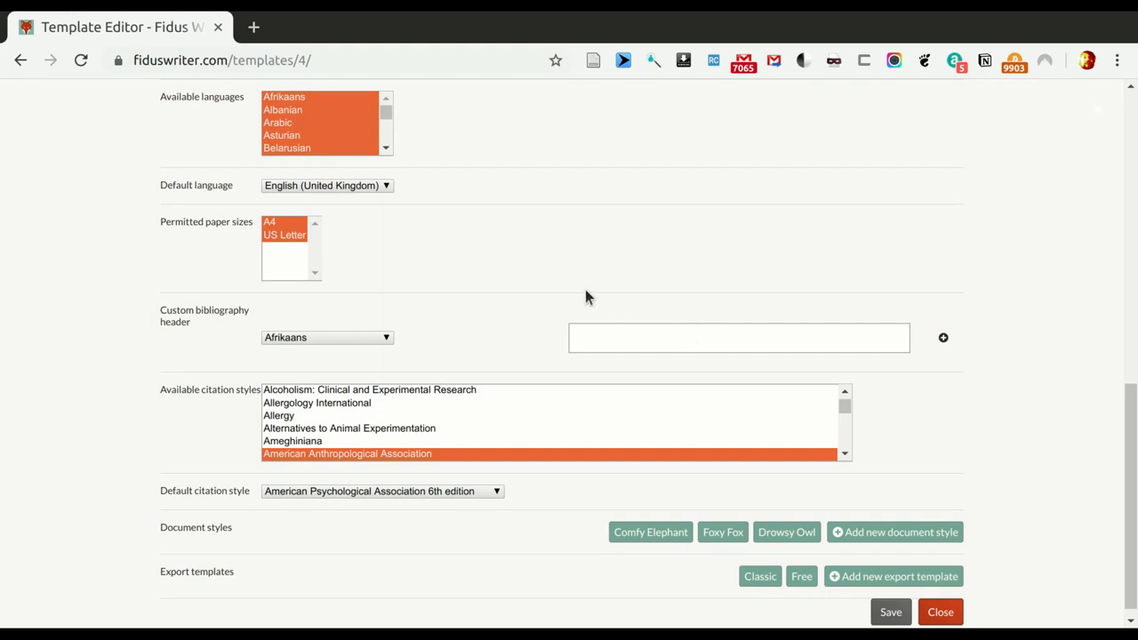
mouse_move(862, 394)
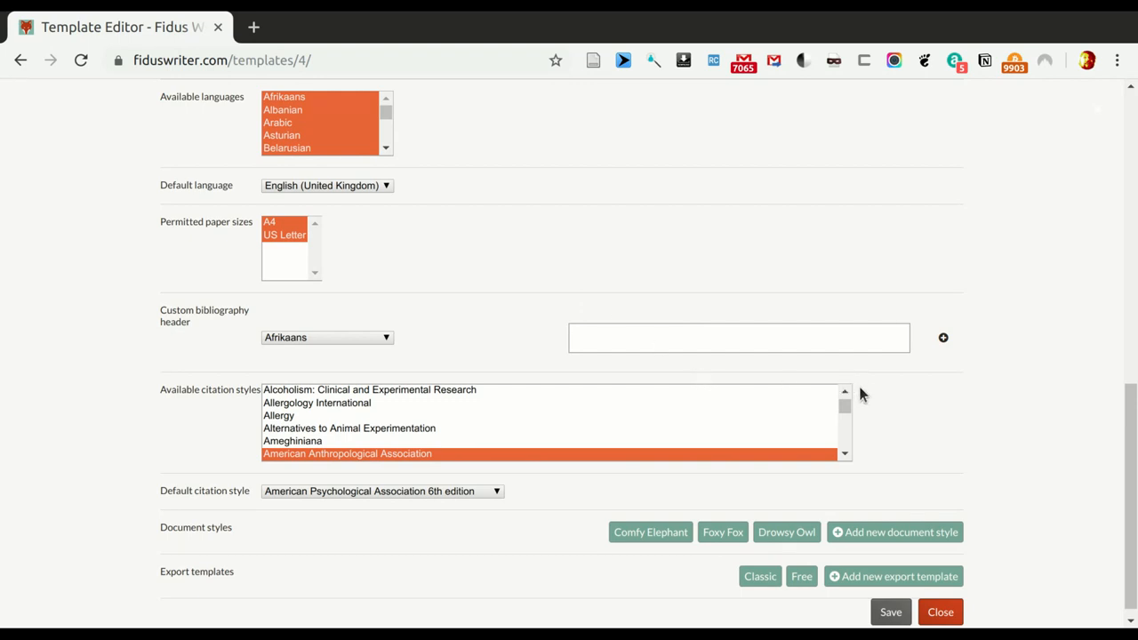
scroll(down, 3)
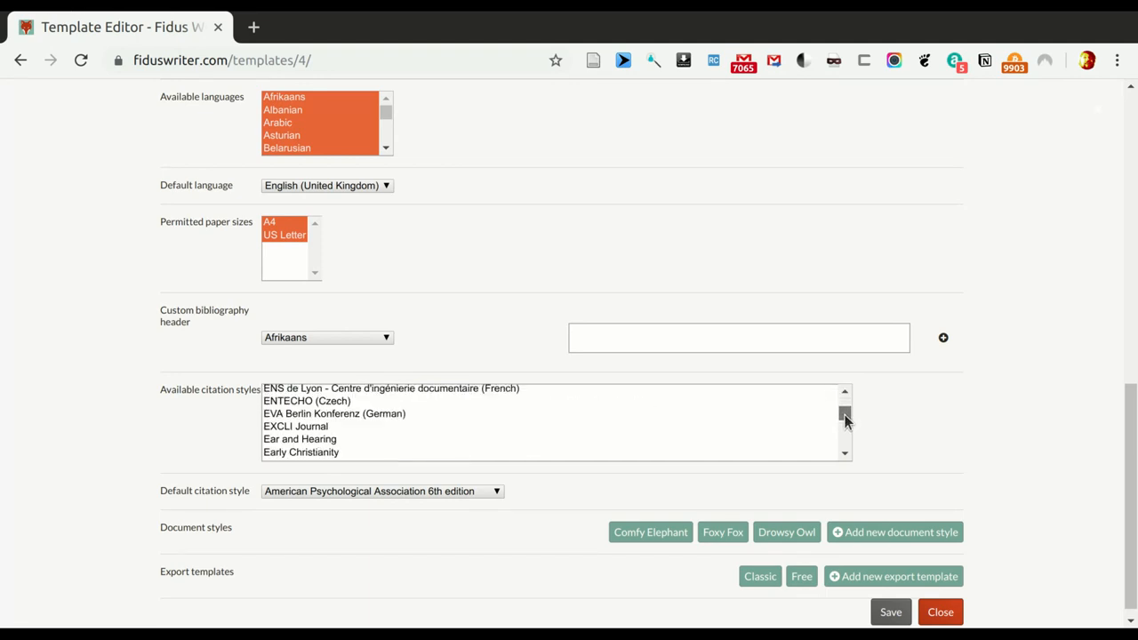
scroll(down, 3)
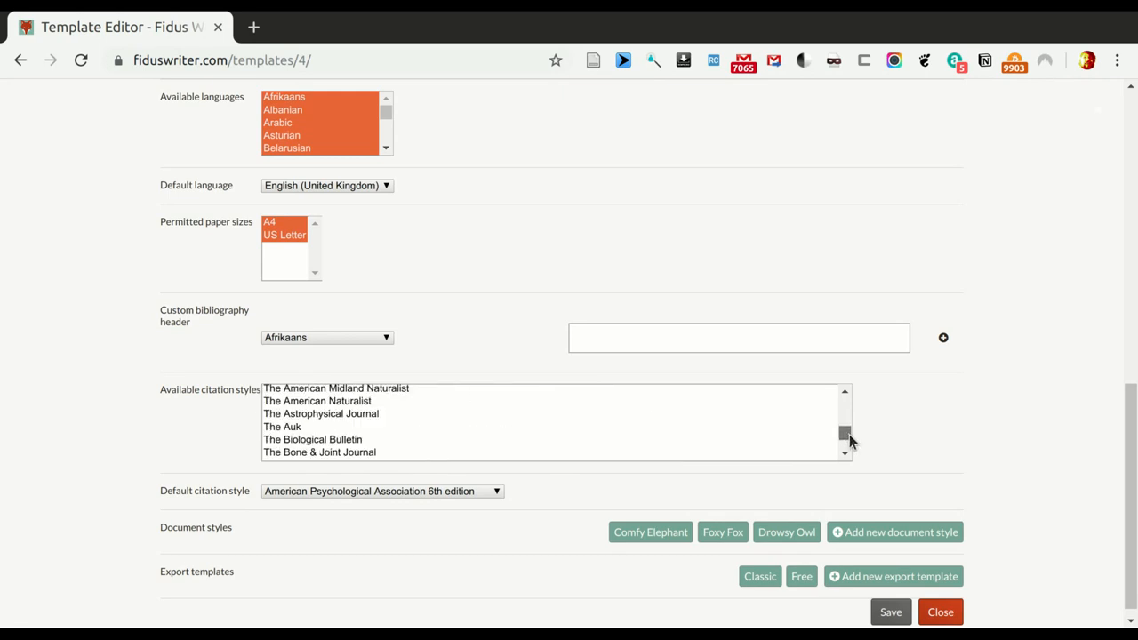
scroll(down, 3)
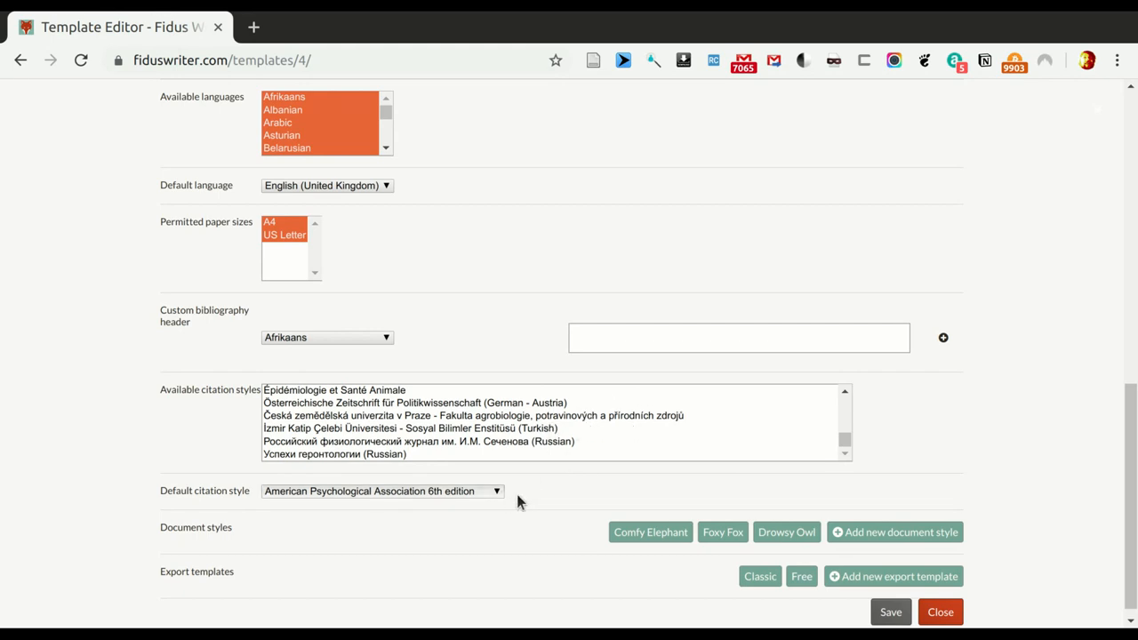
mouse_move(544, 513)
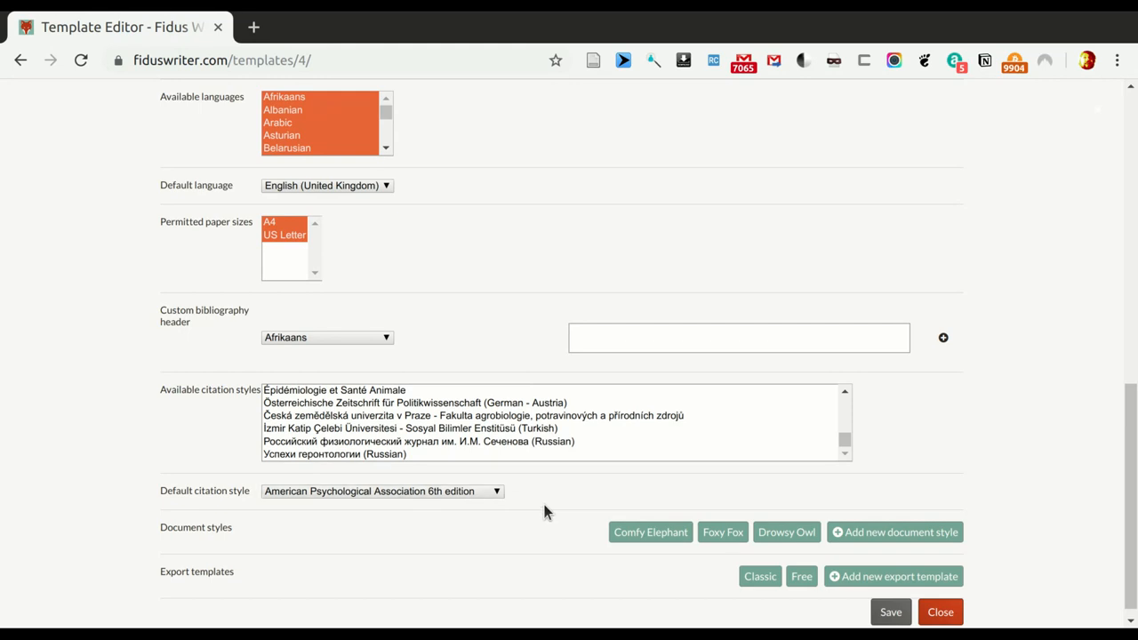
scroll(down, 3)
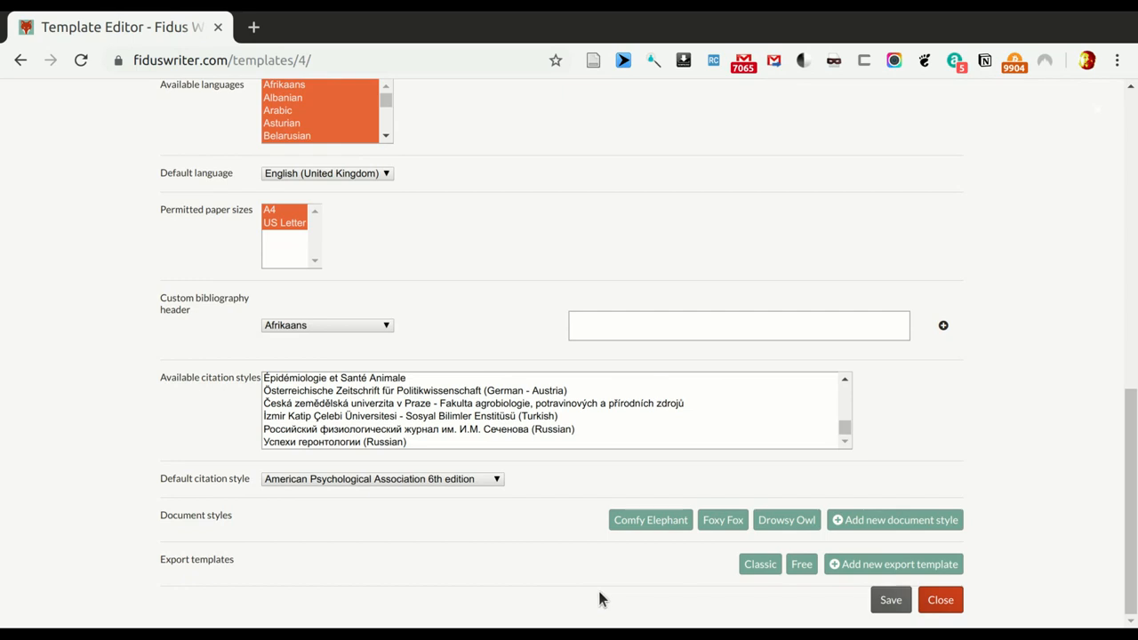
mouse_move(553, 535)
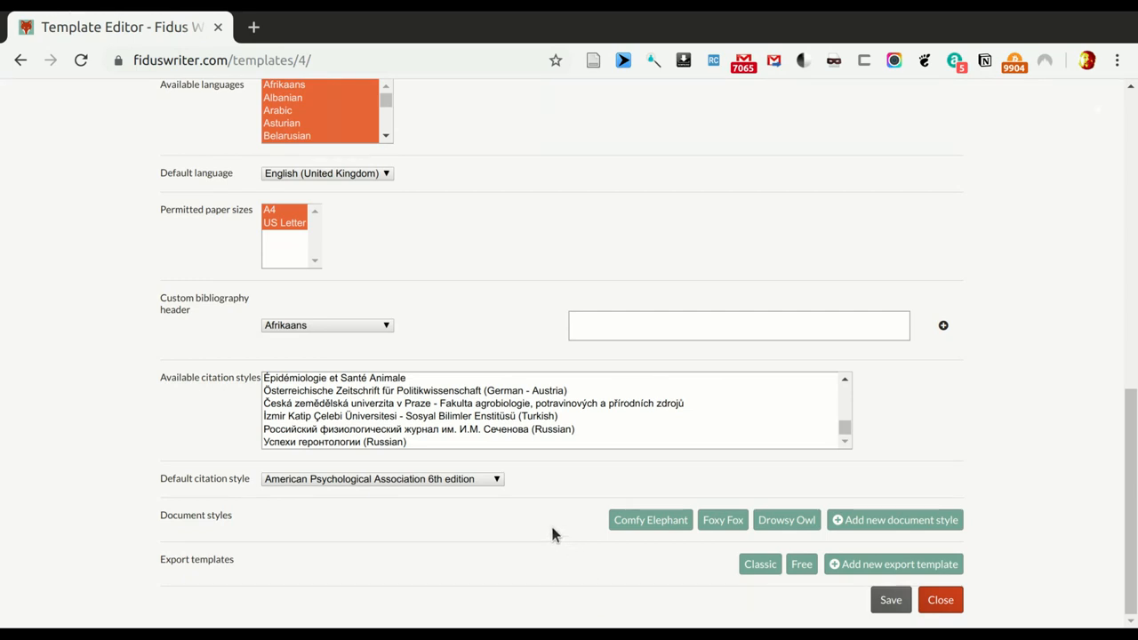
mouse_move(509, 527)
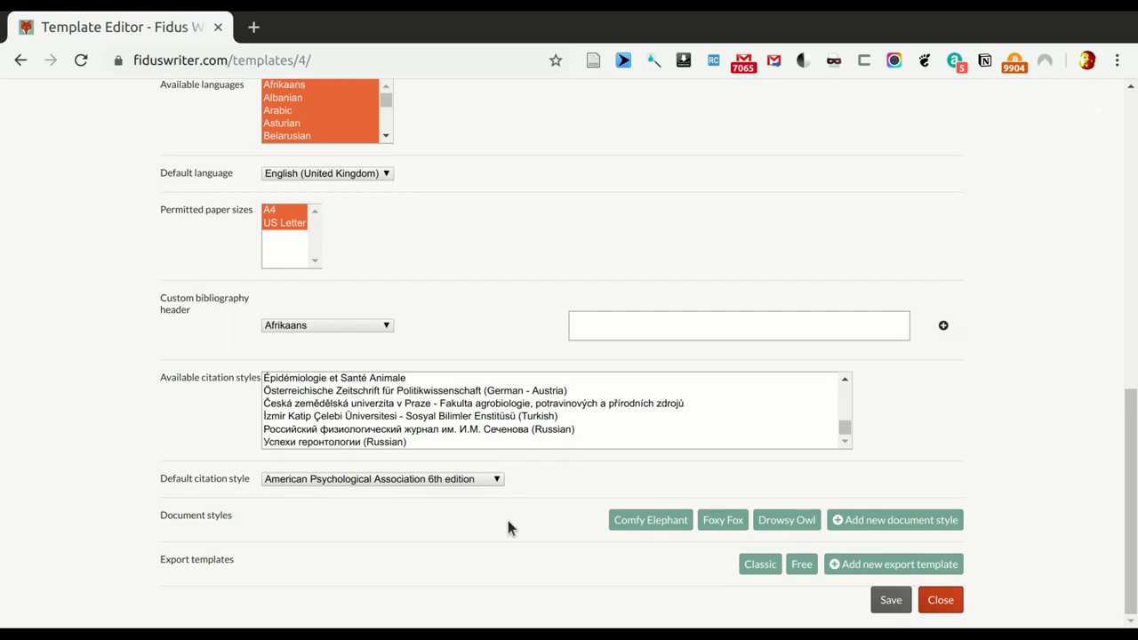
mouse_move(558, 585)
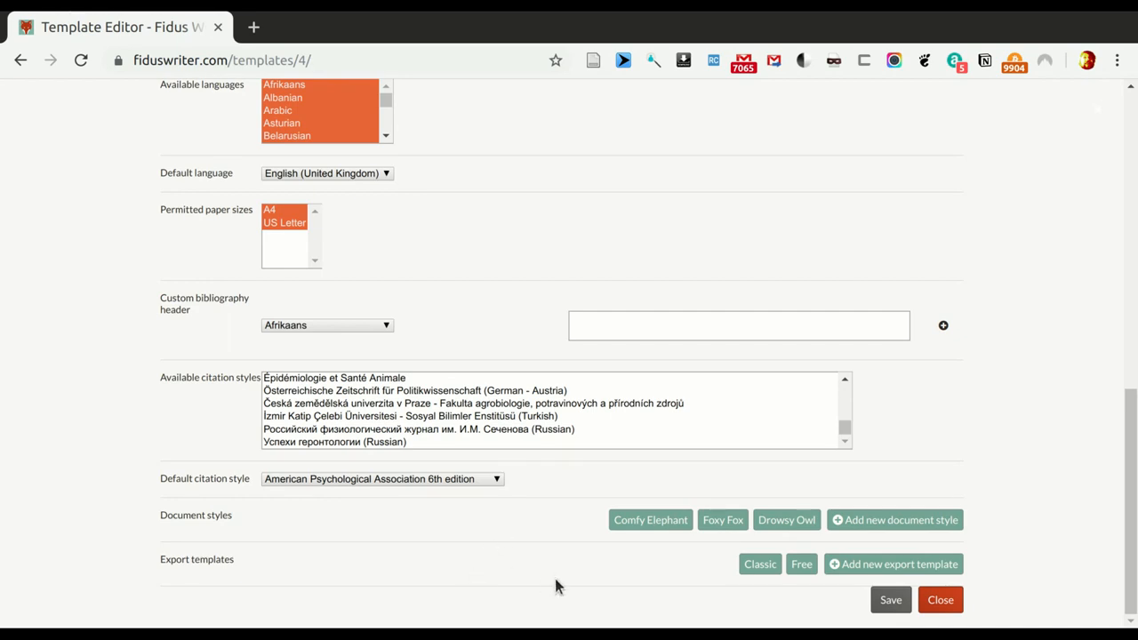
mouse_move(727, 583)
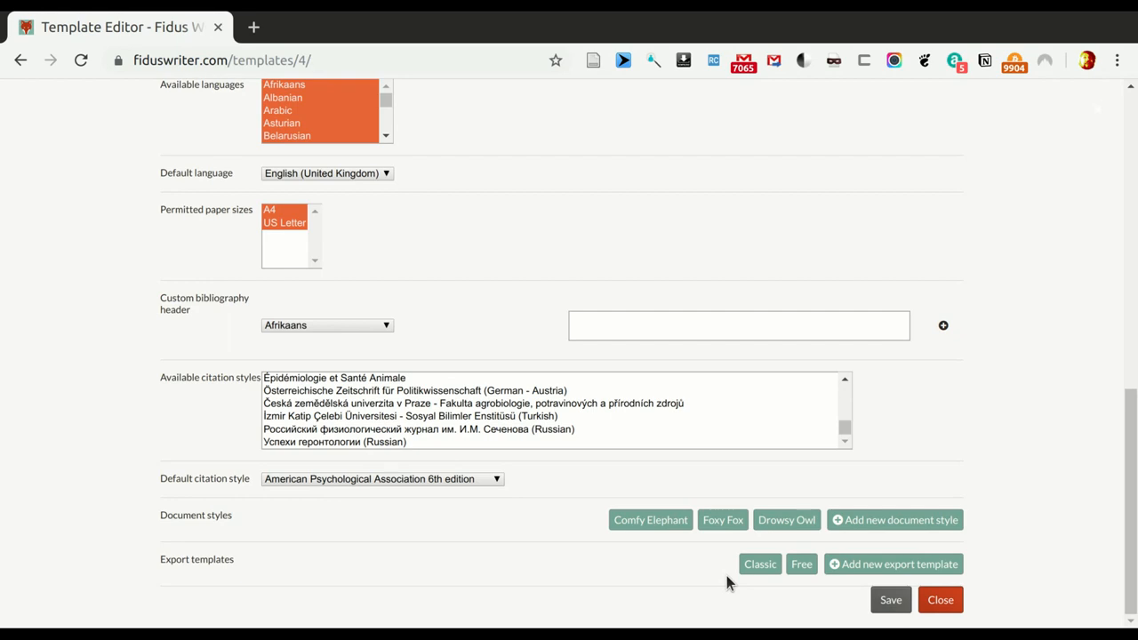
mouse_move(649, 519)
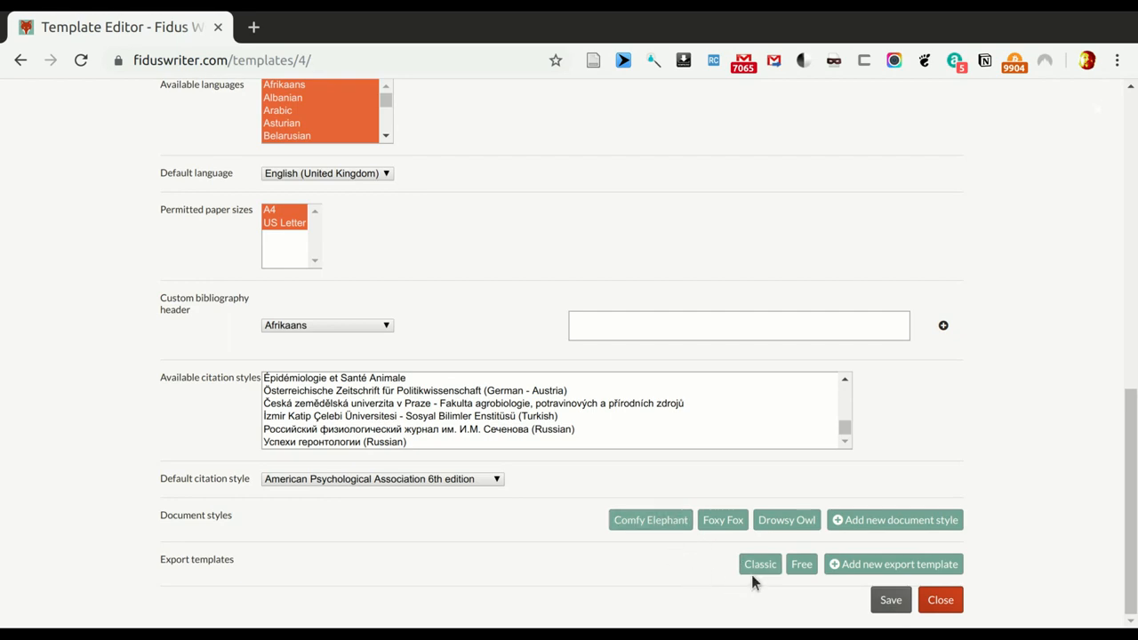
mouse_move(687, 589)
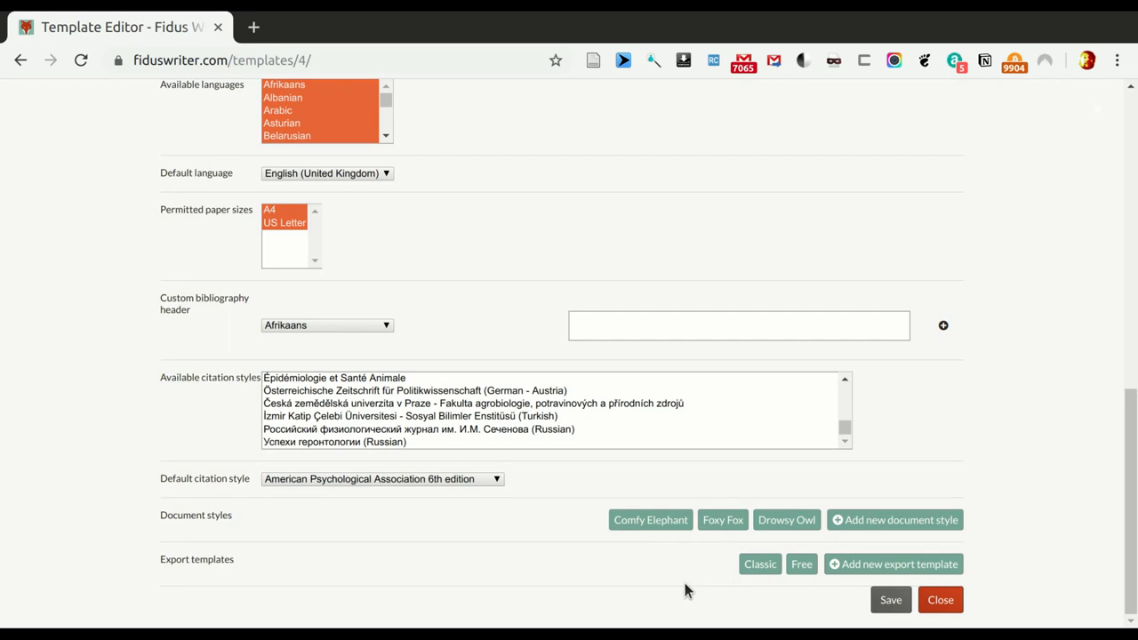
mouse_move(680, 586)
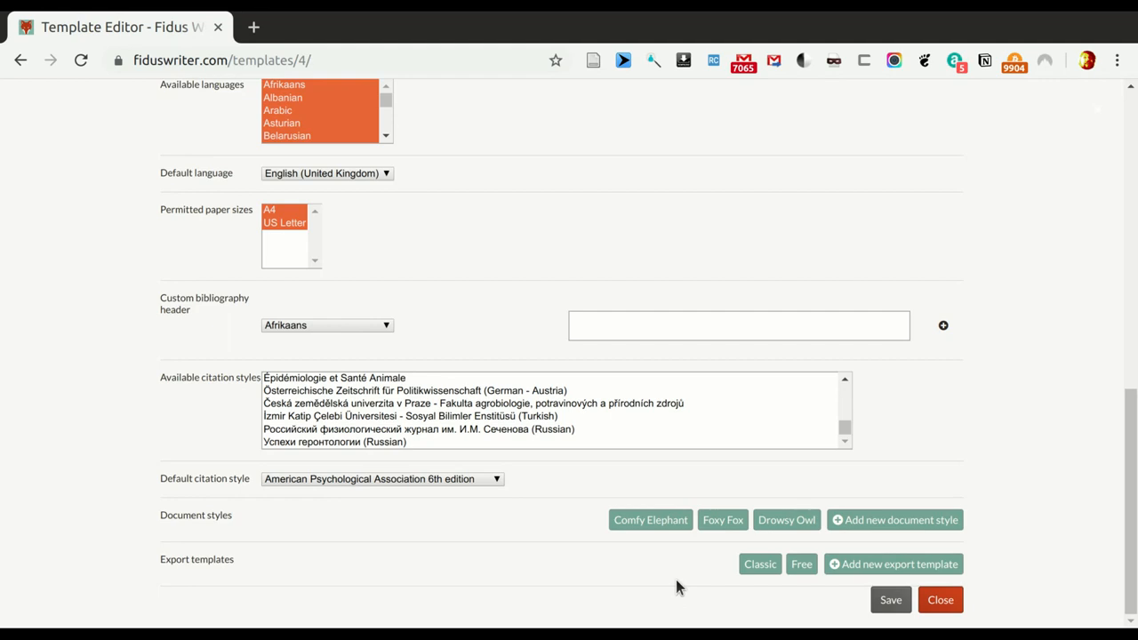
mouse_move(760, 563)
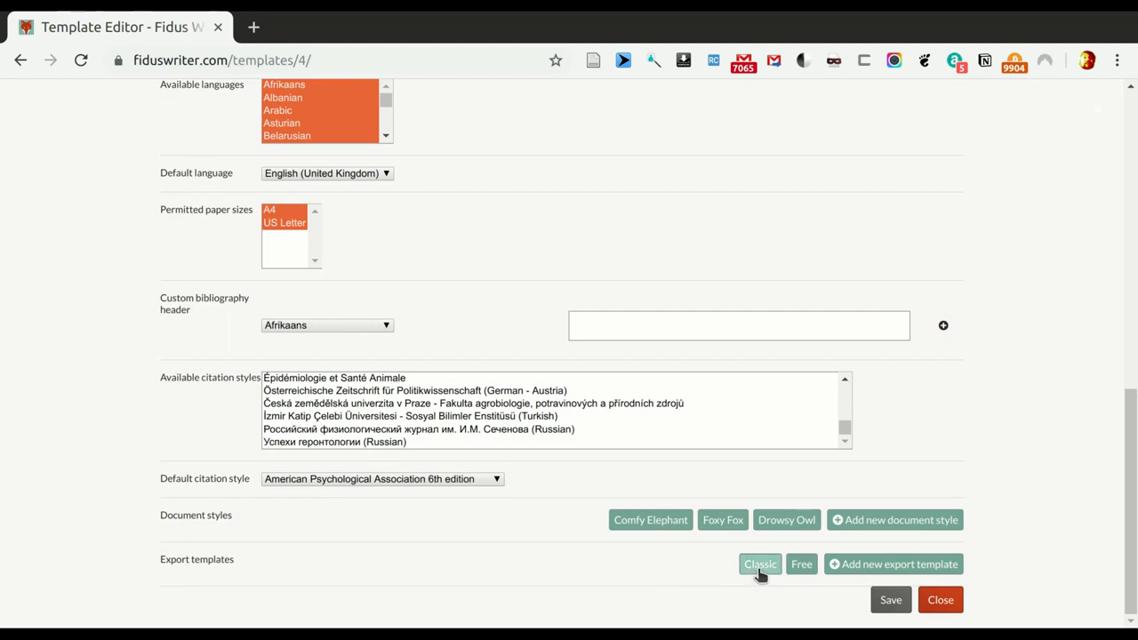
click(759, 563)
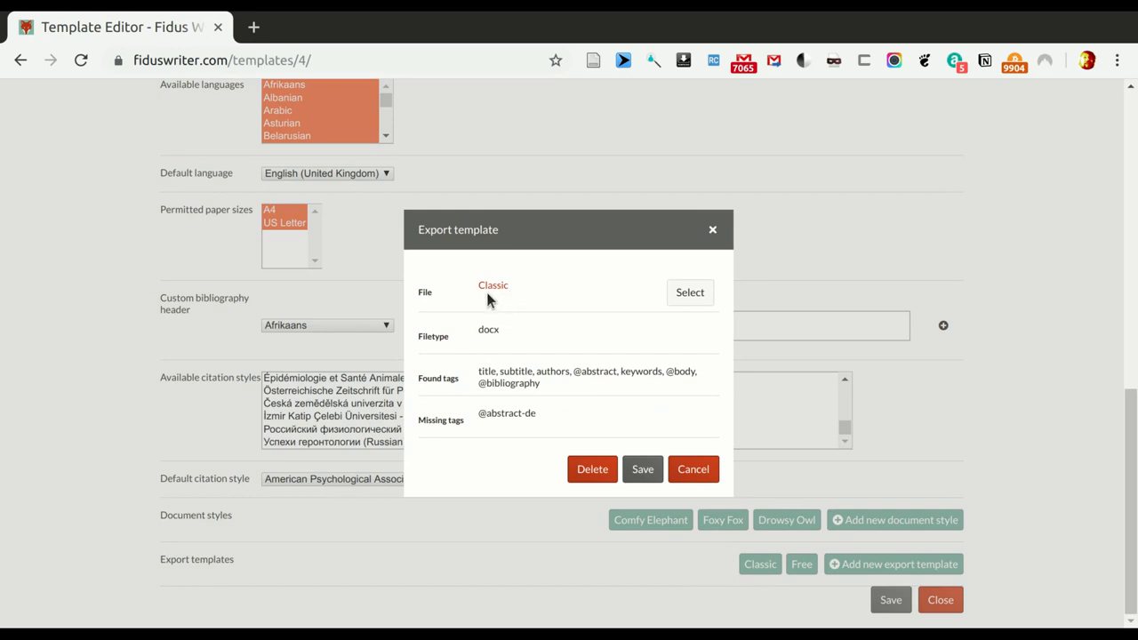
mouse_move(519, 291)
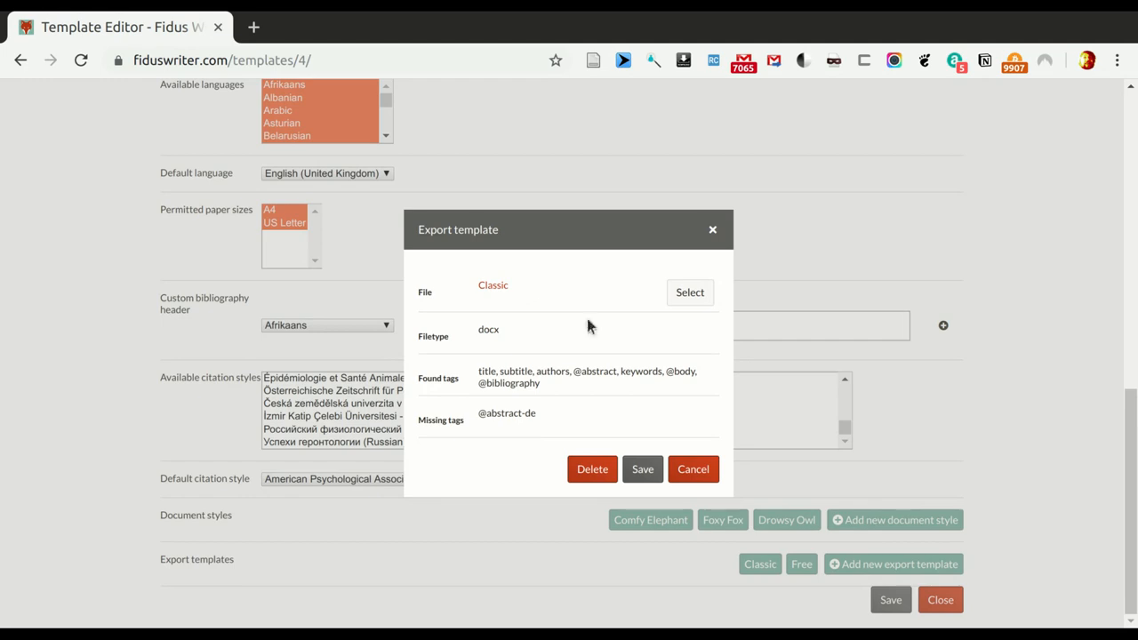
mouse_move(658, 342)
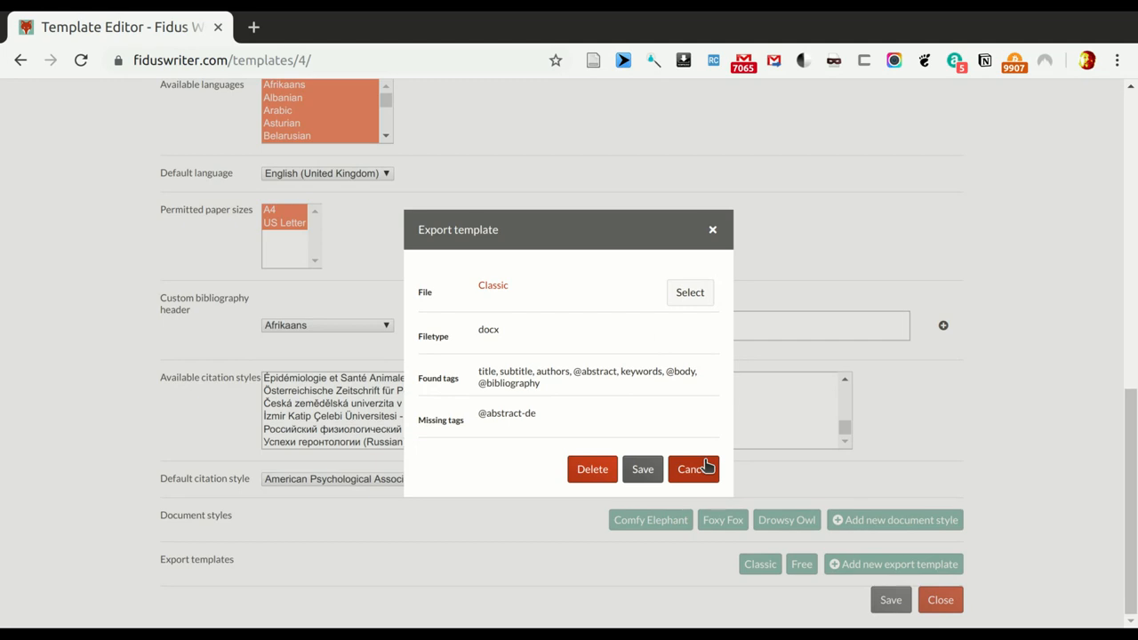
click(692, 469)
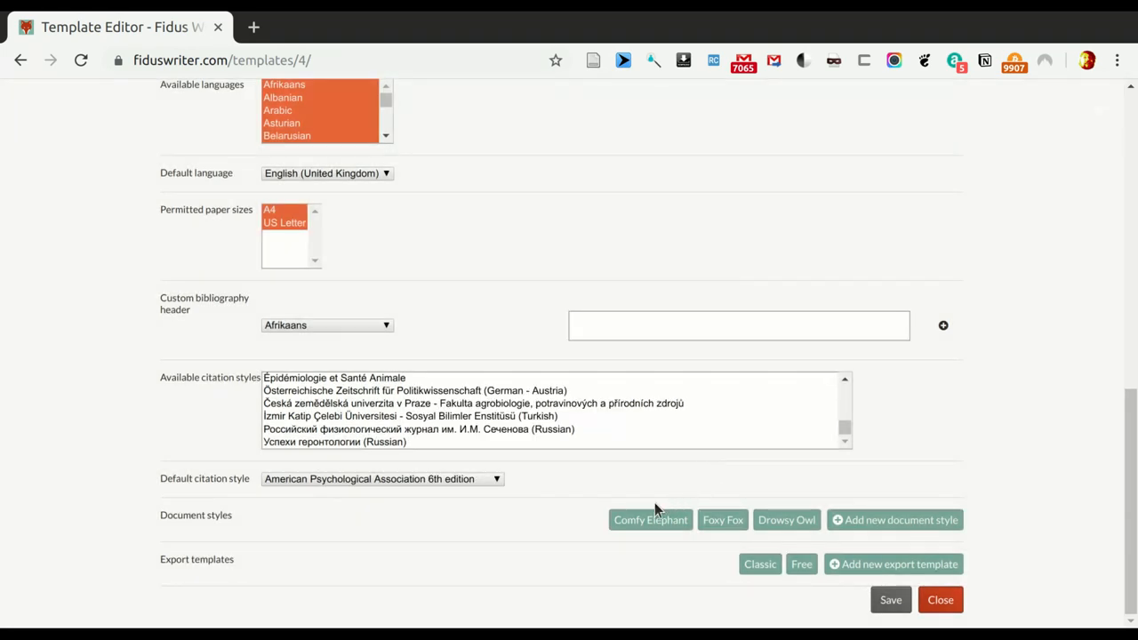
- Change the Comfy Elephant CSS selector to '.article-abstract, .article-abstract-de' and save the style
click(650, 520)
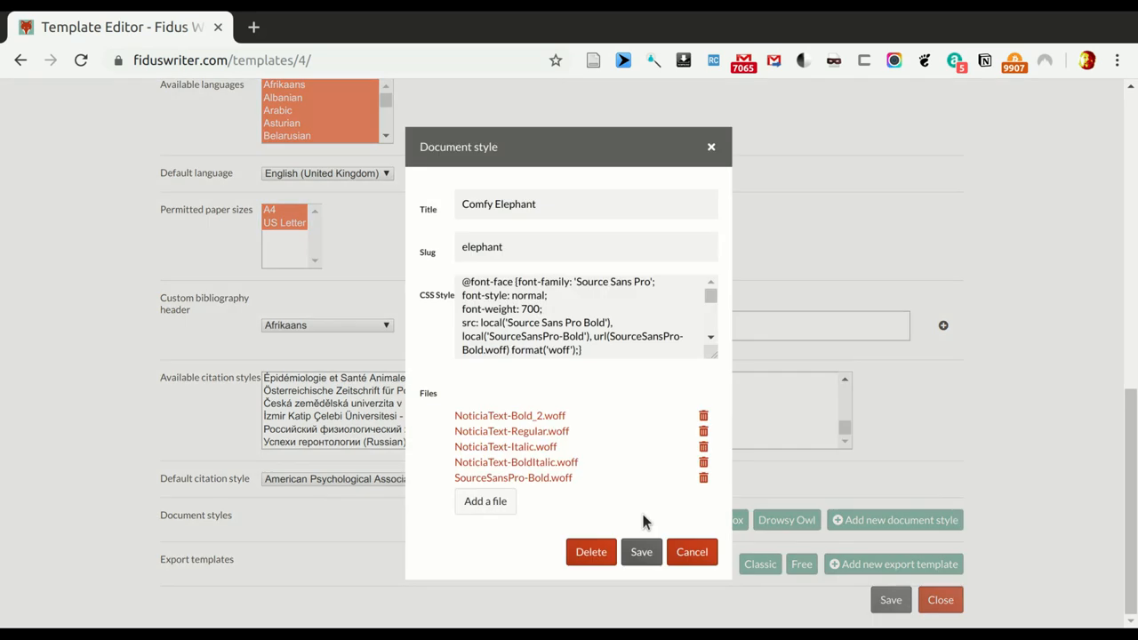
mouse_move(647, 305)
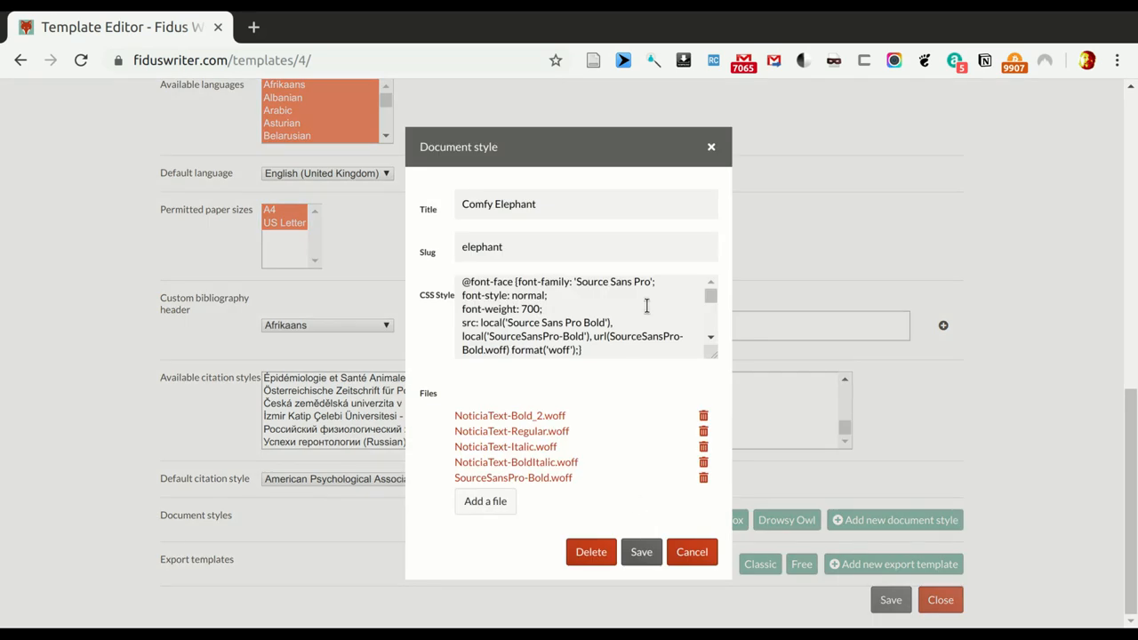
scroll(down, 3)
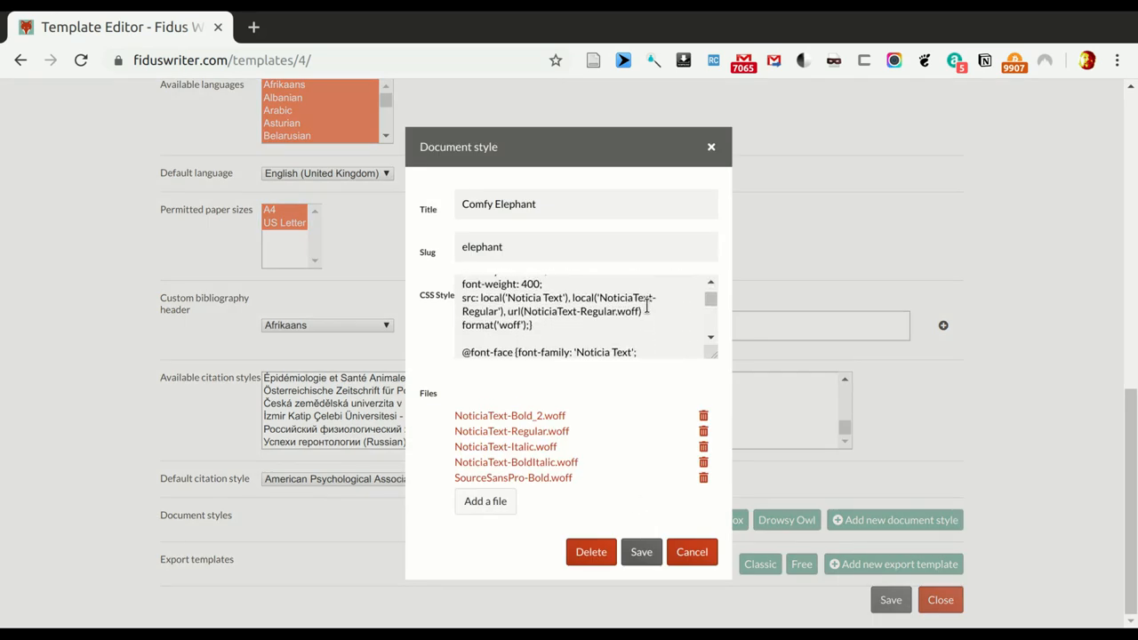
scroll(down, 3)
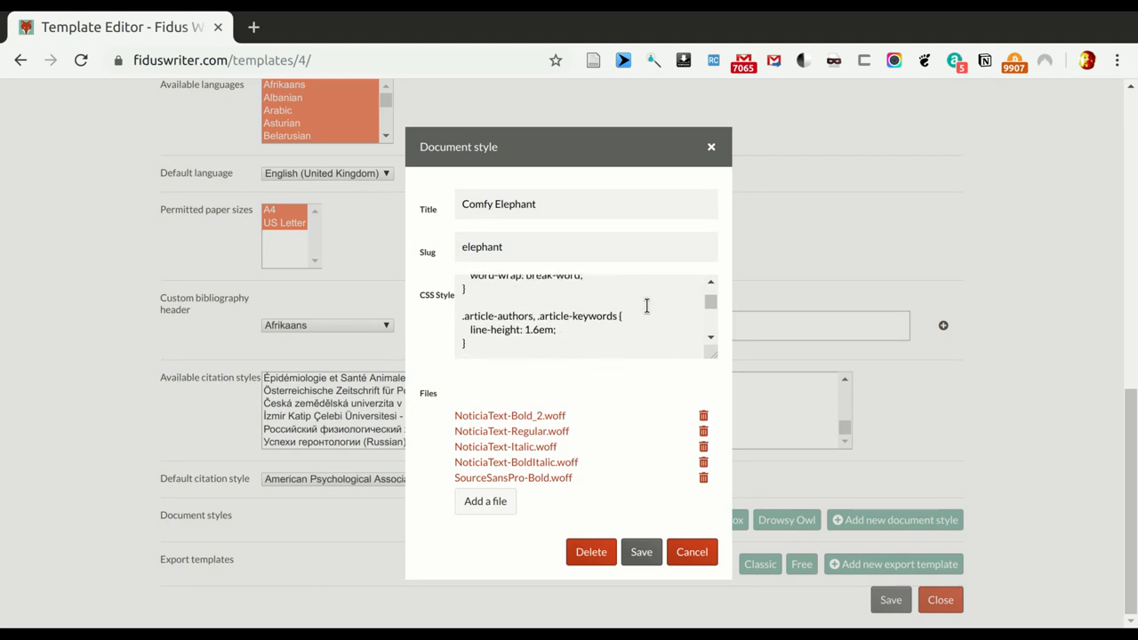
scroll(down, 3)
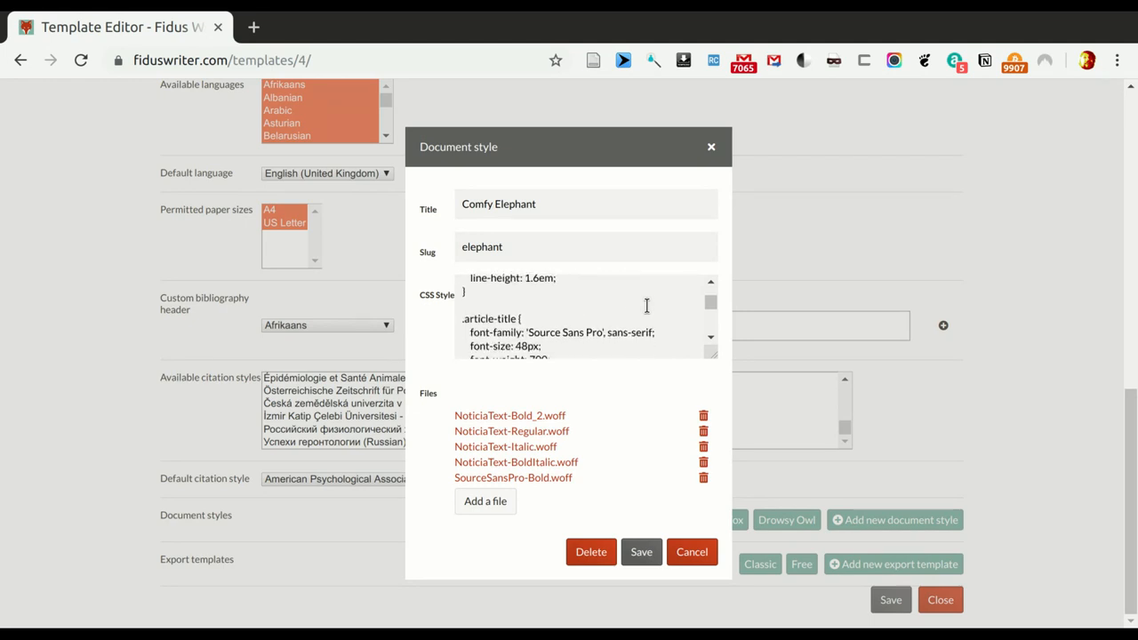
scroll(down, 3)
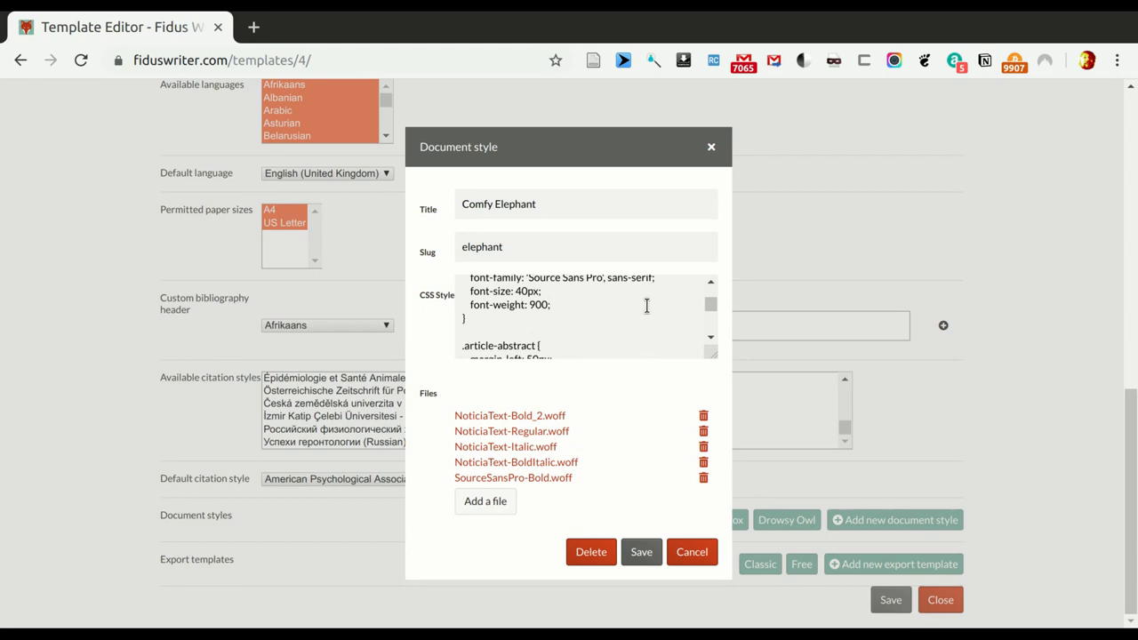
scroll(down, 3)
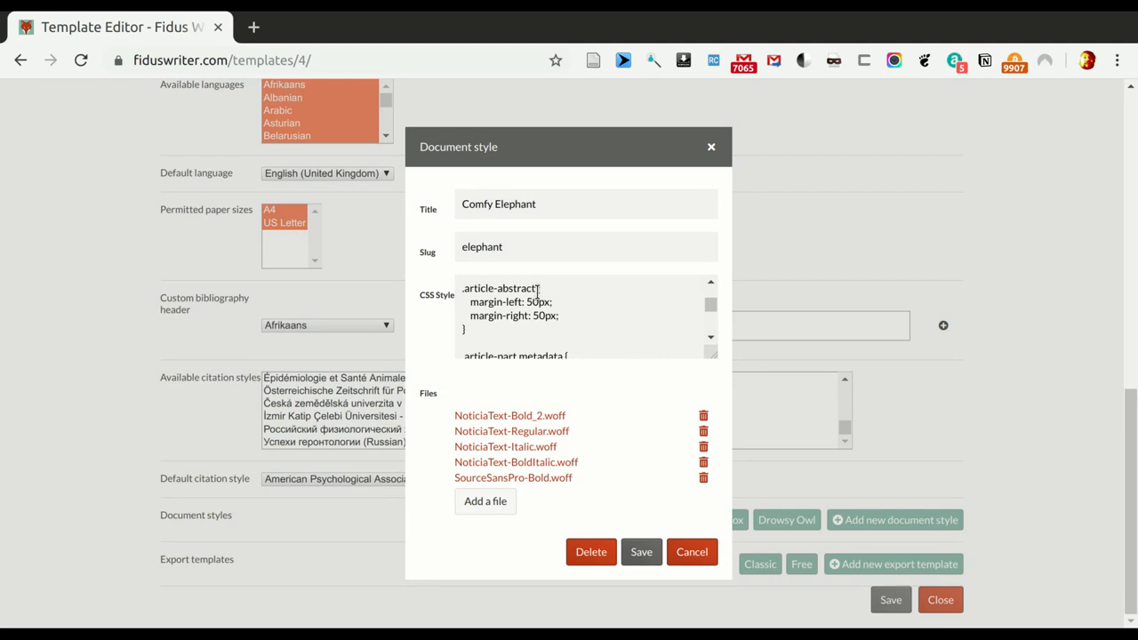
double_click(499, 288)
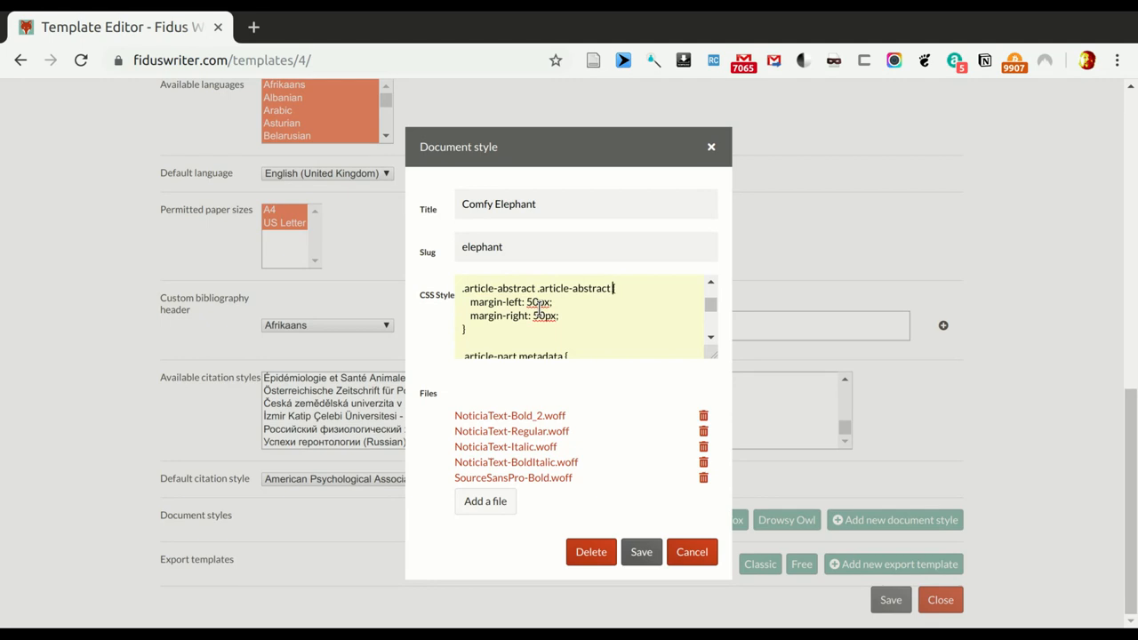
text(de)
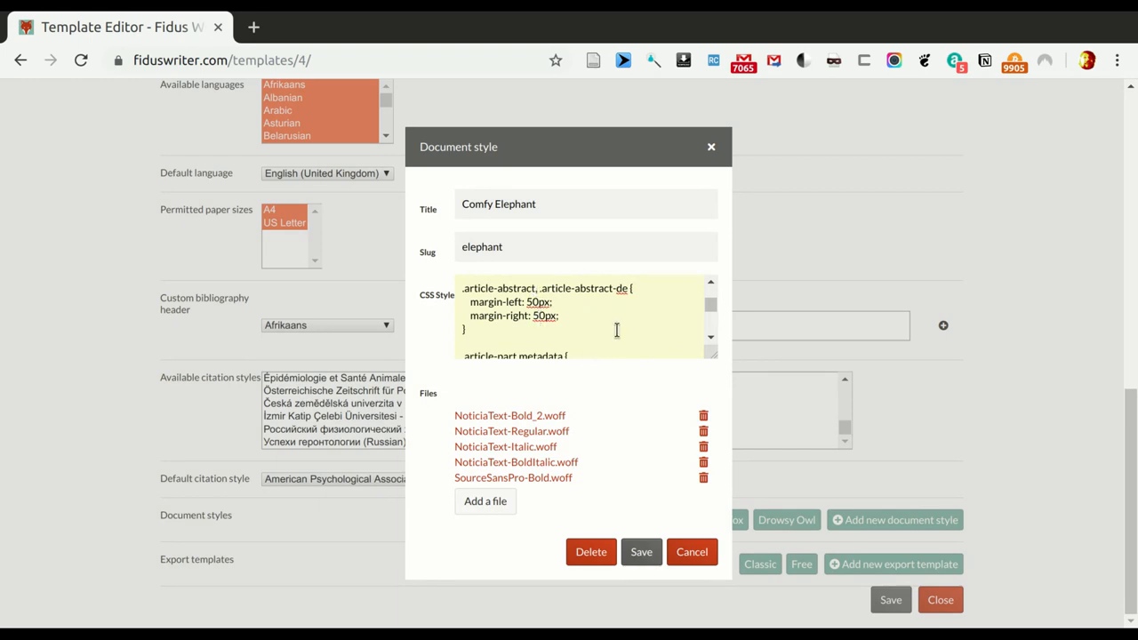
scroll(down, 3)
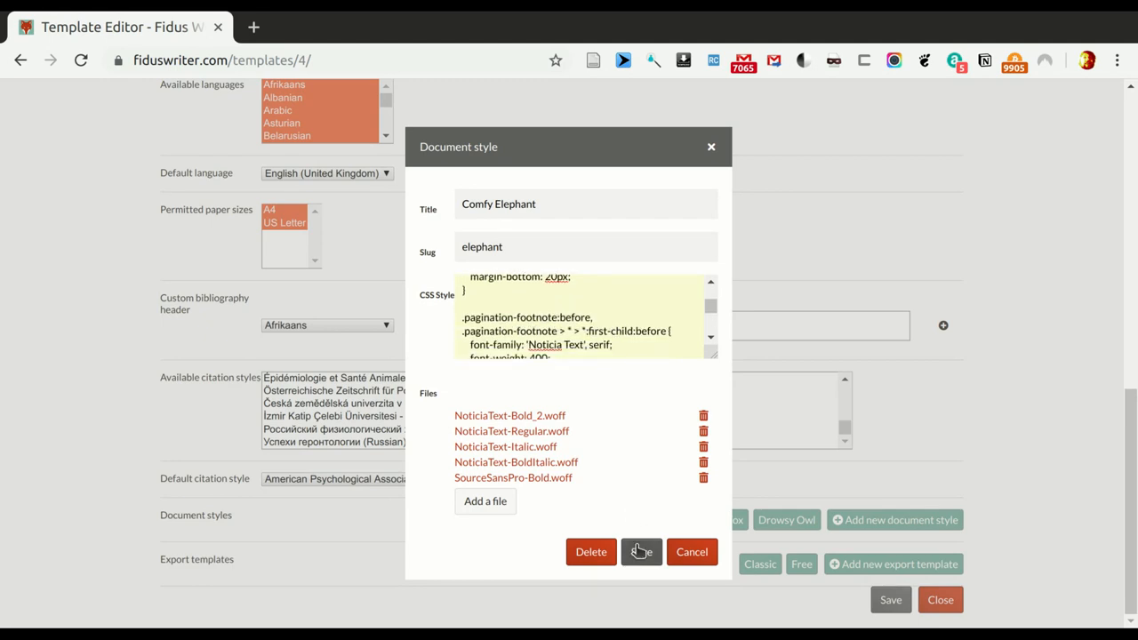
click(641, 551)
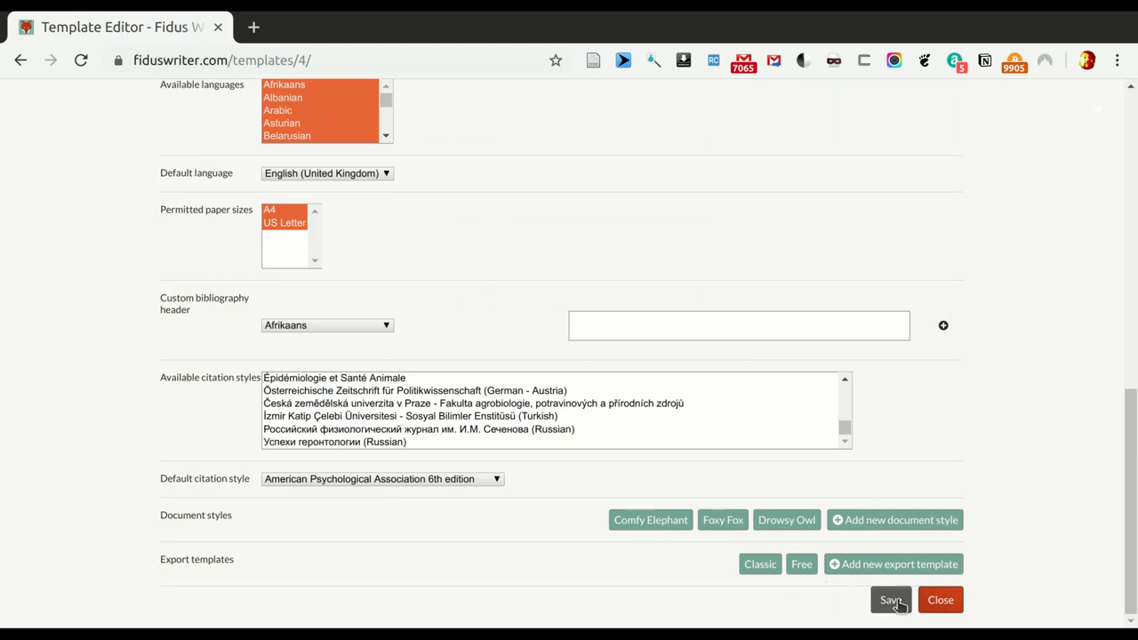
- Save the Multilingual article template and return to the documents overview
click(890, 599)
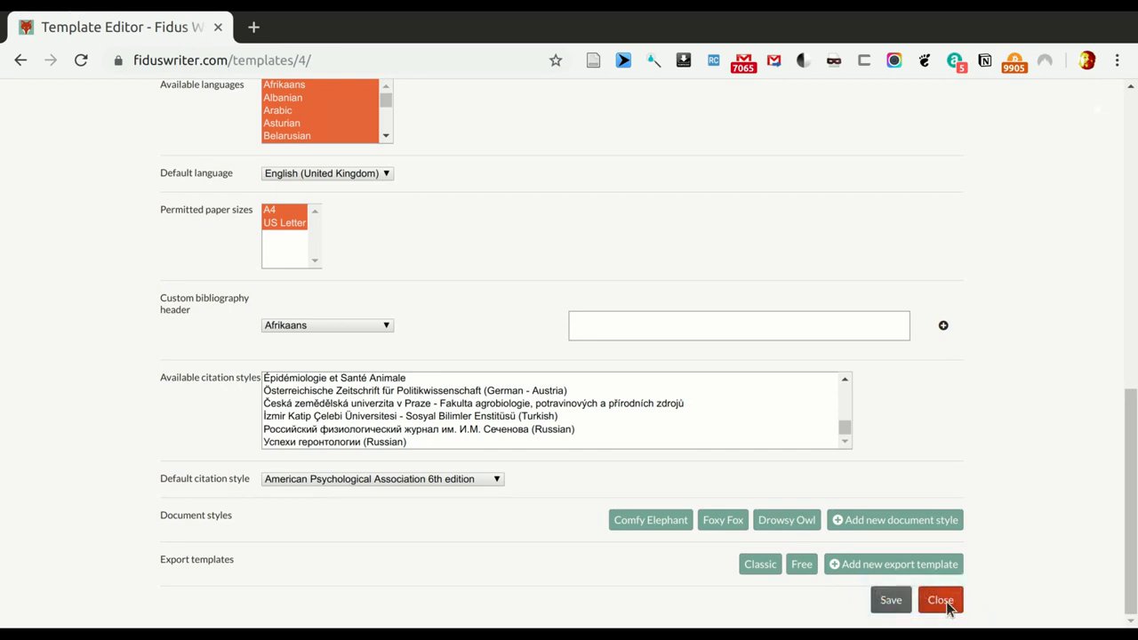
mouse_move(939, 600)
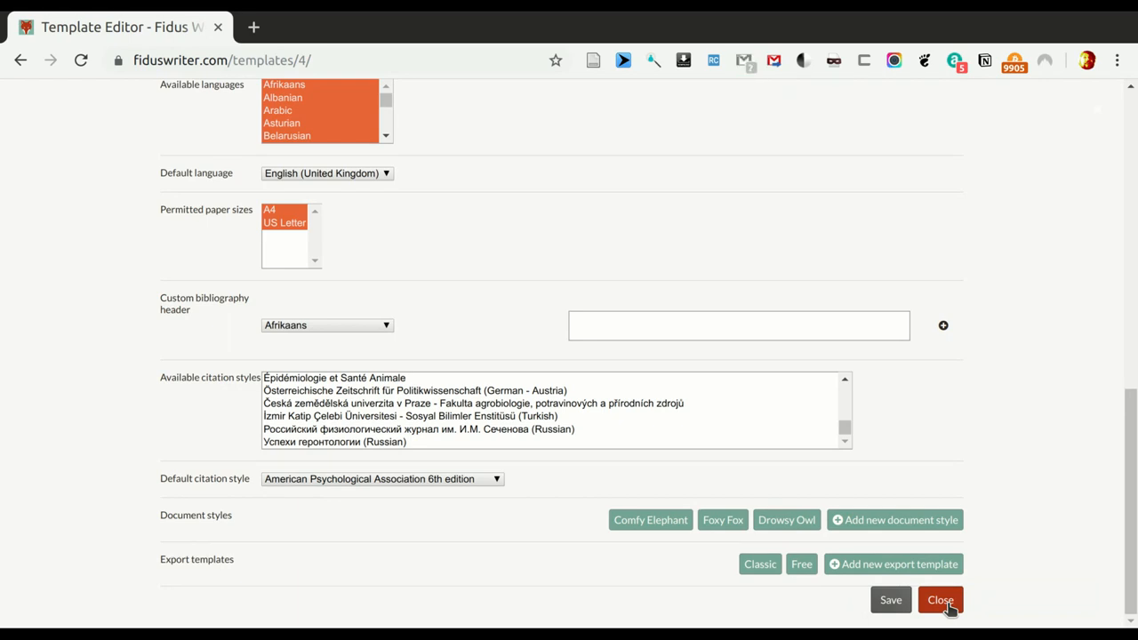
click(939, 599)
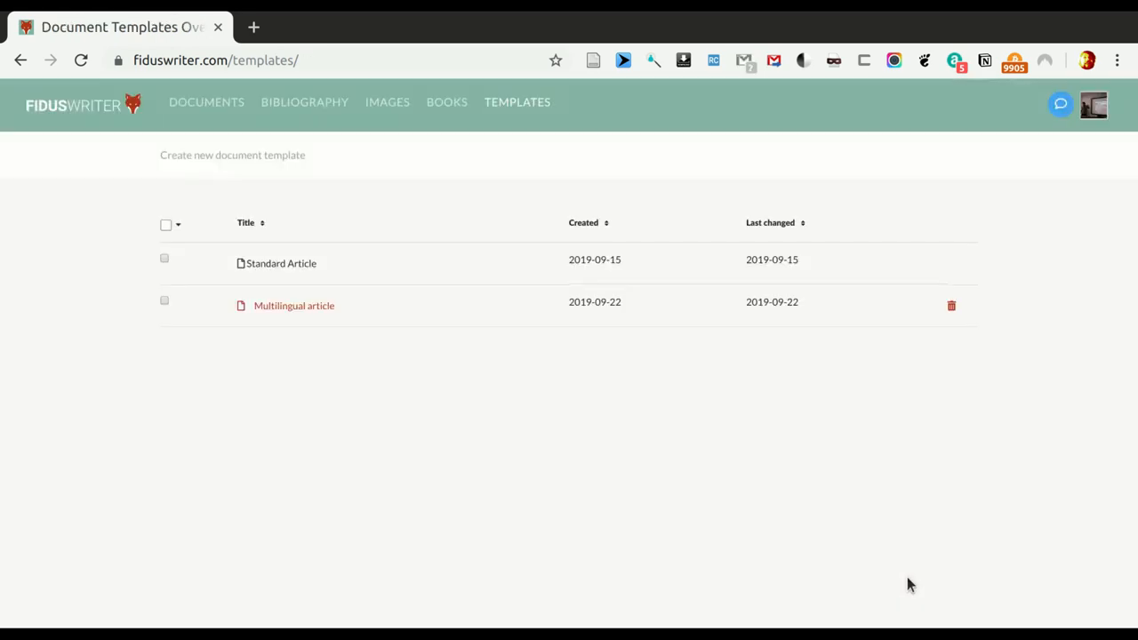
mouse_move(278, 244)
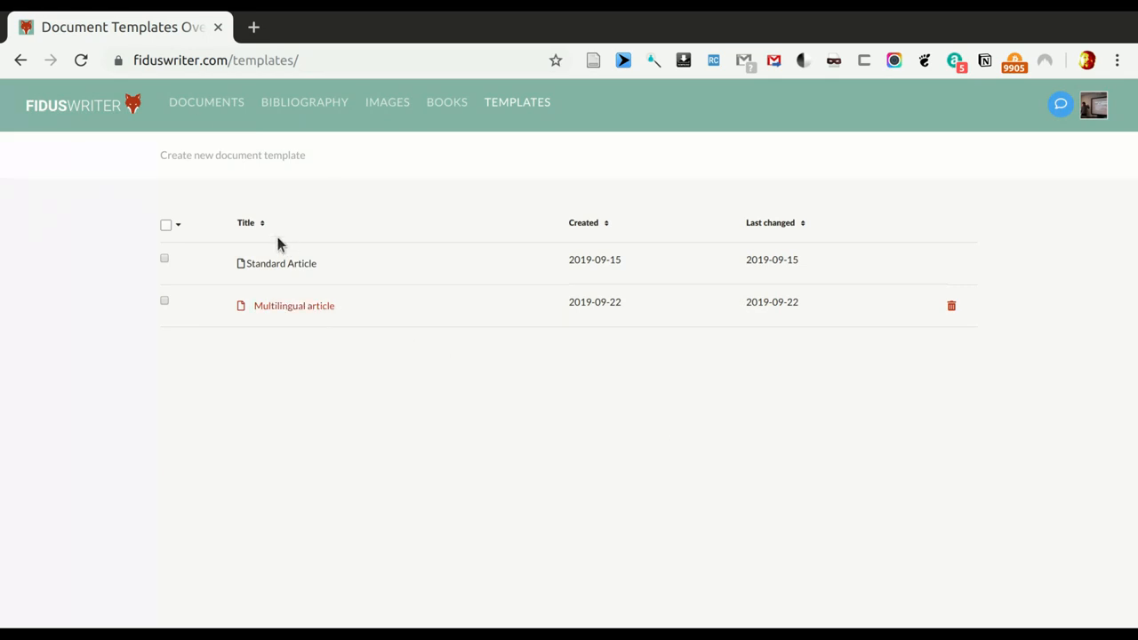
click(206, 102)
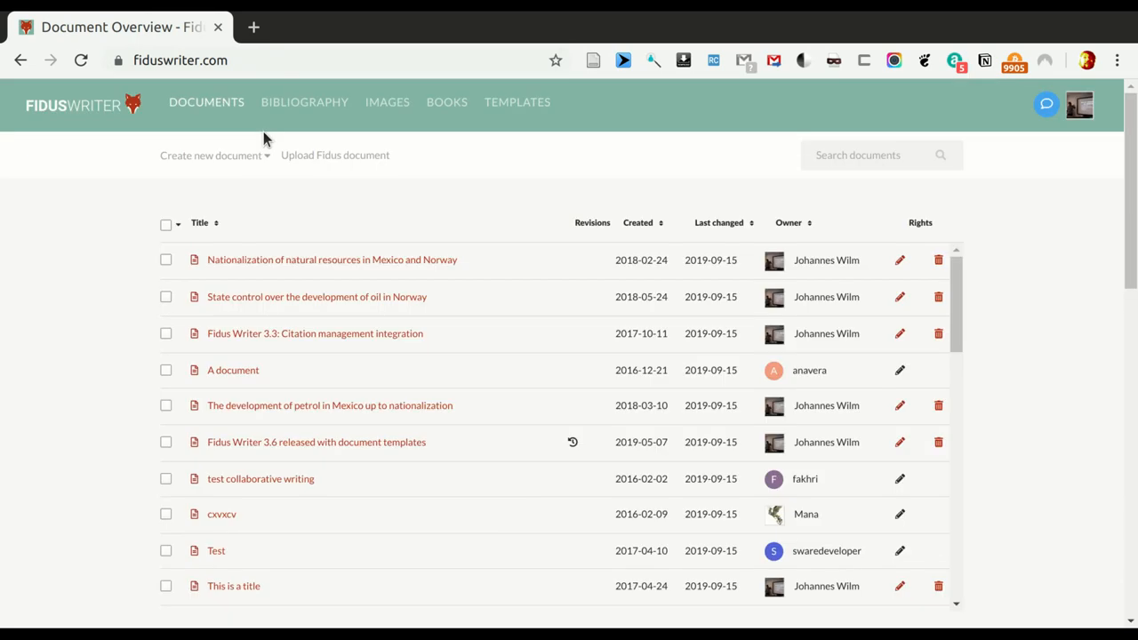
mouse_move(175, 161)
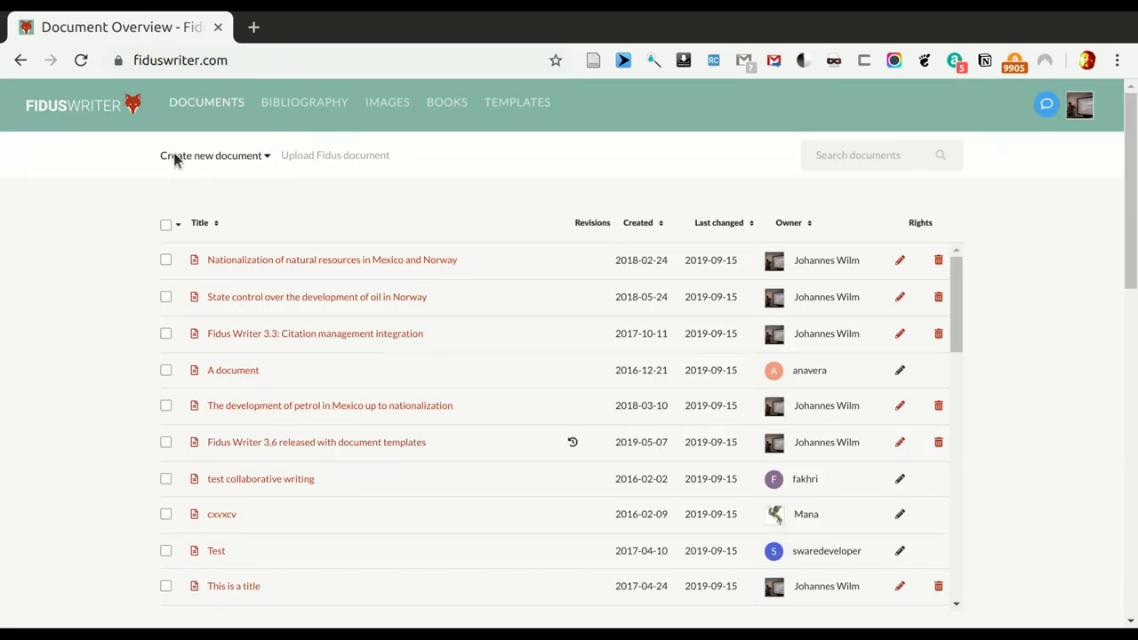
mouse_move(270, 169)
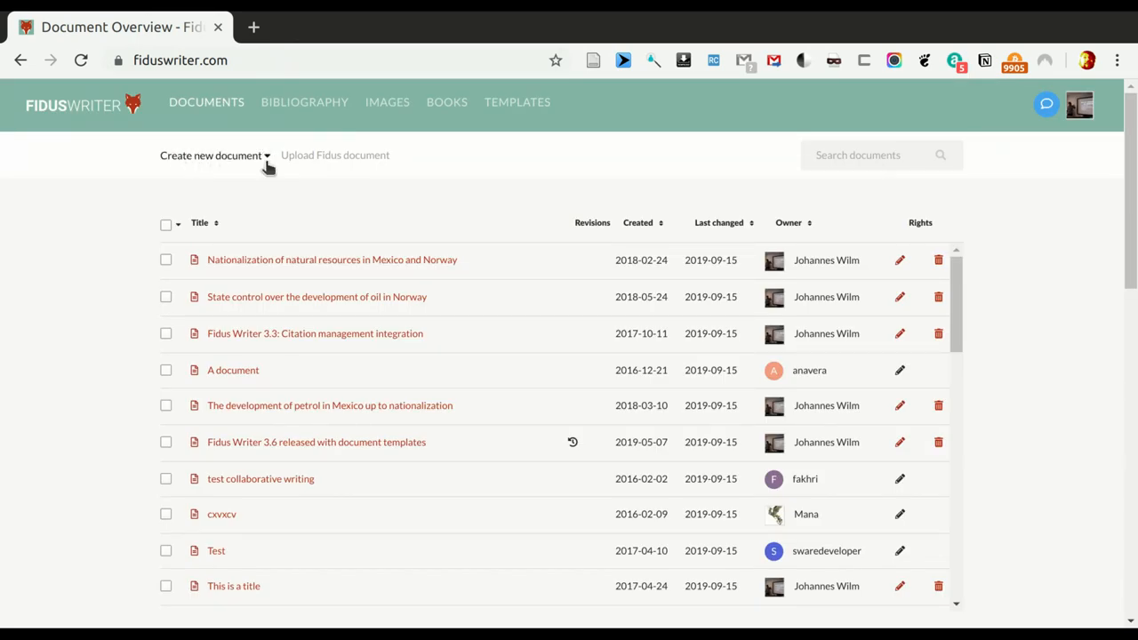
mouse_move(293, 193)
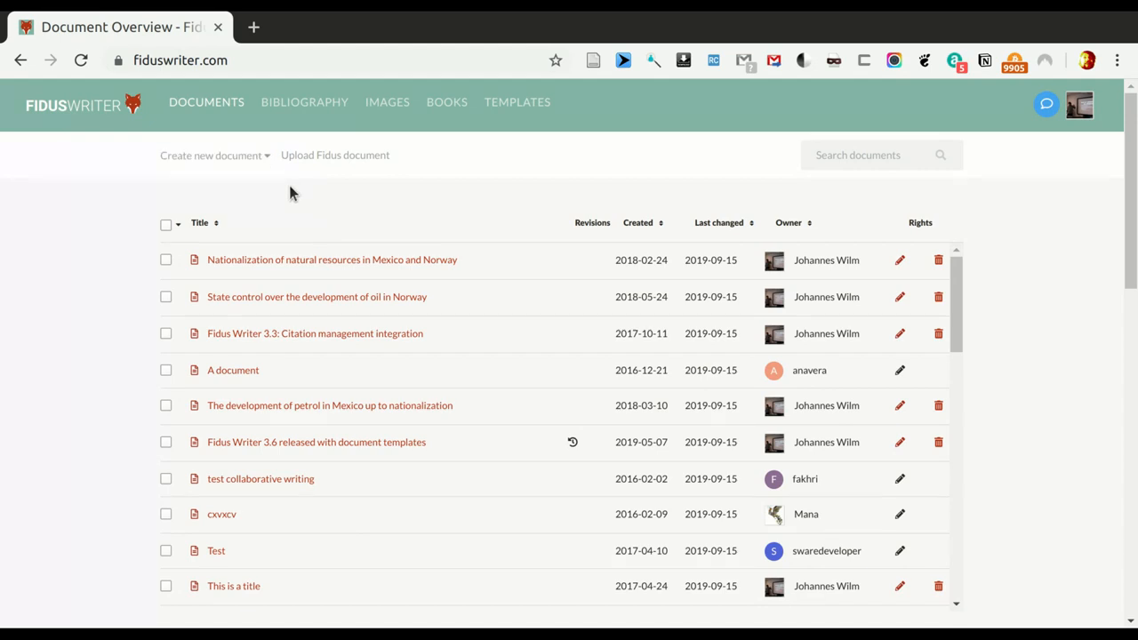
- Start a new document using the Multilingual article template
click(213, 154)
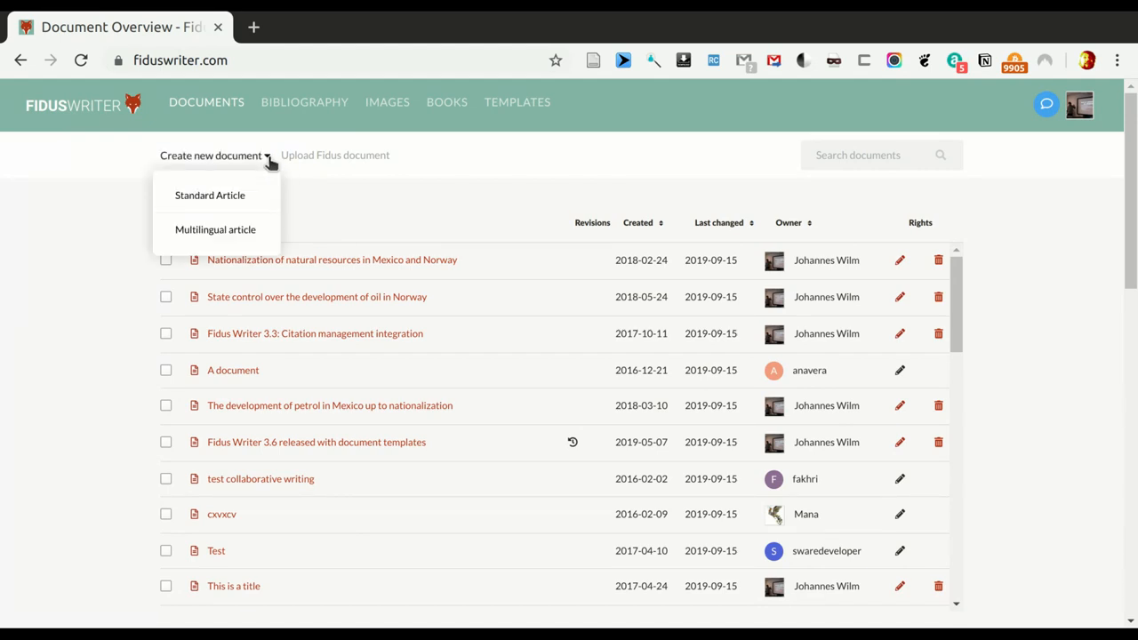
mouse_move(210, 194)
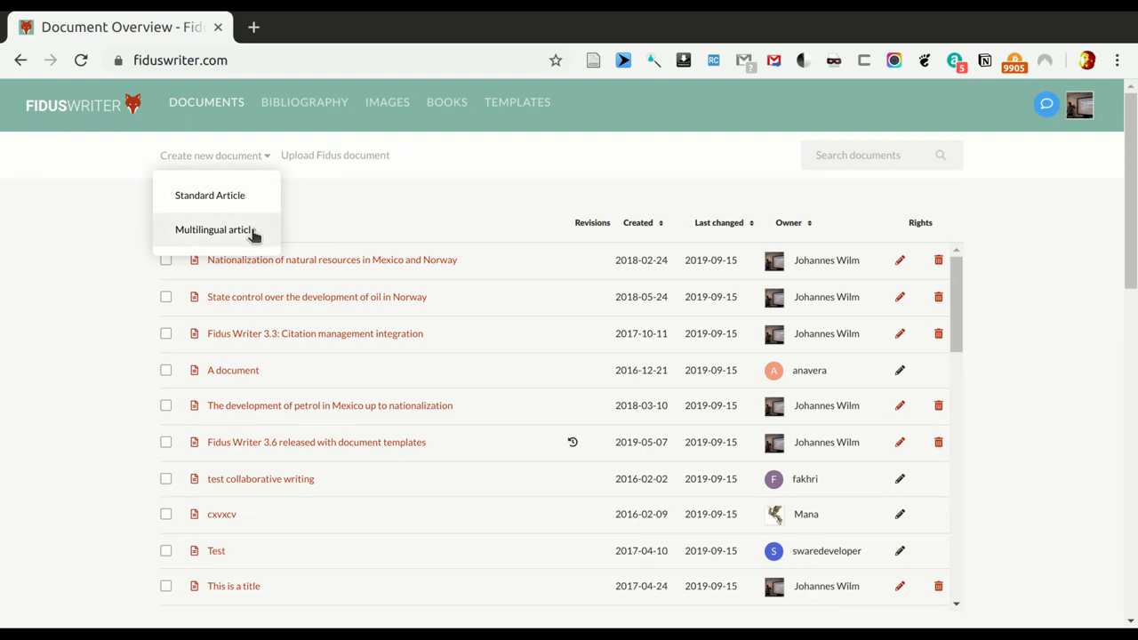
click(213, 229)
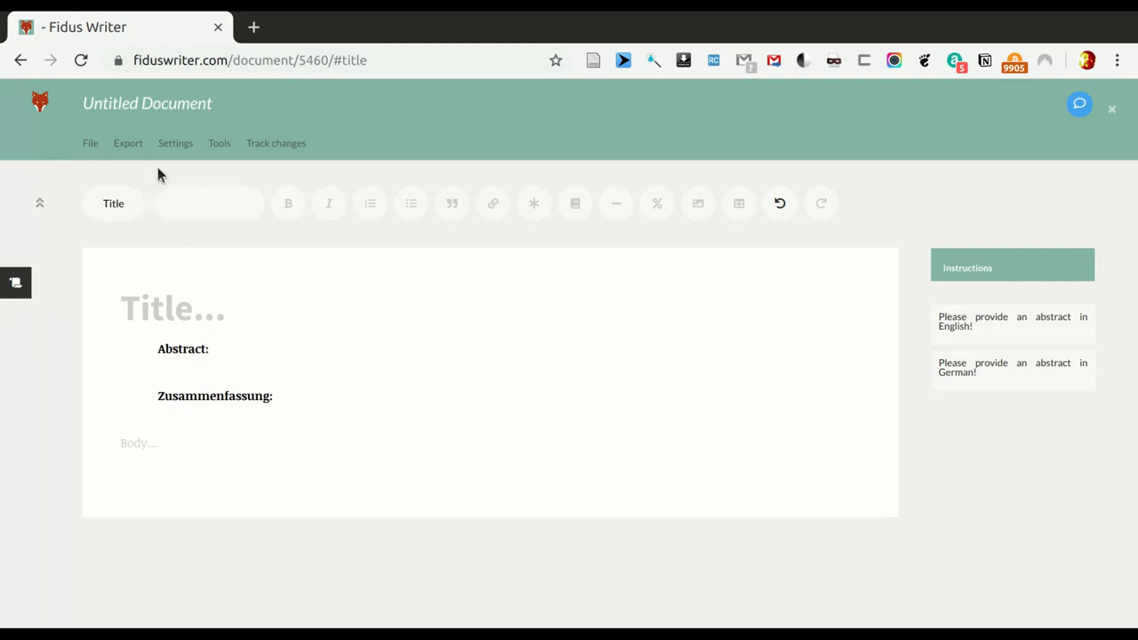
click(175, 142)
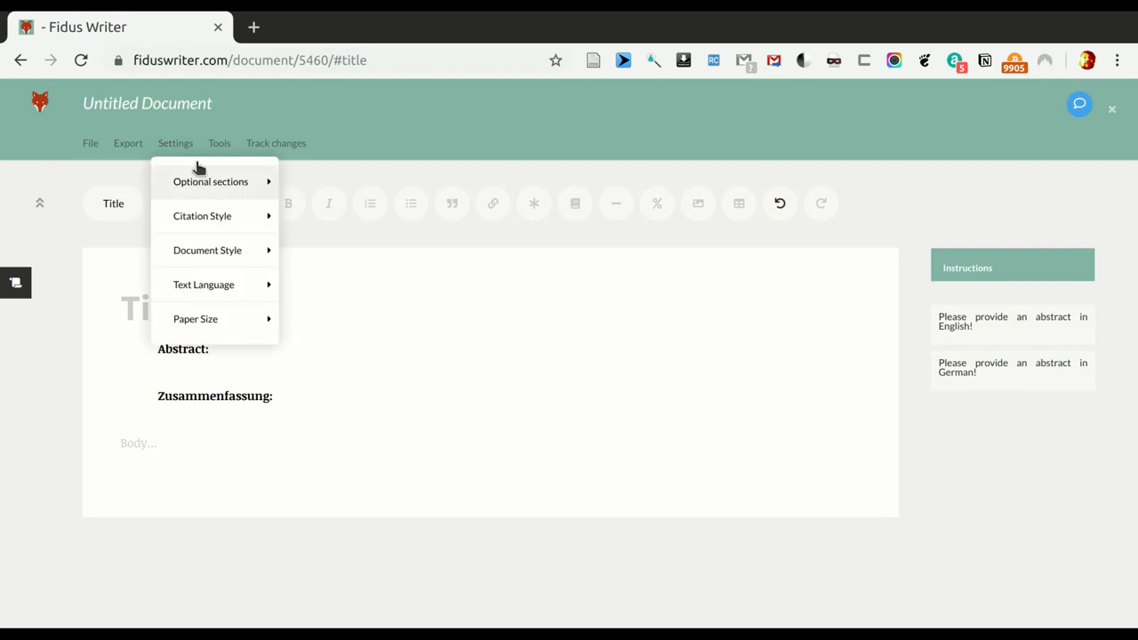
mouse_move(211, 181)
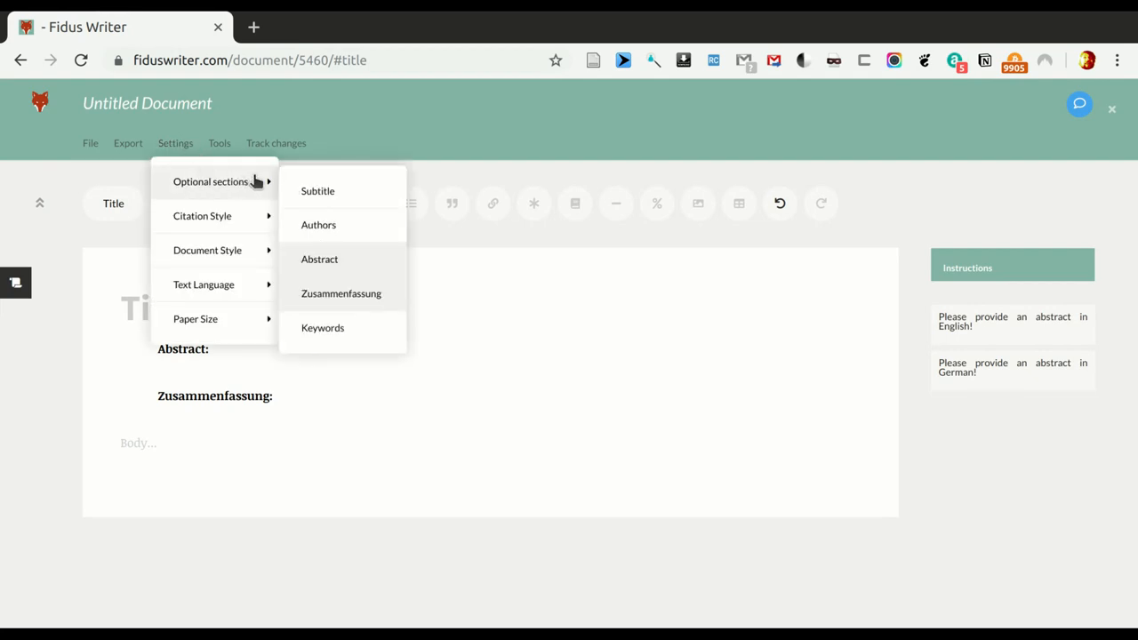
mouse_move(350, 264)
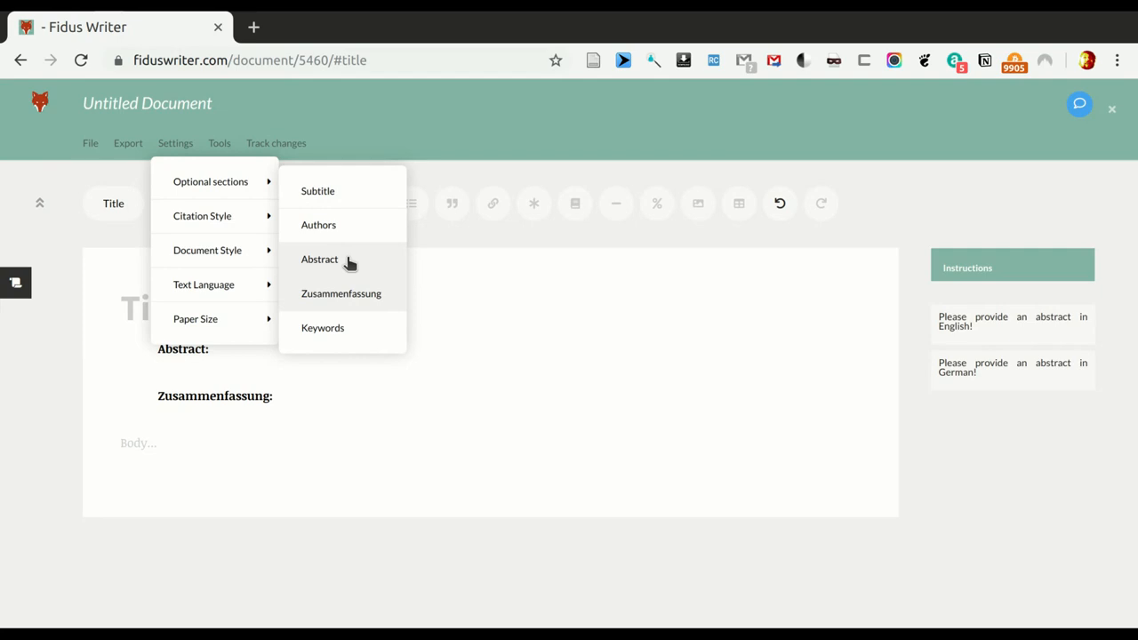
mouse_move(370, 311)
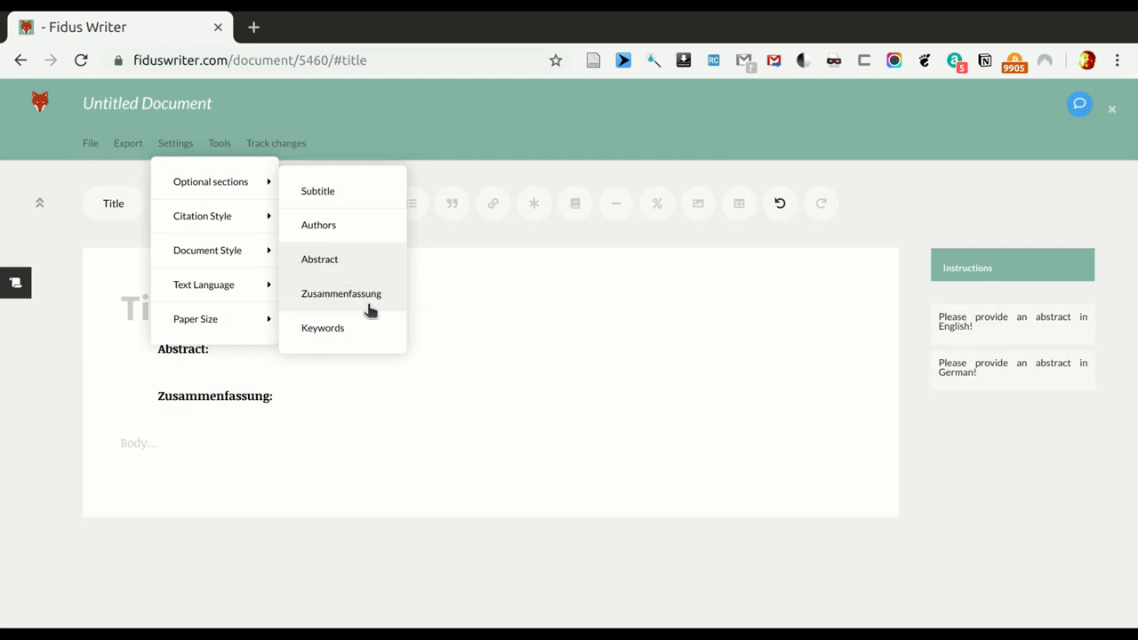
click(319, 259)
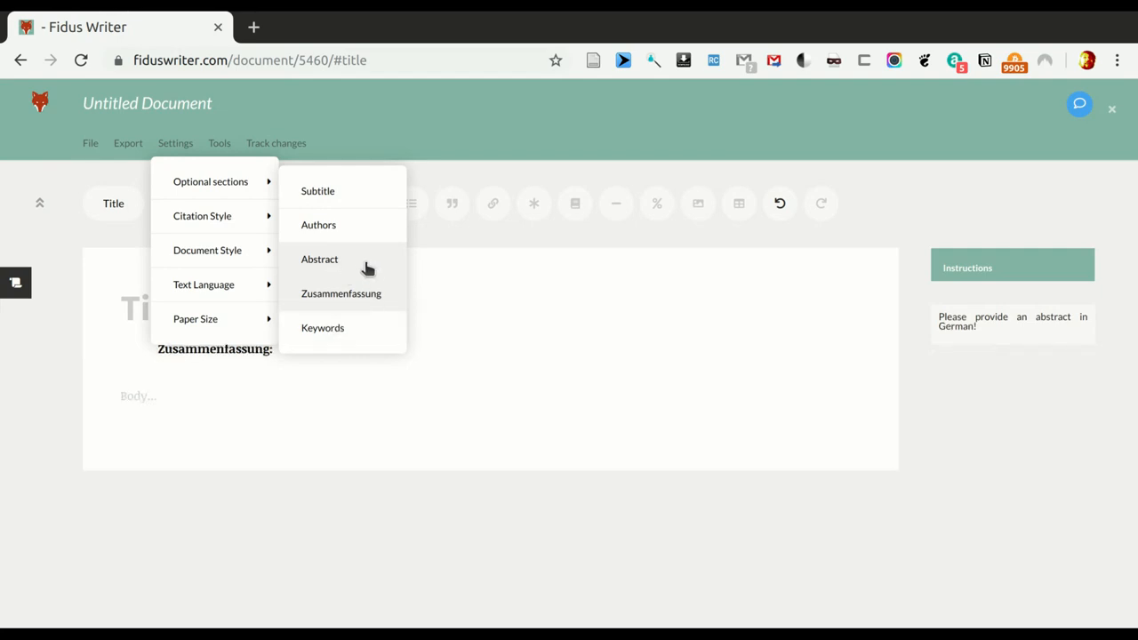
click(319, 259)
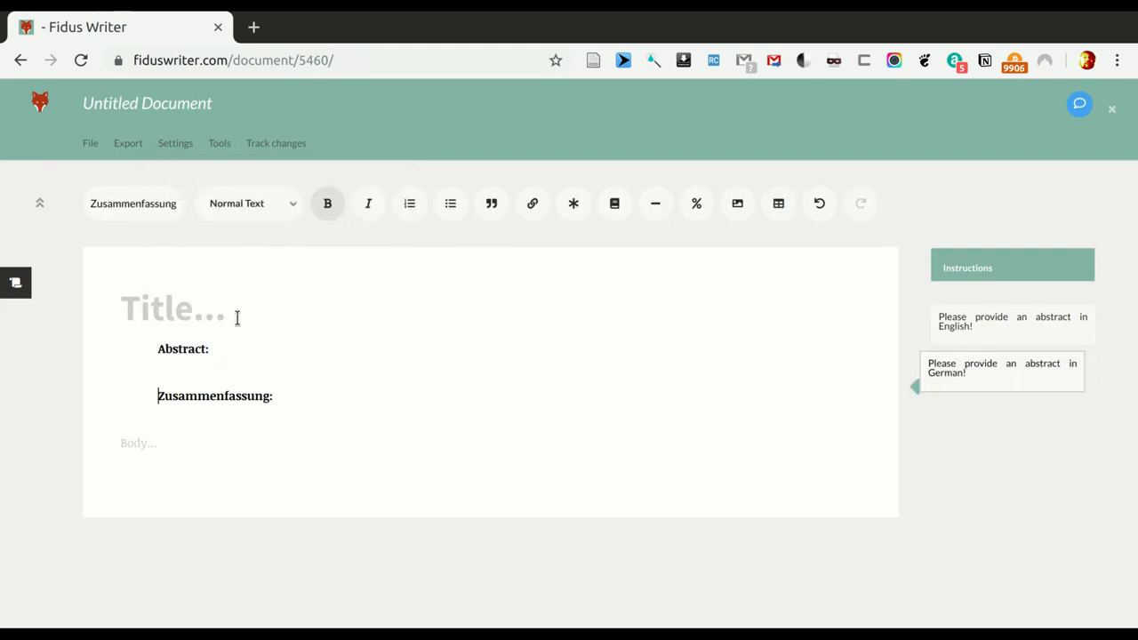
click(173, 308)
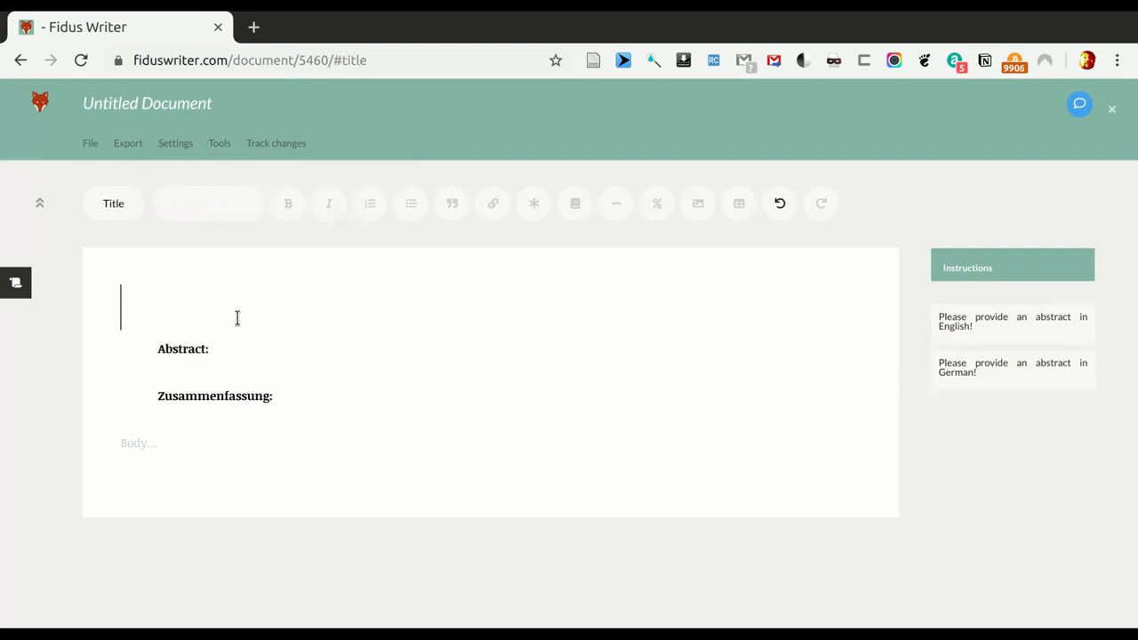
- Title the document 'My first article' and write the English abstract
text(My firs)
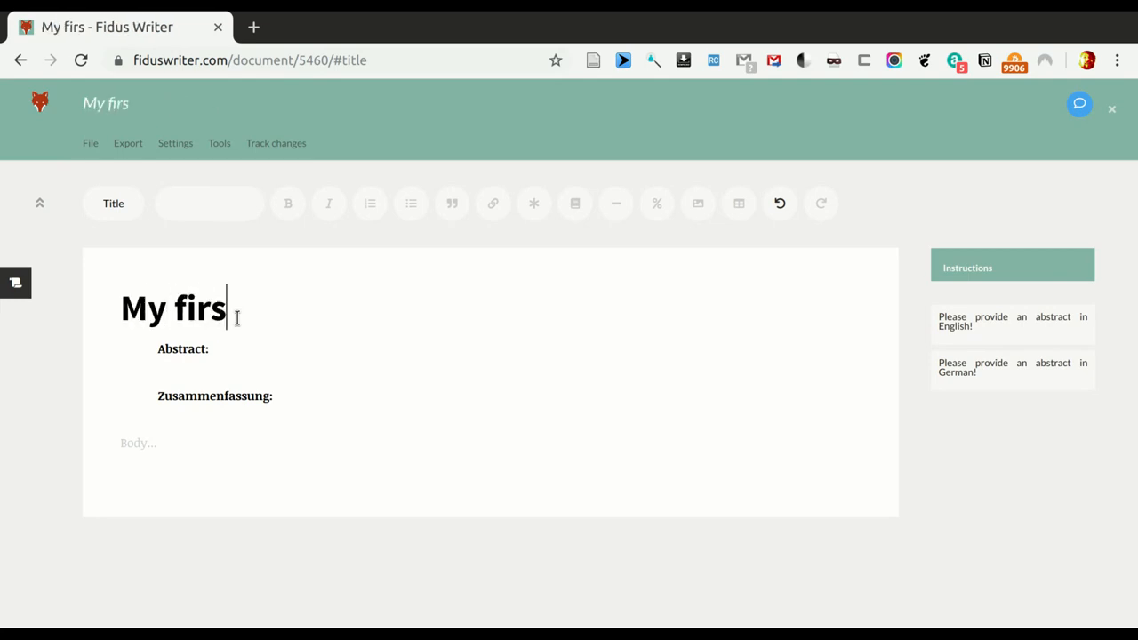
text(t article)
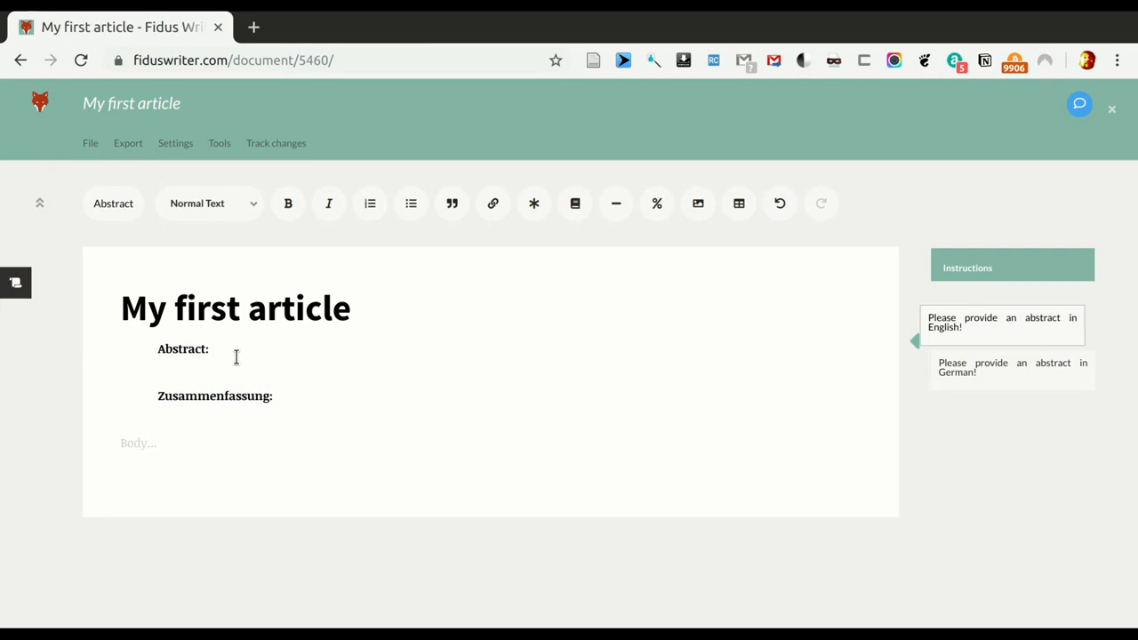
click(211, 349)
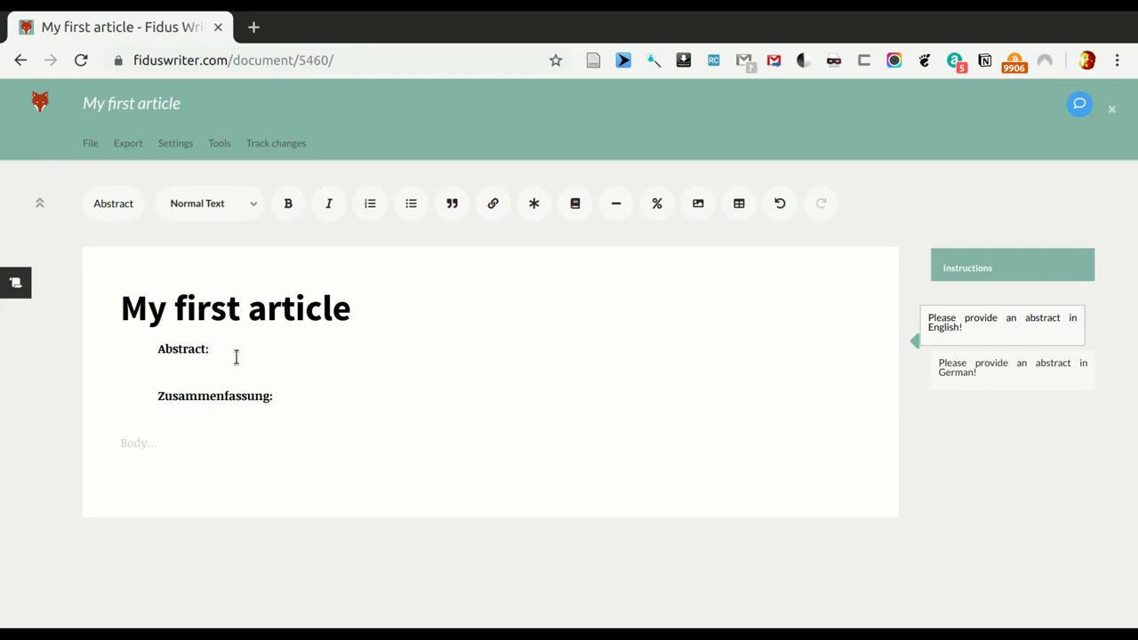
click(214, 349)
text(I want tthis t)
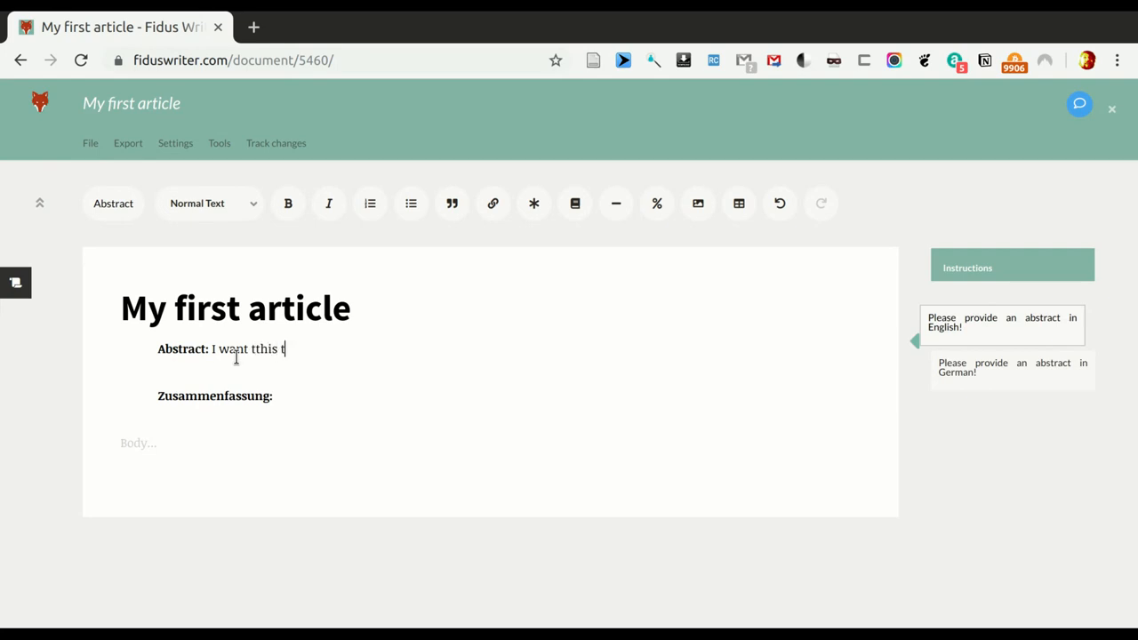
text(o be my abstract)
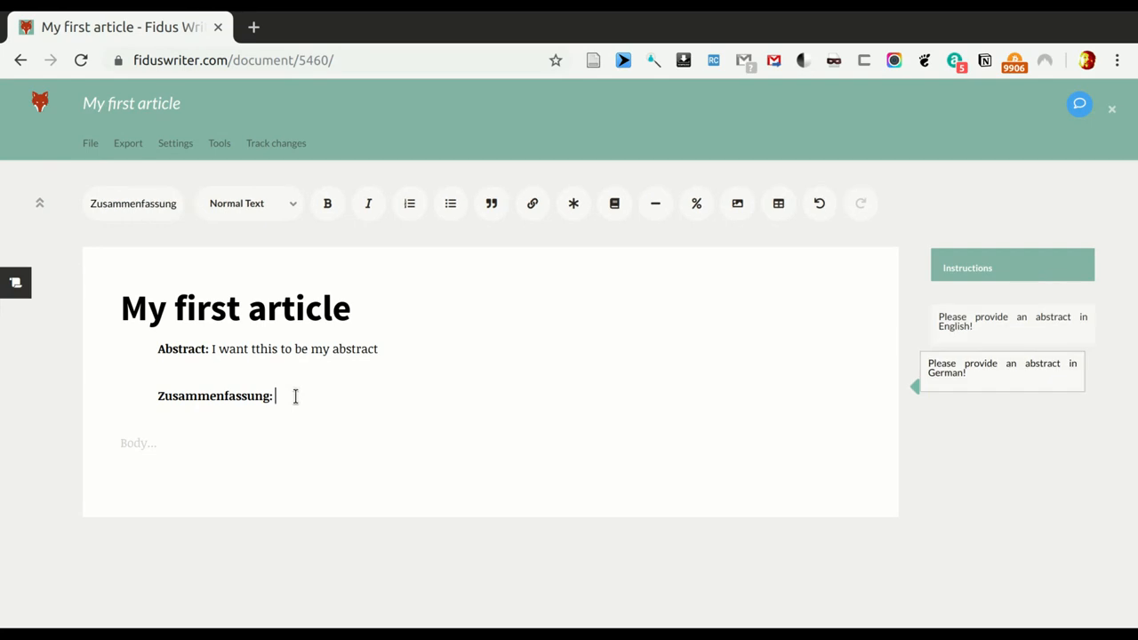
- Write the German abstract 'Und dieß ist meine Zusammenfassung'
text(Und dieß)
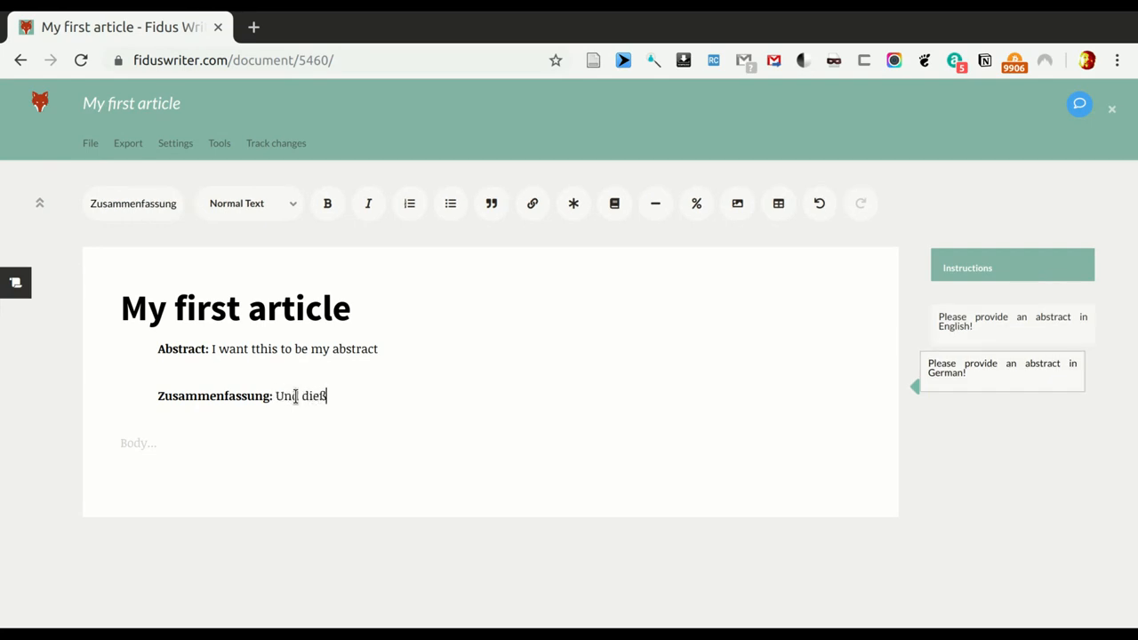
text(ist meine z)
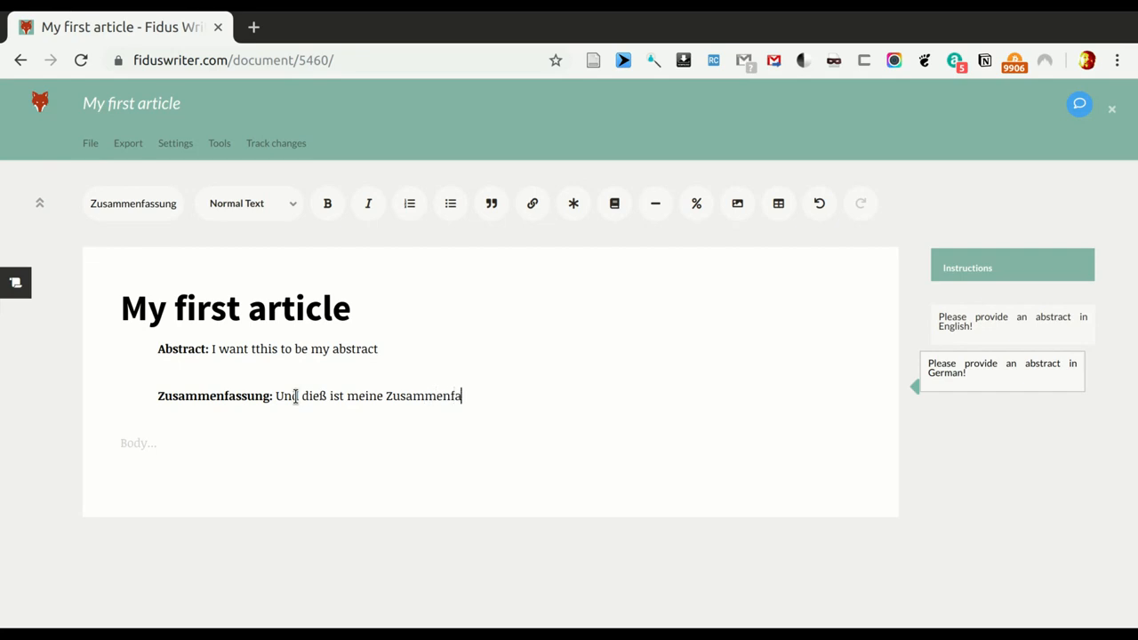
text(ssung.)
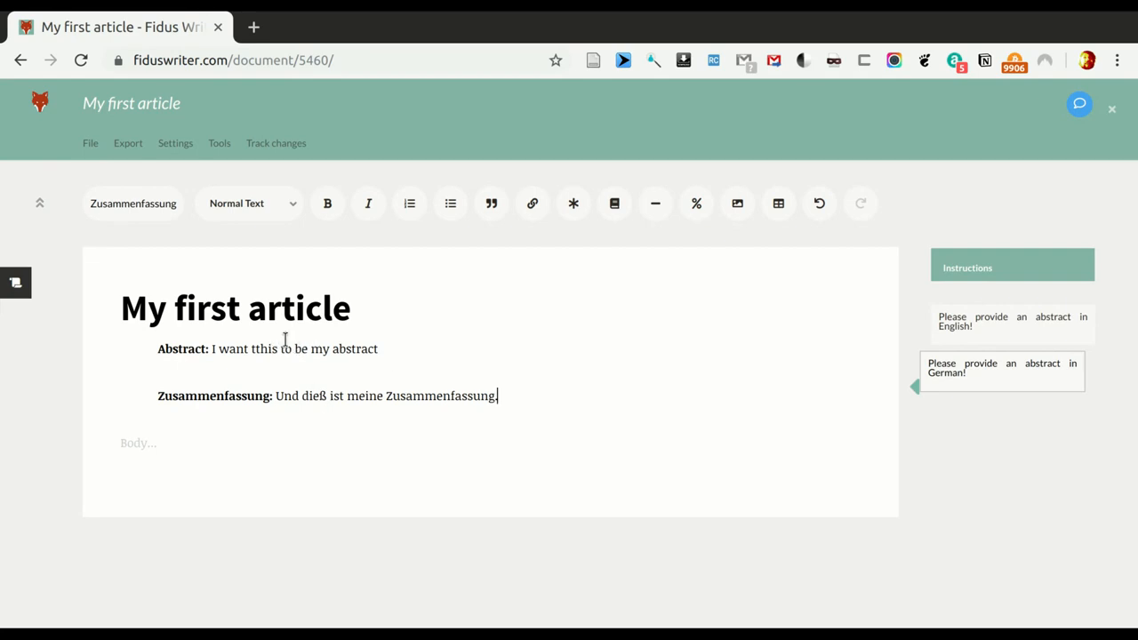
- Run the spell/grammar checker and accept corrections 'tthis' to 'this' and 'dieß' to 'dies'
click(219, 143)
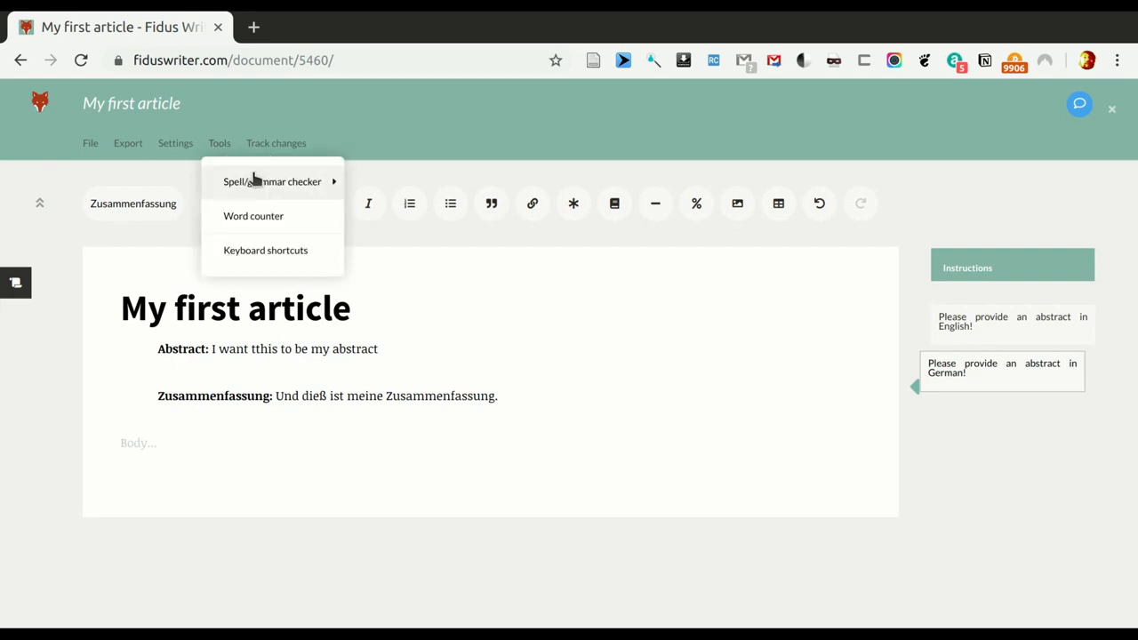
click(272, 181)
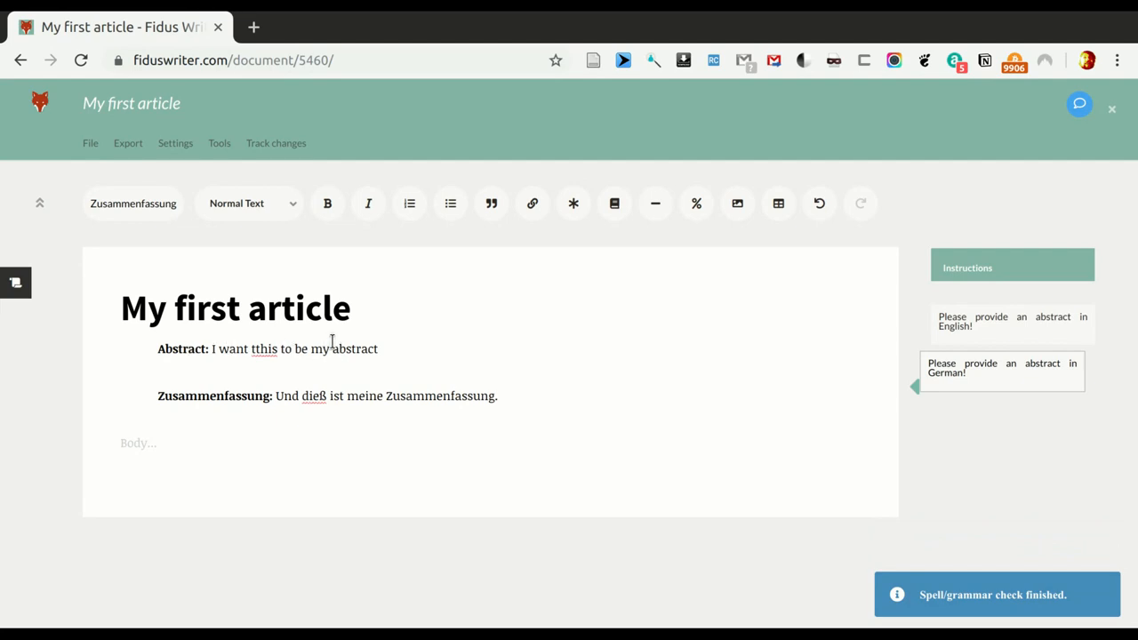
click(264, 349)
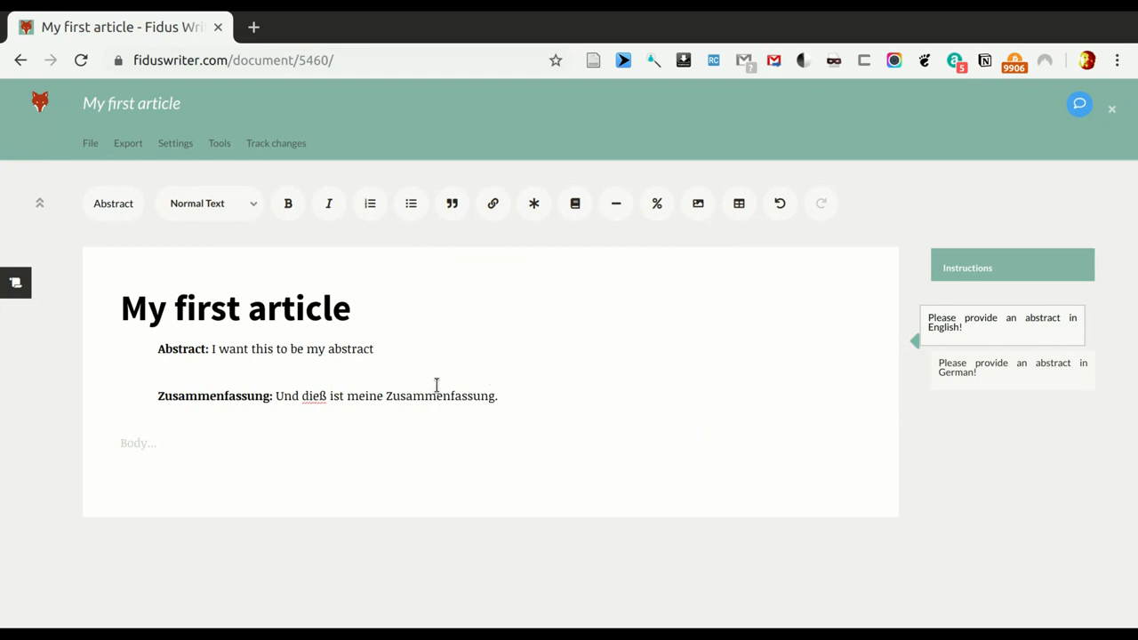
click(312, 395)
text(s)
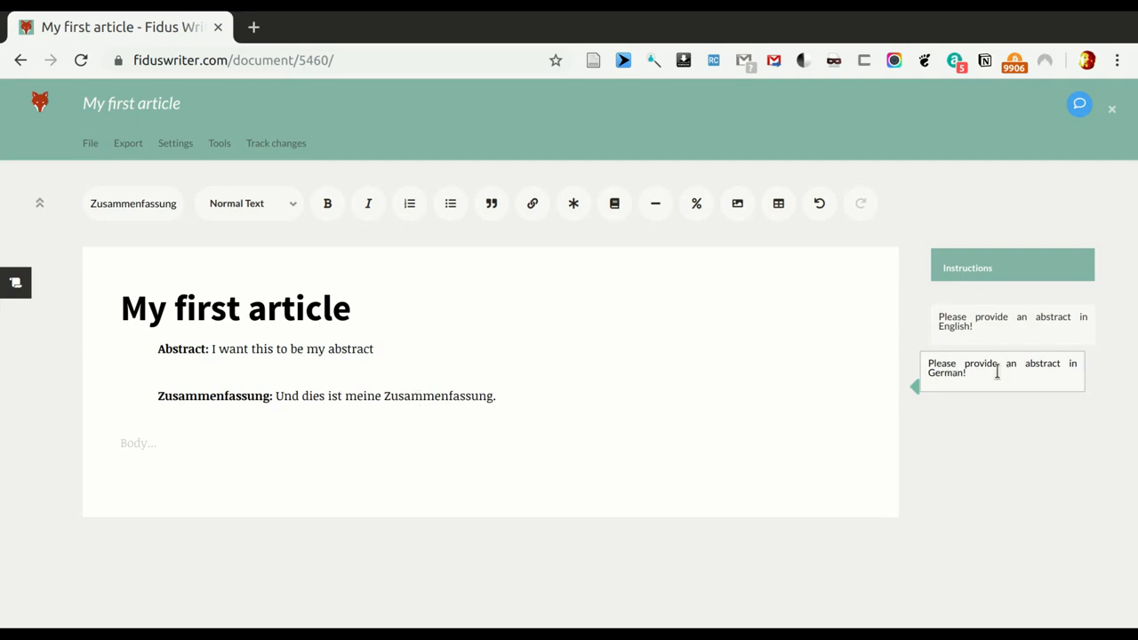
click(340, 347)
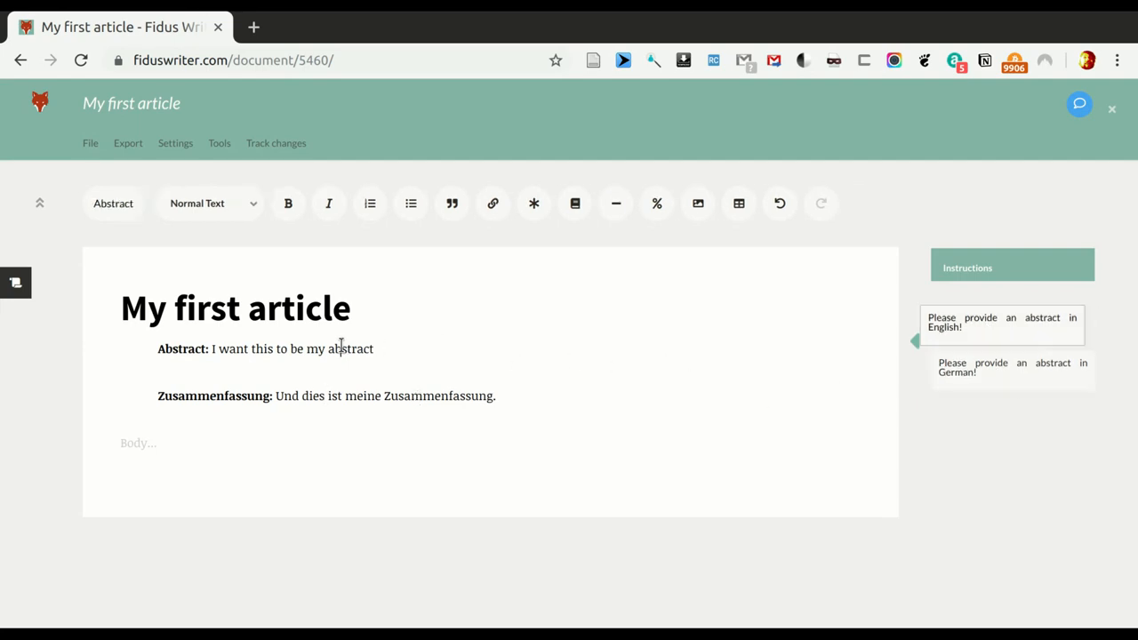
click(377, 396)
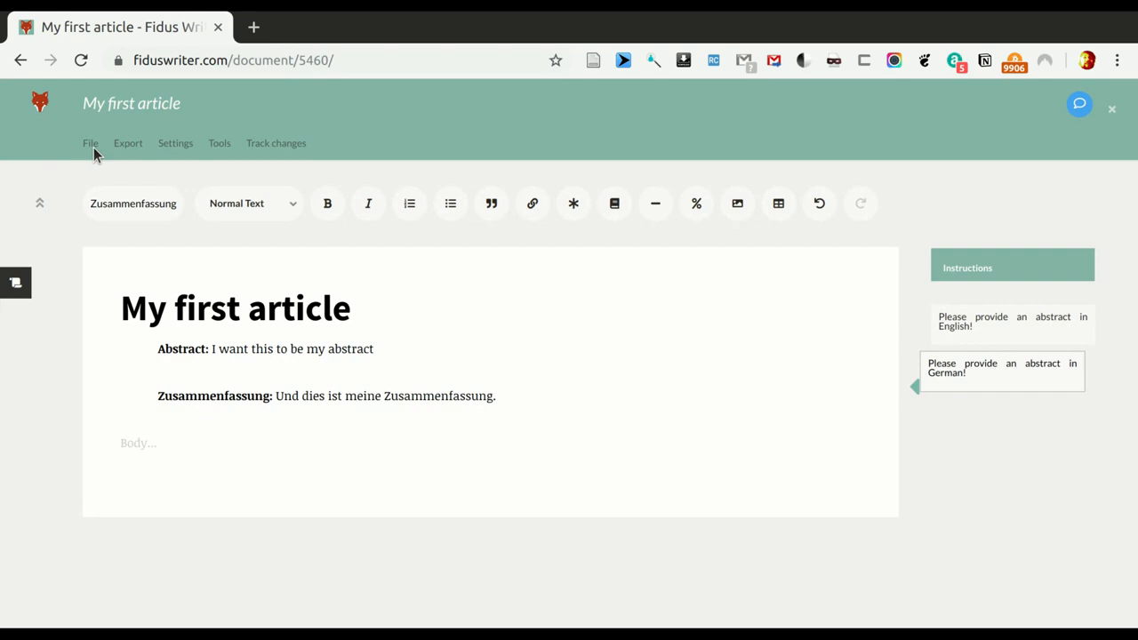
mouse_move(122, 169)
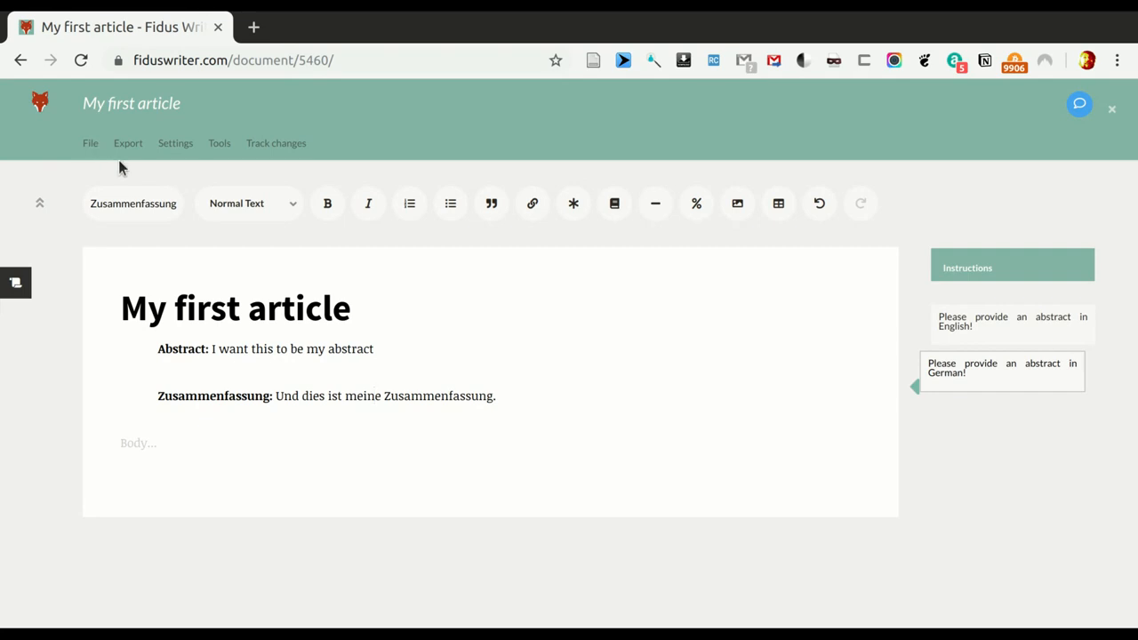